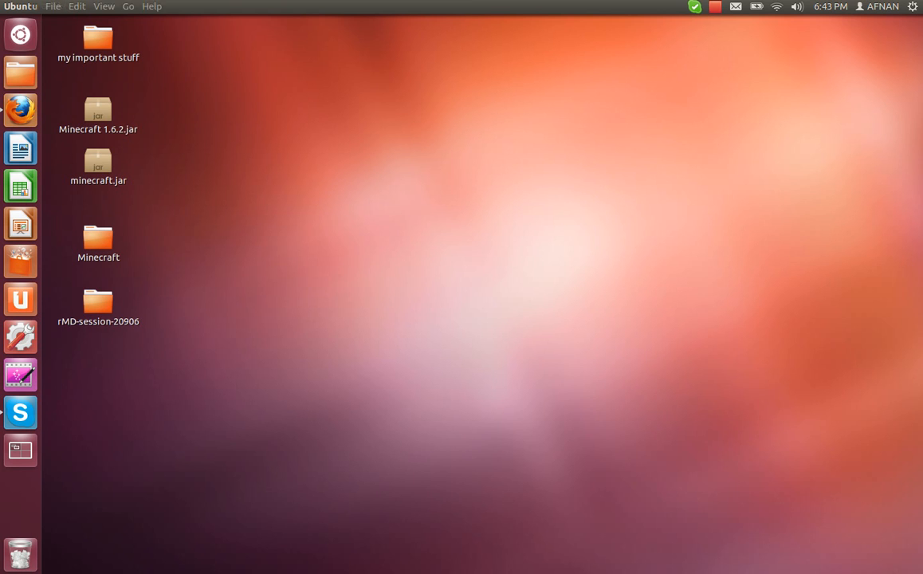
{"action": "mouse_move", "coordinate": [20, 34]}
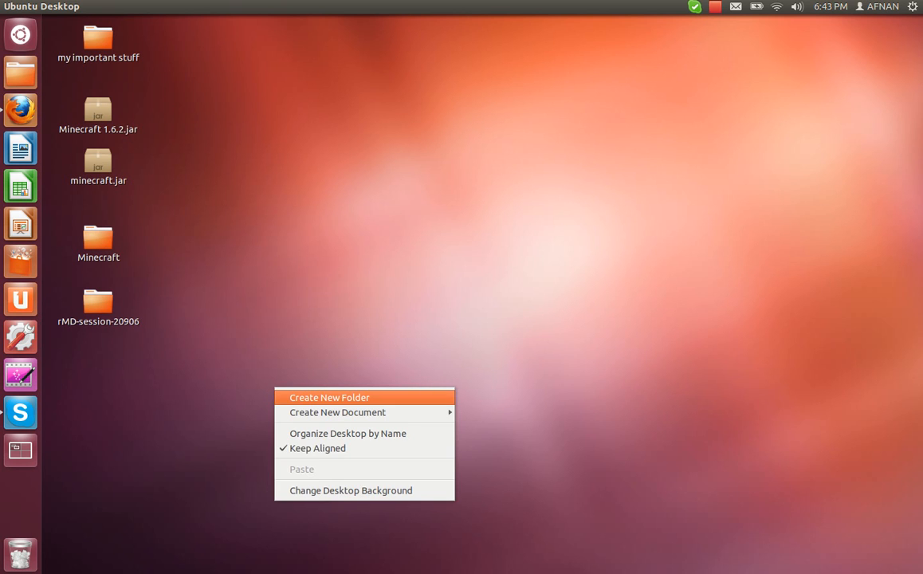
Create a desktop folder named YouTube and place it below rMD-session-20906
{"action": "left_click", "coordinate": [330, 397]}
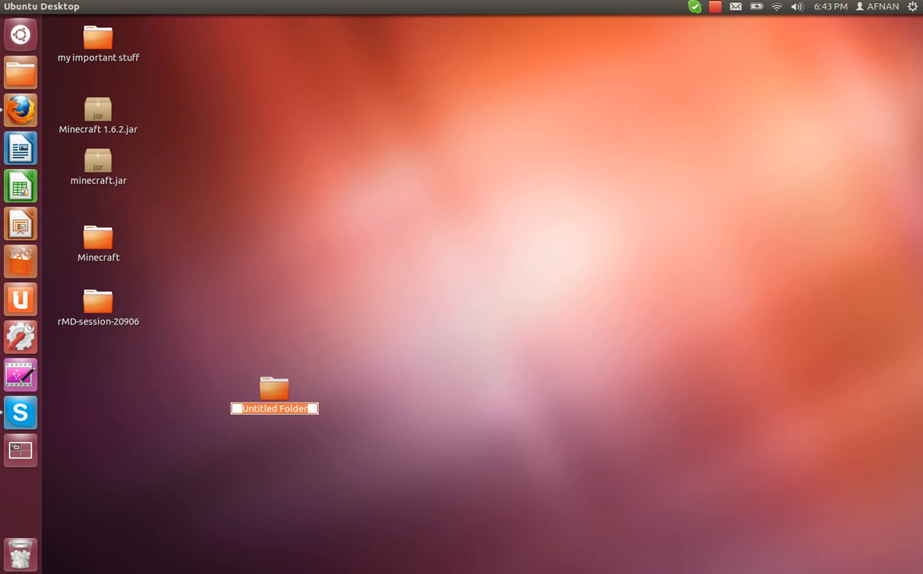
{"action": "type", "text": "Y"}
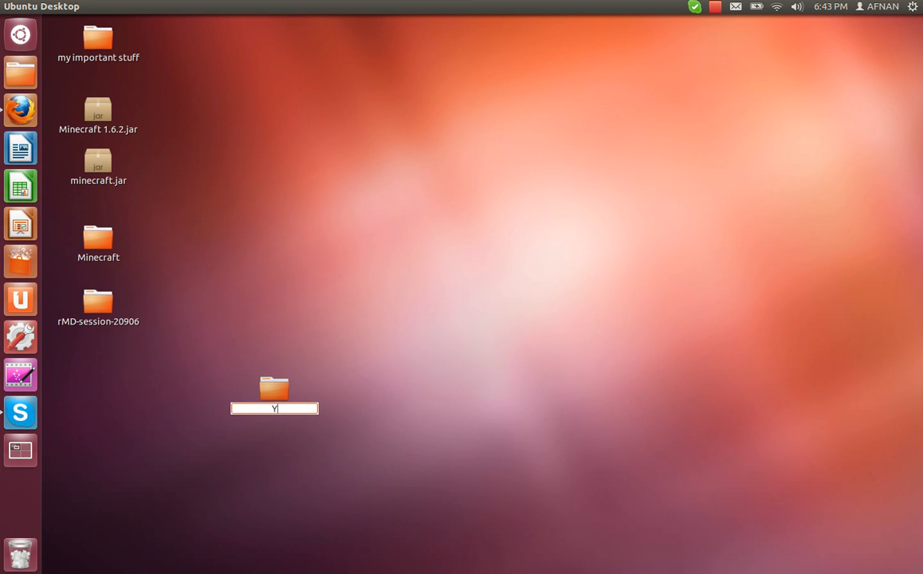
{"action": "type", "text": "ouTube"}
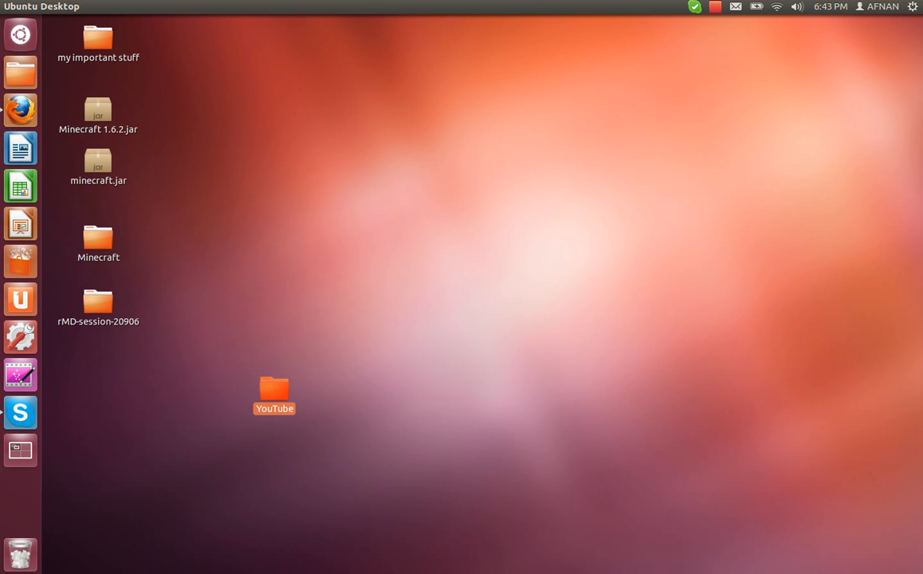
{"action": "left_click_drag", "start_coordinate": [274, 390], "coordinate": [99, 366]}
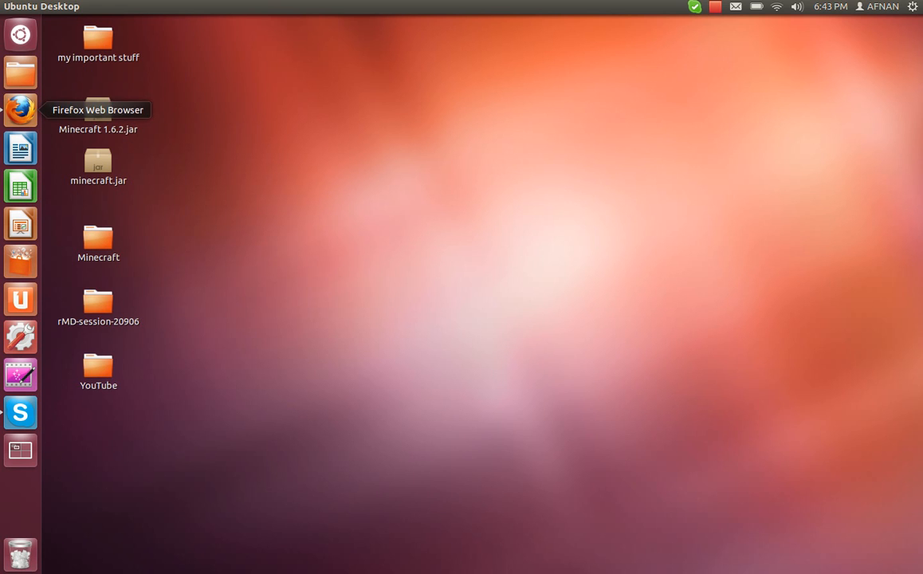
Download the CraftBukkit recommended build craftbukkit-1.5.2-R1.0.jar from dl.bukkit.org in Firefox
{"action": "left_click", "coordinate": [20, 110]}
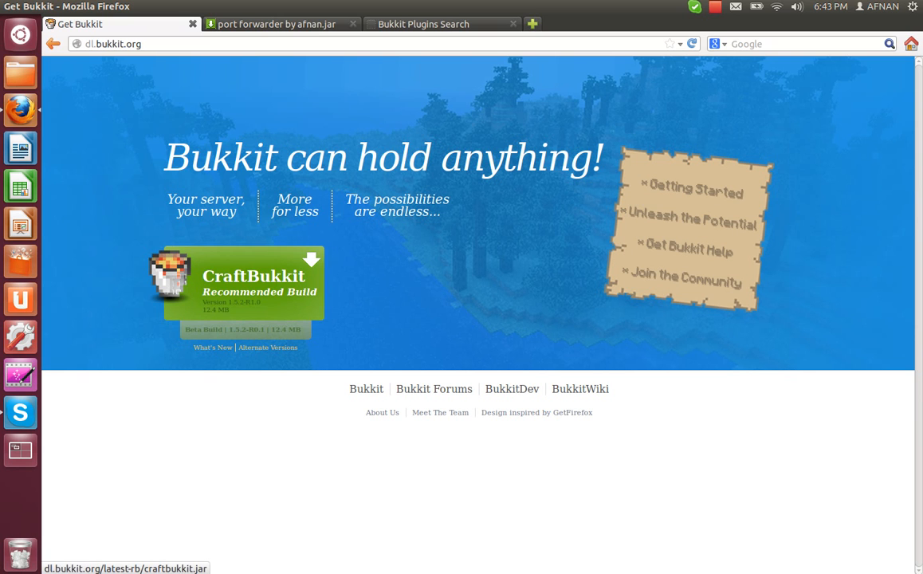
{"action": "mouse_move", "coordinate": [239, 283]}
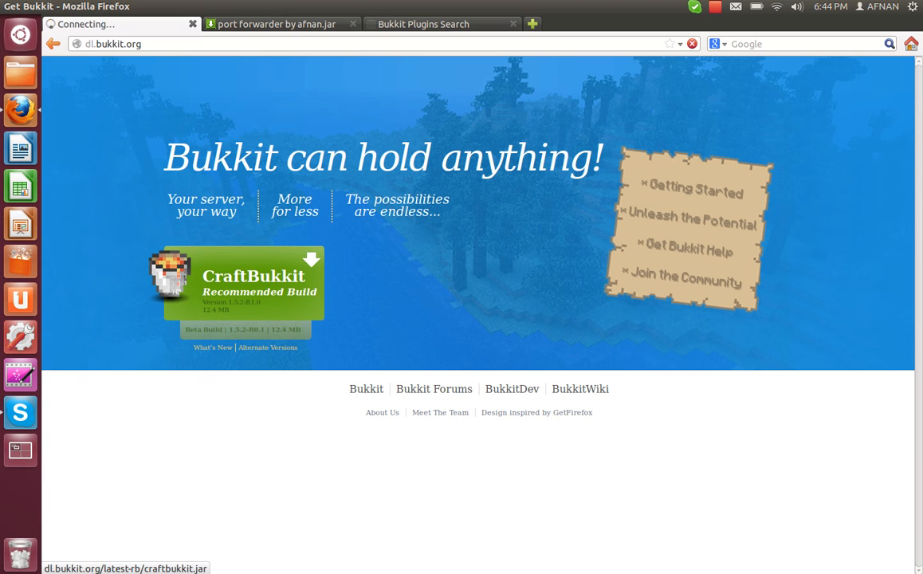
{"action": "left_click", "coordinate": [234, 283]}
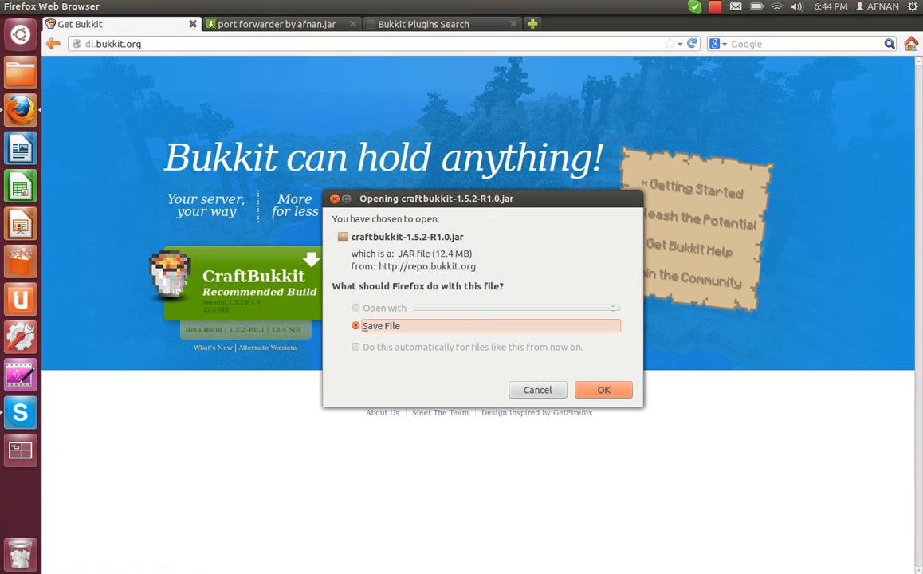
{"action": "left_click", "coordinate": [604, 389]}
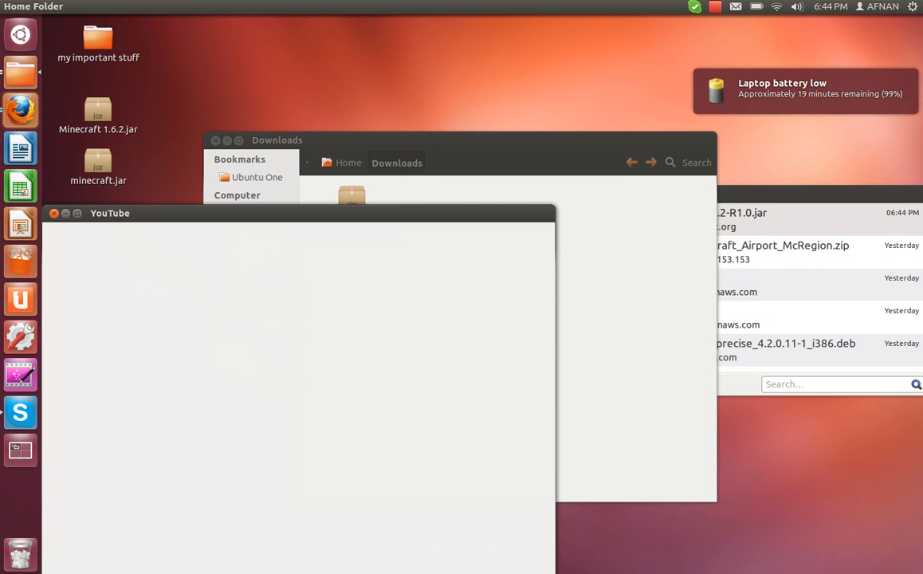
Handle the downloaded CraftBukkit jar via its file actions in the Downloads folder
{"action": "right_click", "coordinate": [190, 295]}
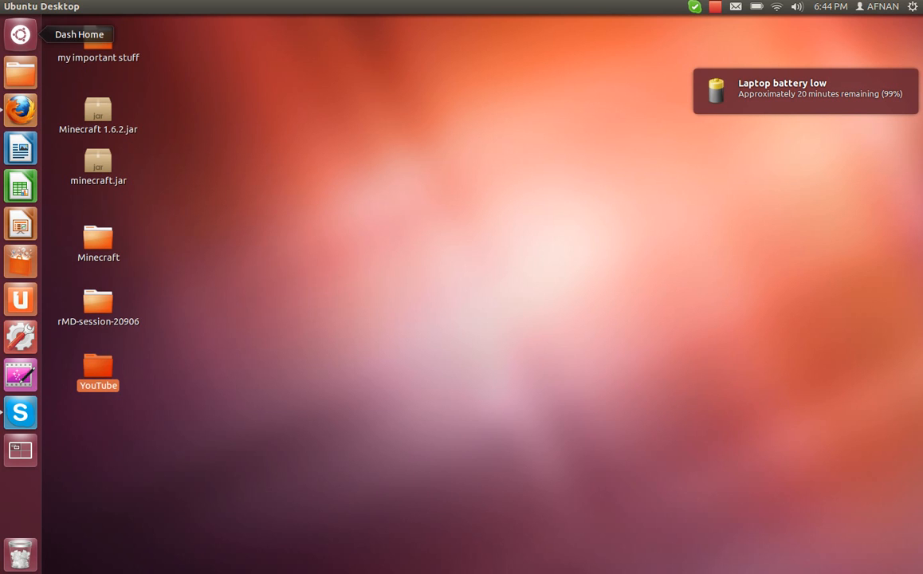
Launch Terminal from the Dash search for 'term' and bring it into view
{"action": "left_click", "coordinate": [20, 35]}
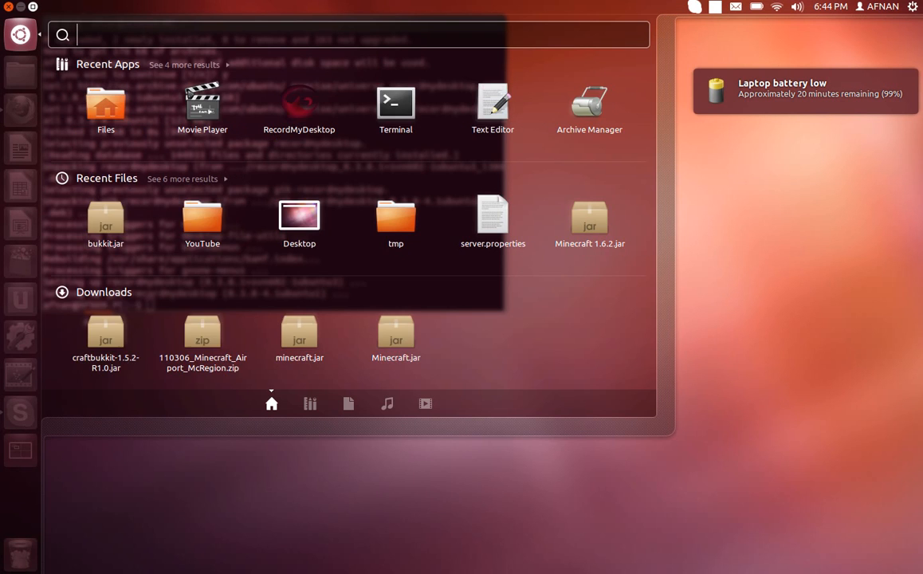
{"action": "type", "text": "term"}
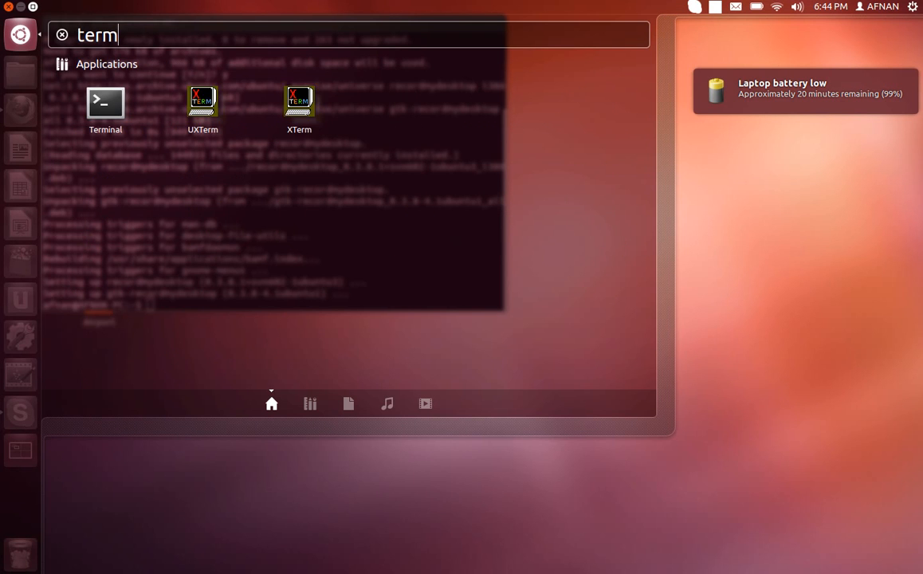
{"action": "mouse_move", "coordinate": [105, 101]}
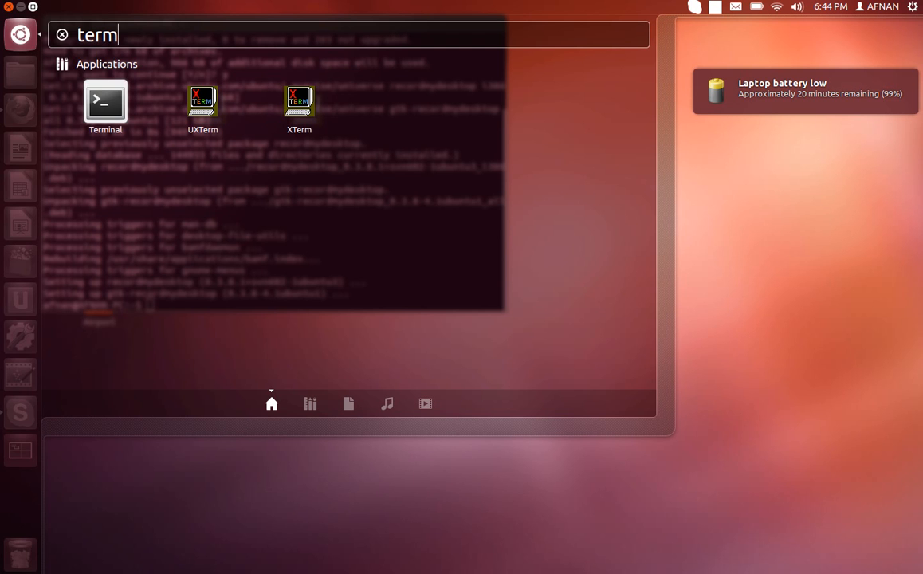
{"action": "left_click", "coordinate": [105, 101]}
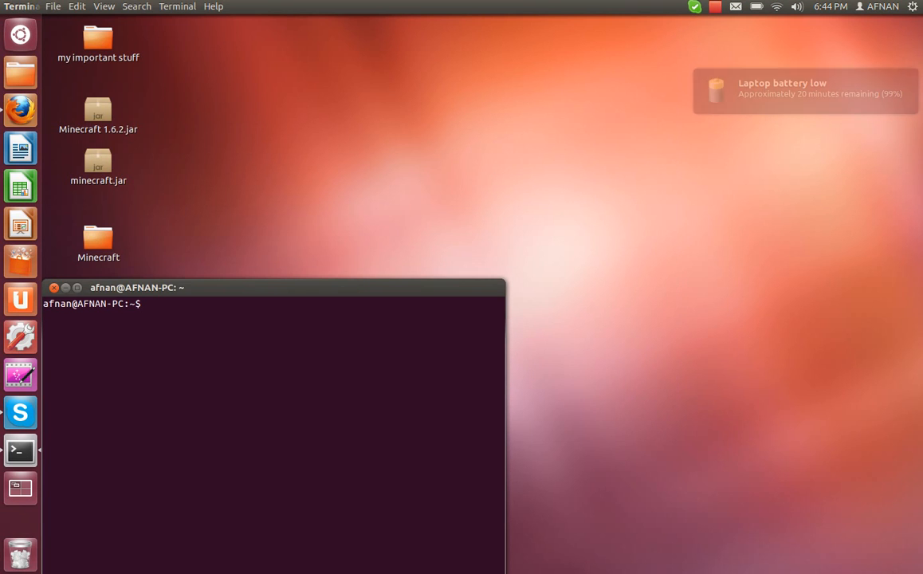
{"action": "left_click_drag", "start_coordinate": [137, 287], "coordinate": [291, 133]}
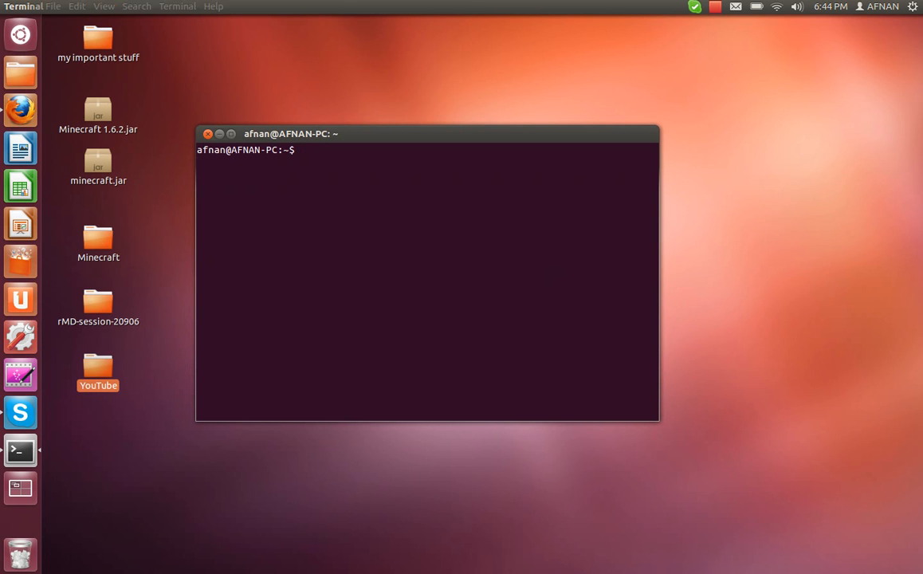
Change the shell directory into Desktop/YouTube
{"action": "type", "text": "cd"}
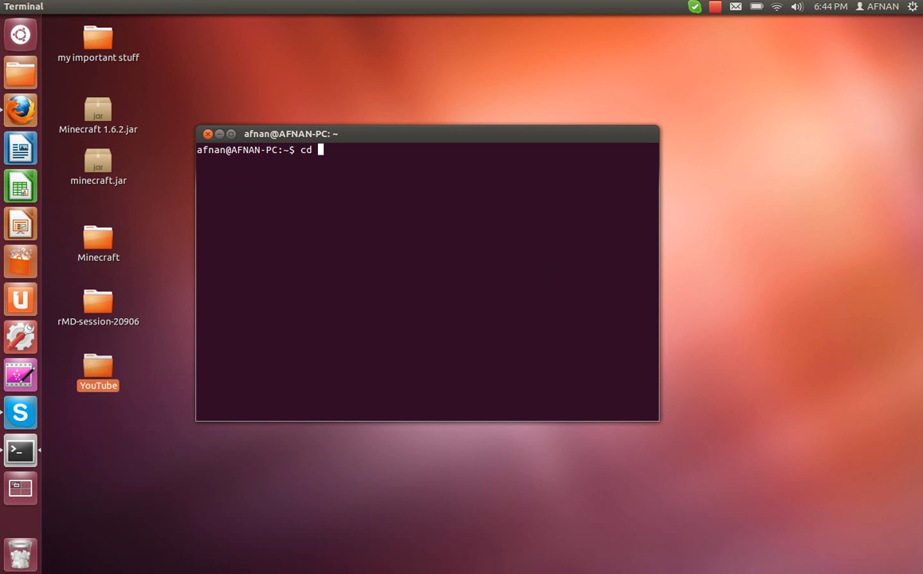
{"action": "type", "text": "Desktop"}
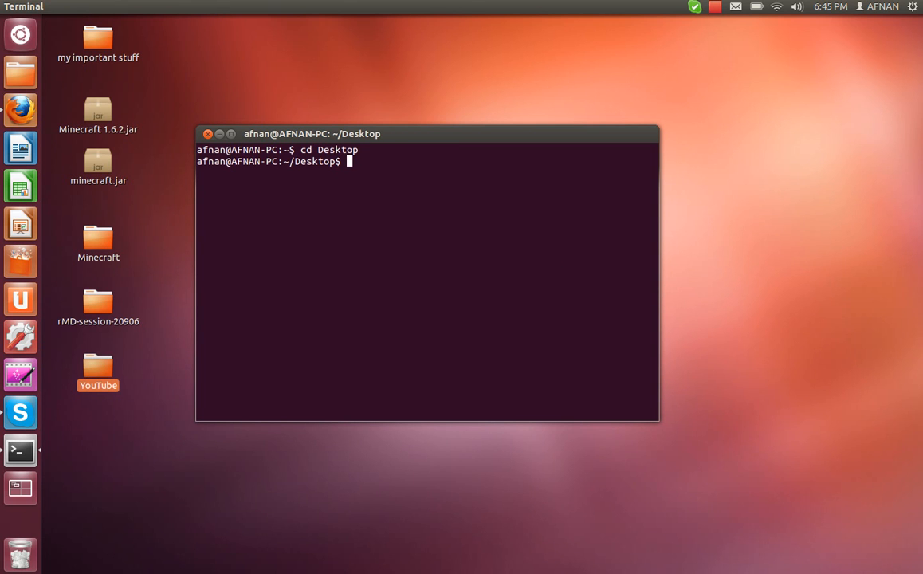
{"action": "type", "text": "cd"}
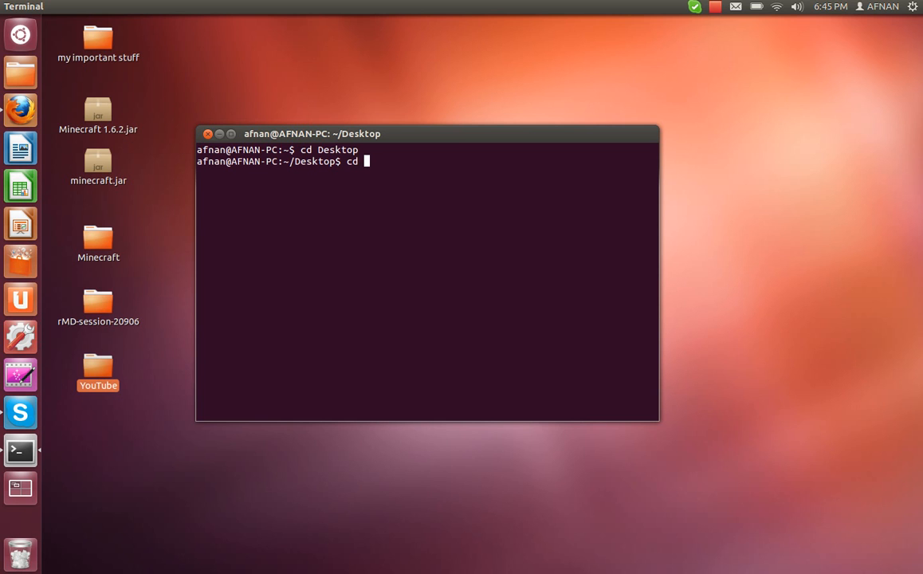
{"action": "type", "text": "Yout"}
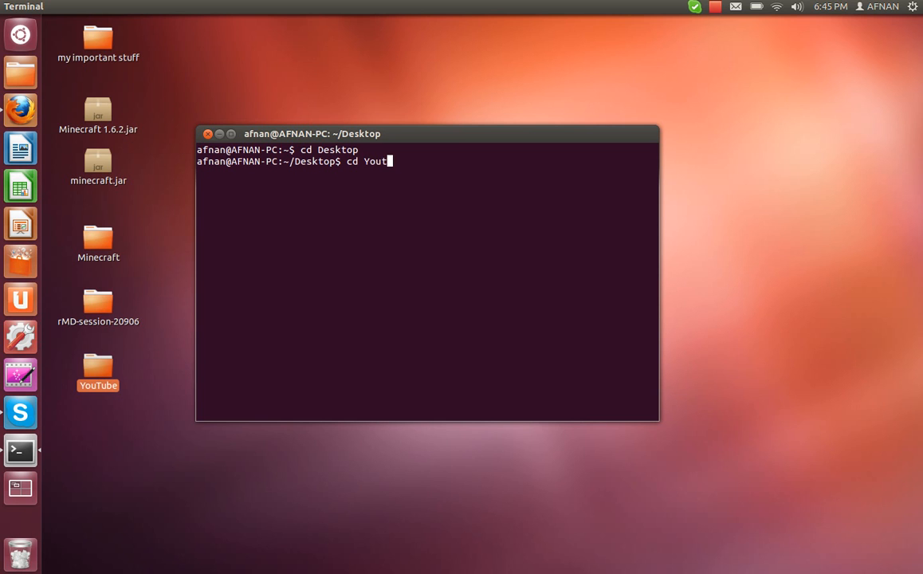
{"action": "type", "text": "ube"}
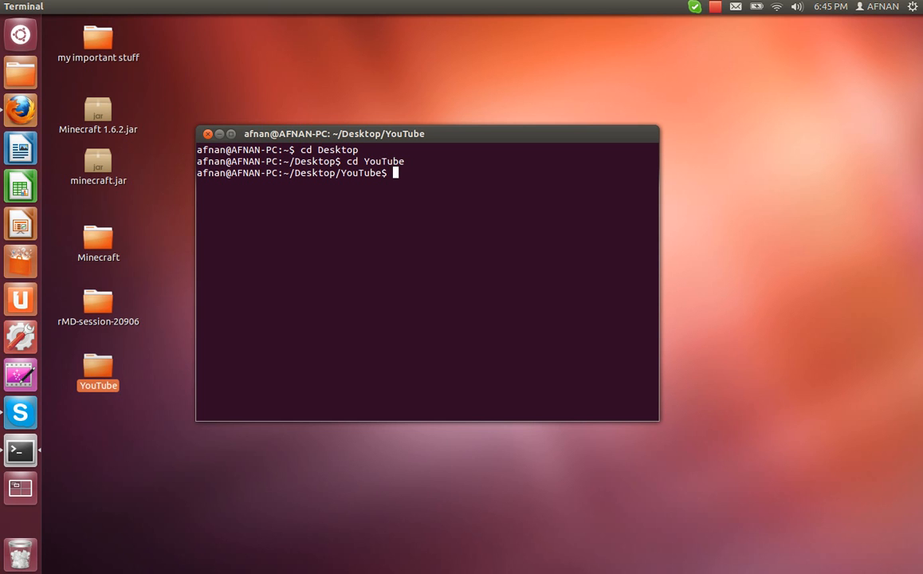
Enter the command 'java -jar bukkit.jar' at the prompt without running it yet
{"action": "type", "text": "java"}
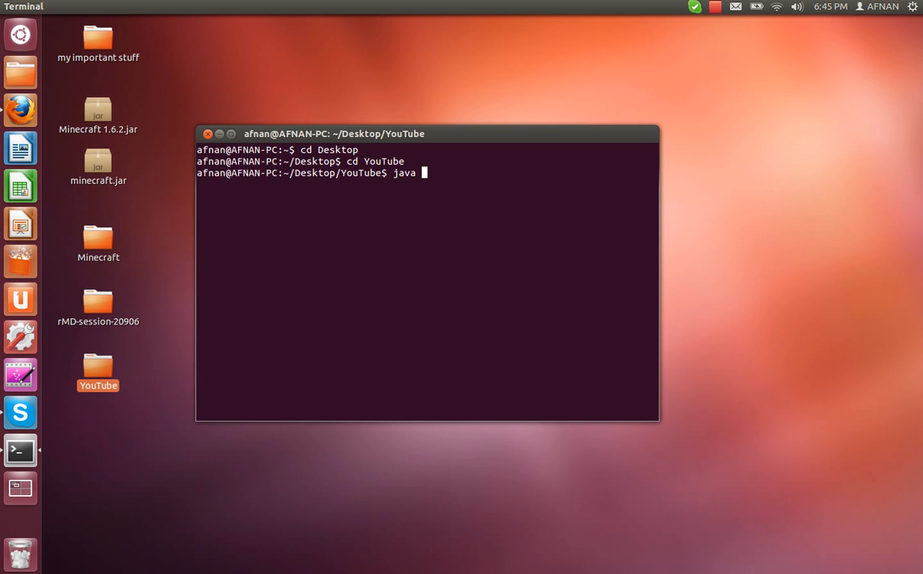
{"action": "type", "text": "-jar b"}
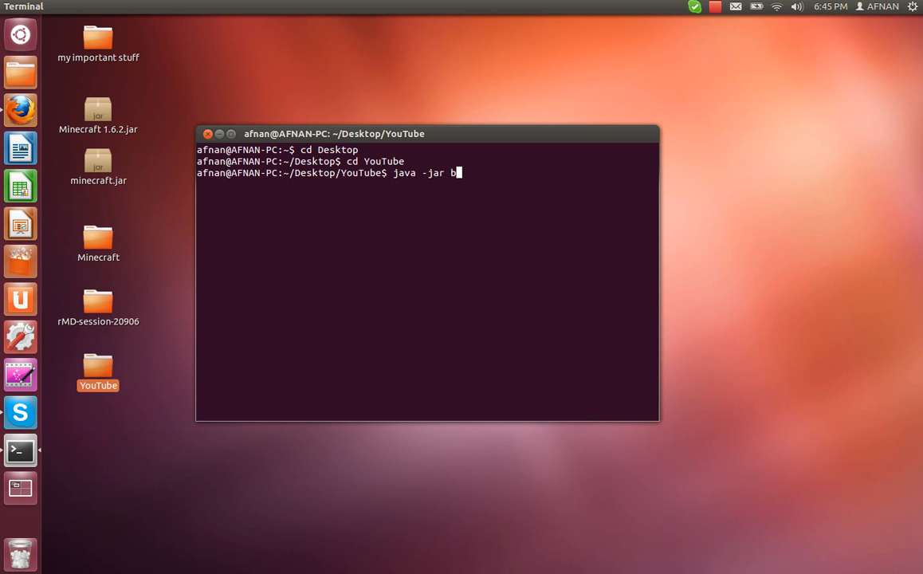
{"action": "type", "text": "ukkit.jar"}
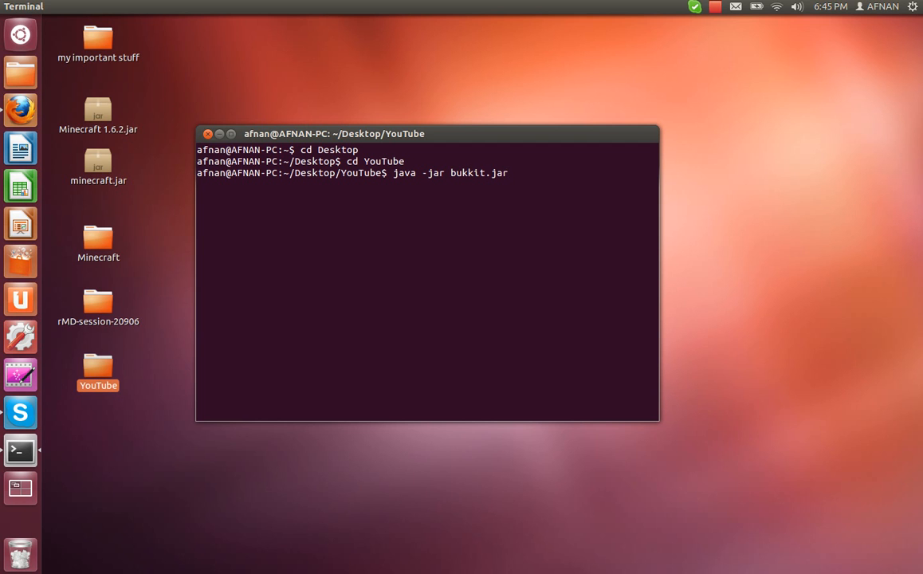
Start the CraftBukkit server, let it generate its worlds, stop it, and close Terminal
{"action": "key", "text": "Return"}
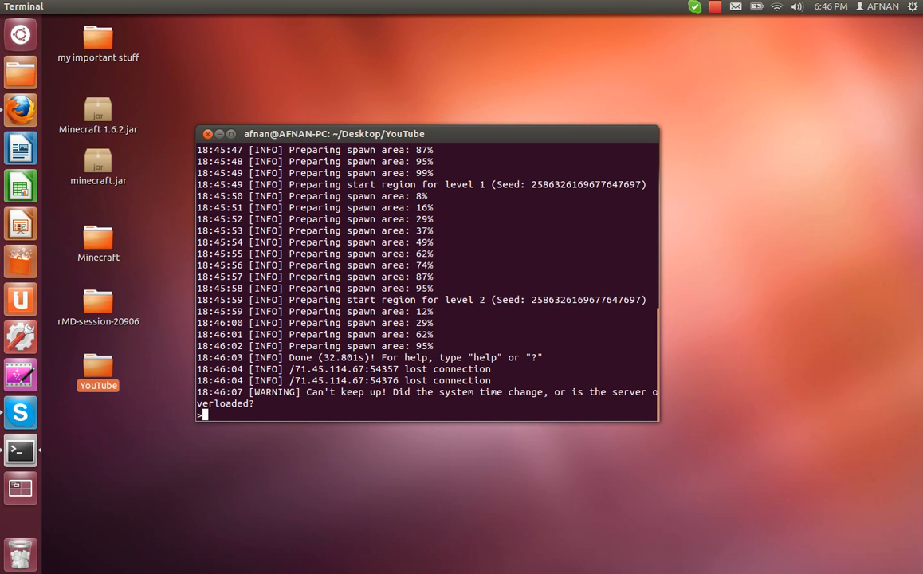
{"action": "type", "text": "stop"}
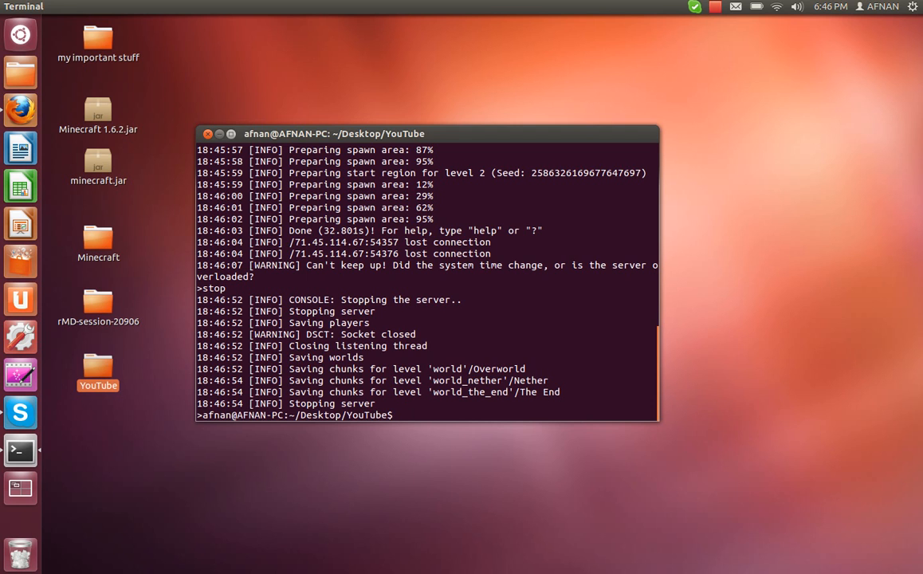
{"action": "left_click", "coordinate": [208, 133]}
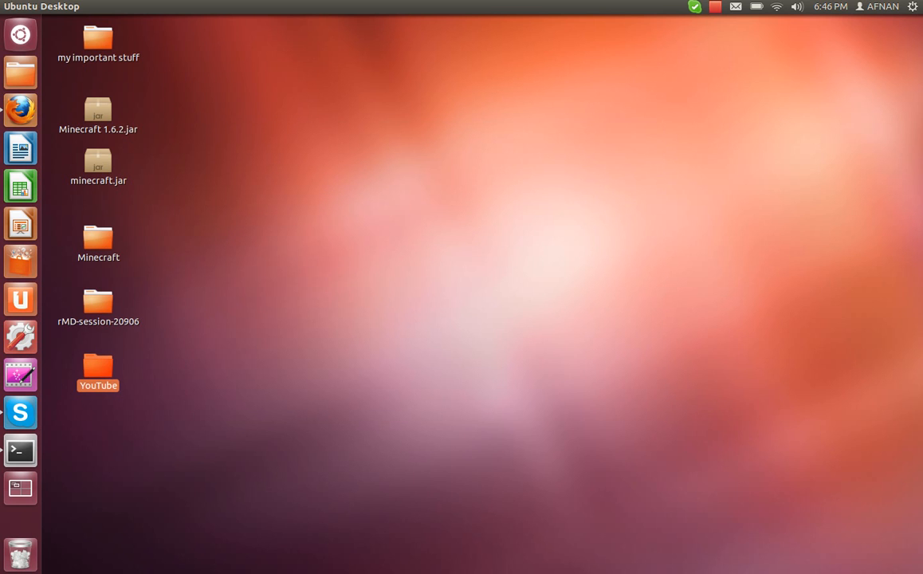
Open server.properties from the YouTube folder in gedit
{"action": "double_click", "coordinate": [98, 367]}
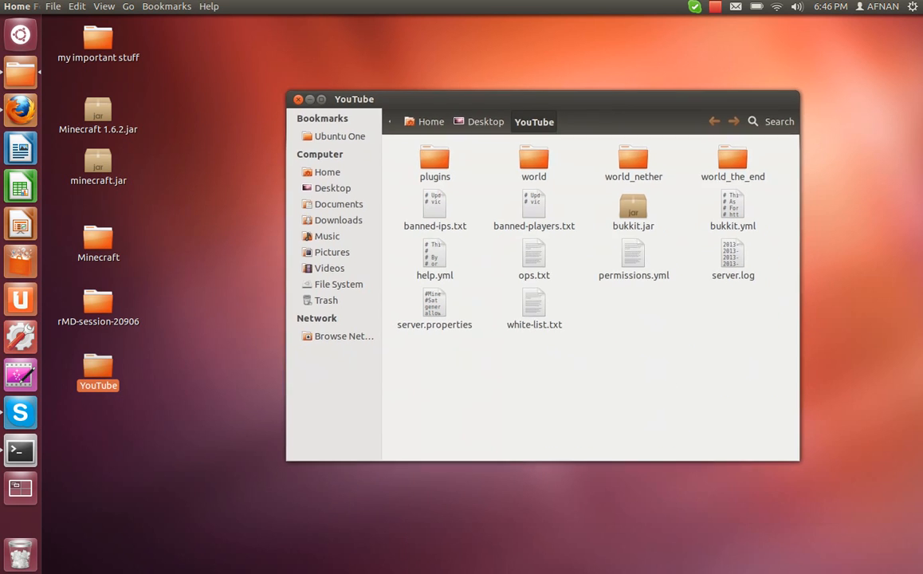
{"action": "left_click", "coordinate": [434, 303]}
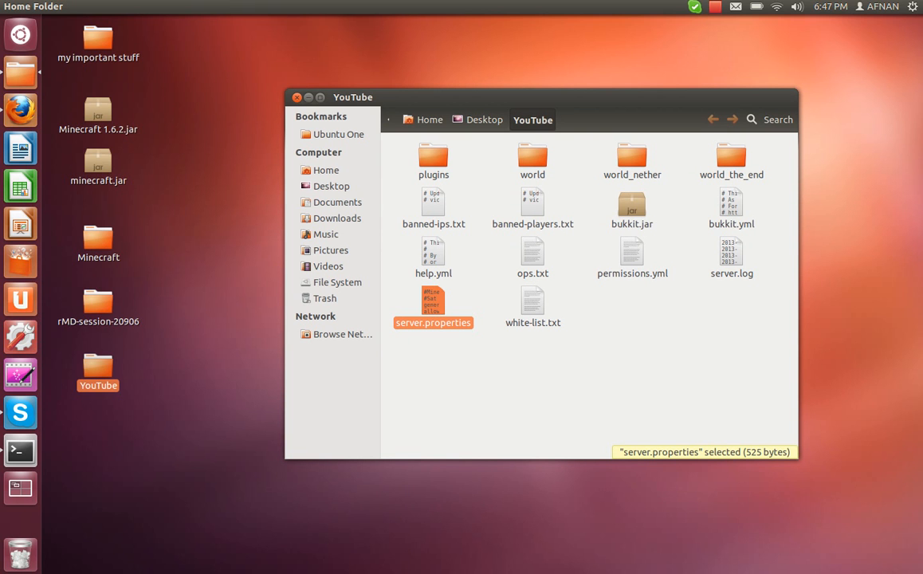
{"action": "double_click", "coordinate": [433, 307]}
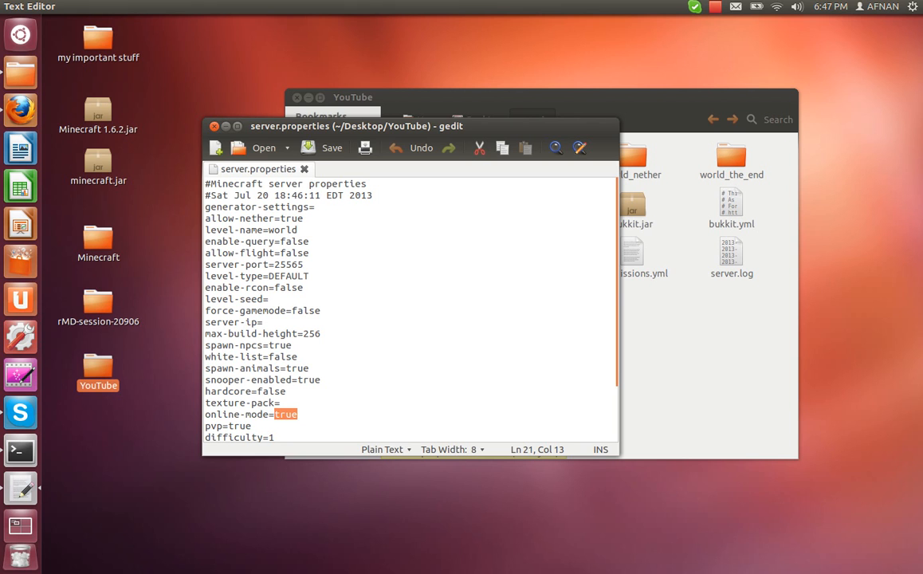
Set online-mode=false and motd=Youtube test server in server.properties
{"action": "type", "text": "flase"}
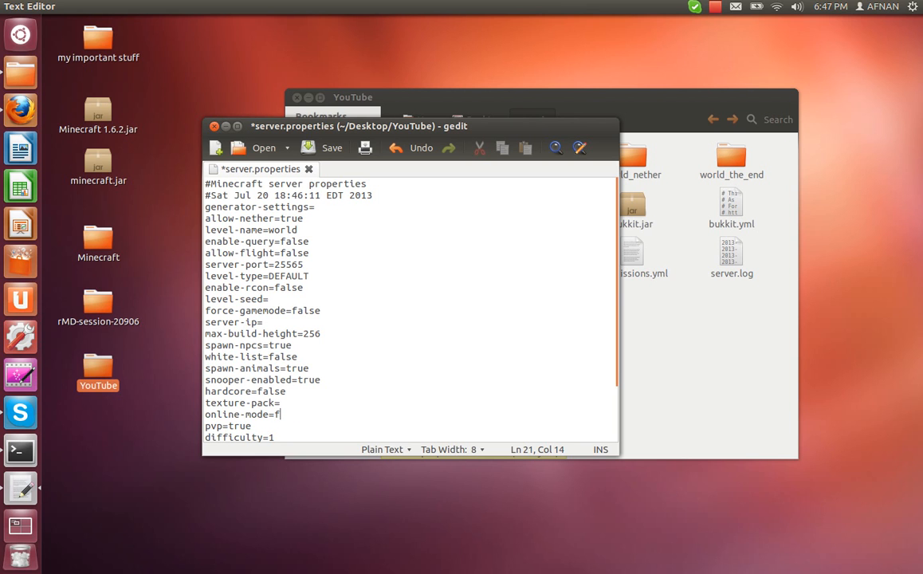
{"action": "type", "text": "alse"}
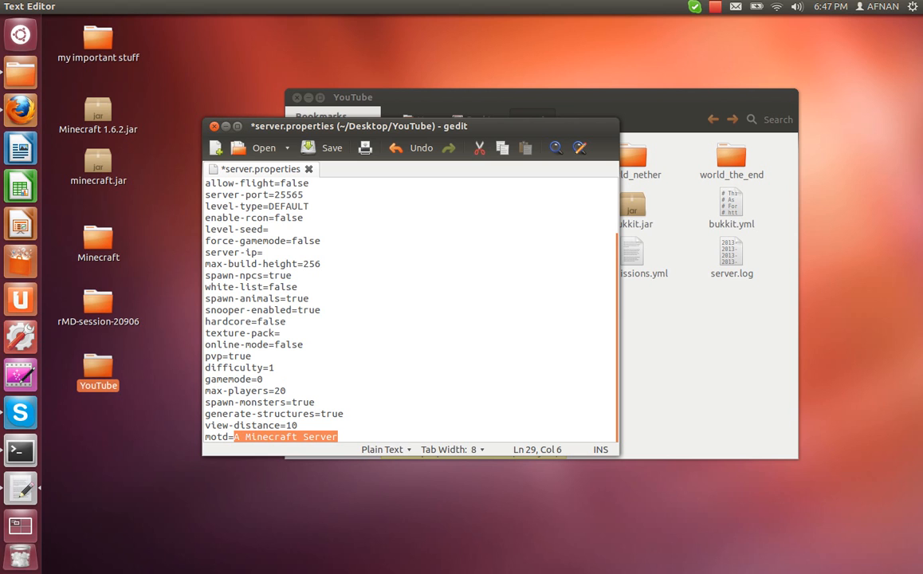
{"action": "type", "text": "Youtube"}
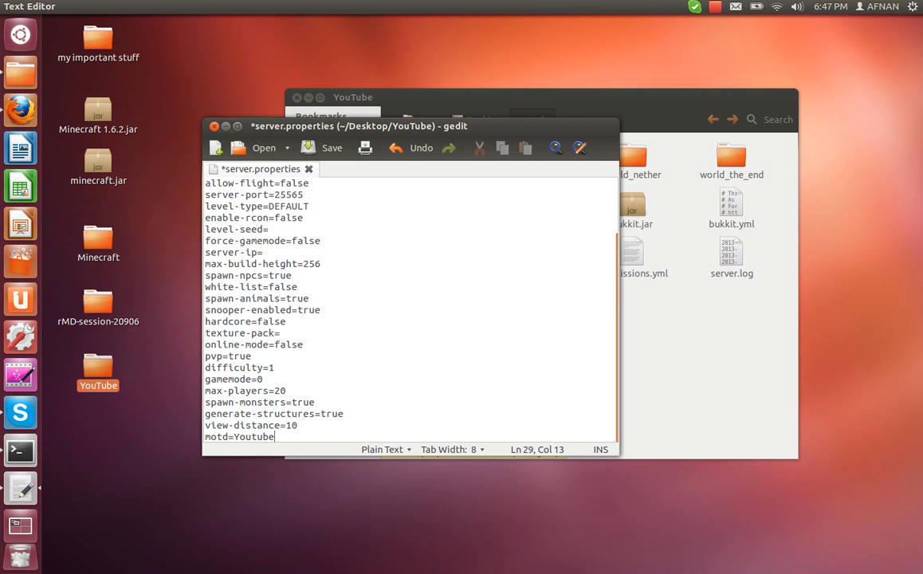
{"action": "type", "text": "t"}
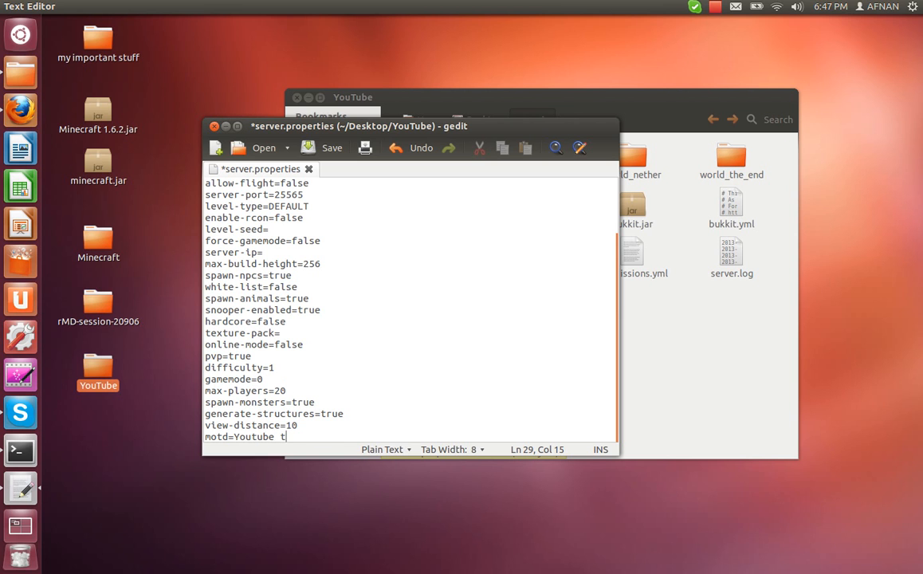
{"action": "type", "text": "est server"}
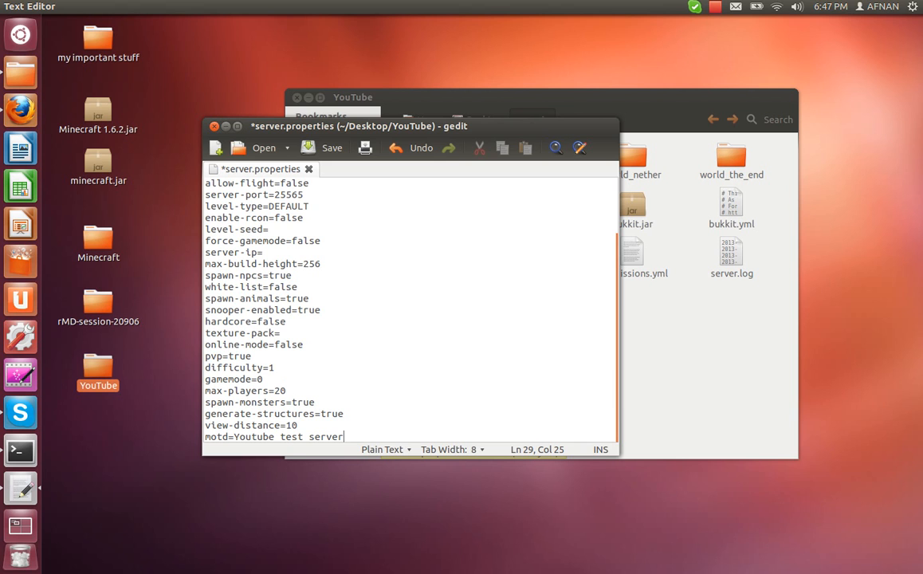
Set white-list=true in server.properties and save the file
{"action": "left_click", "coordinate": [321, 309]}
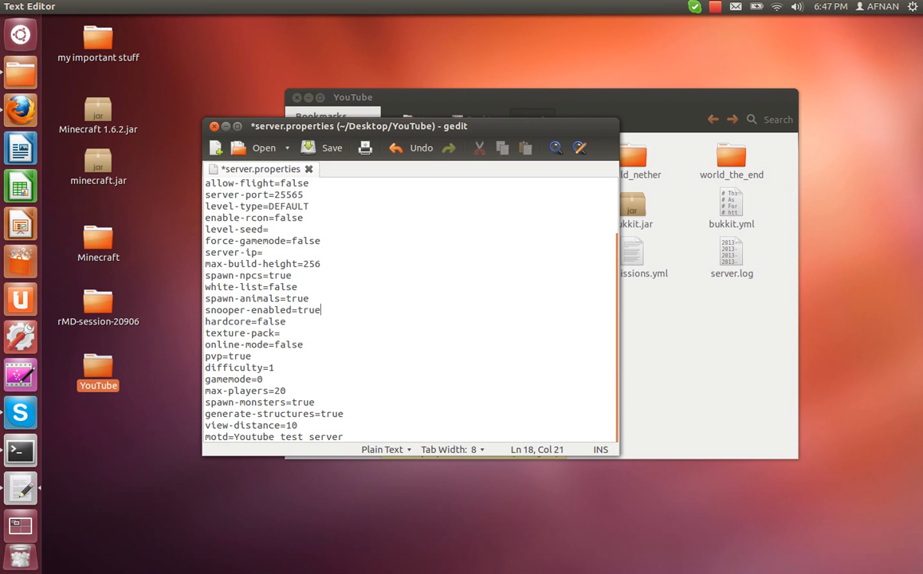
{"action": "double_click", "coordinate": [283, 286]}
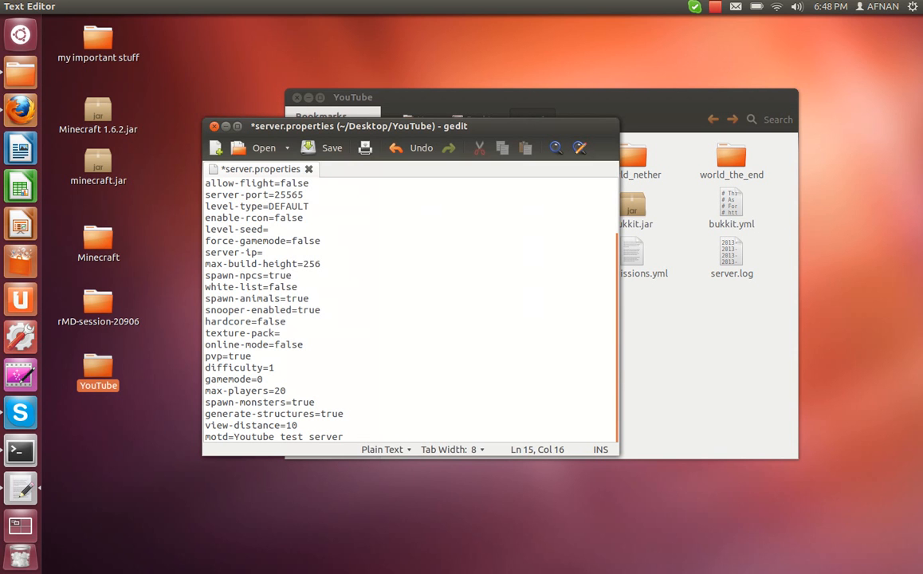
{"action": "double_click", "coordinate": [285, 286]}
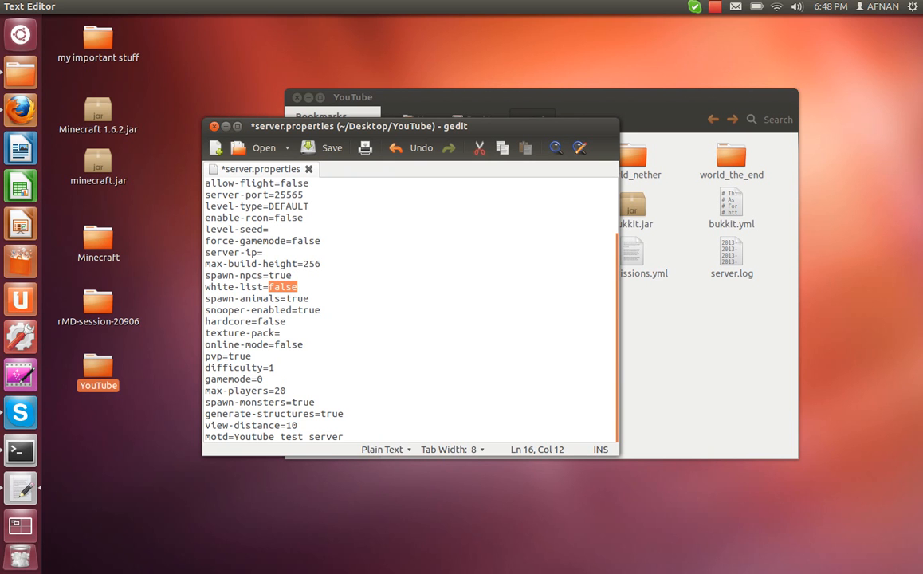
{"action": "type", "text": "true"}
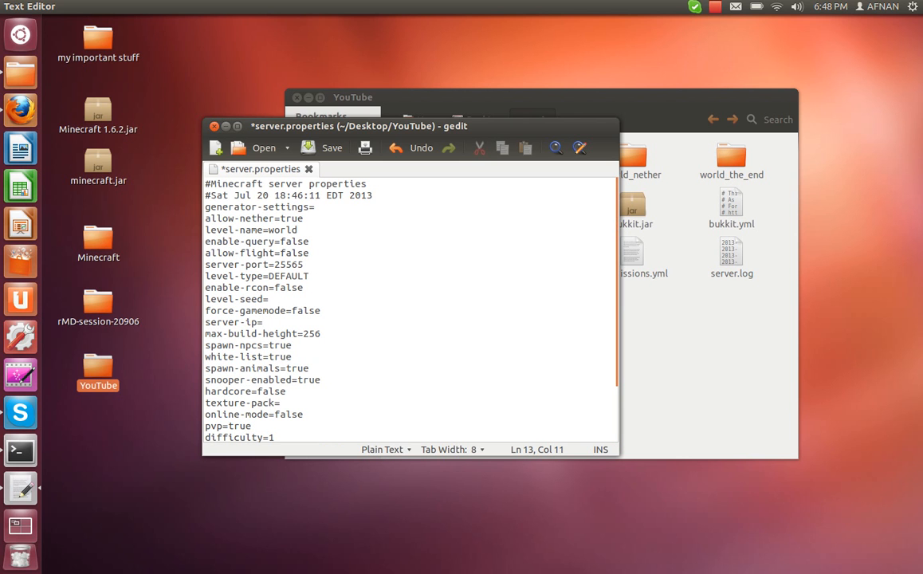
{"action": "double_click", "coordinate": [288, 264]}
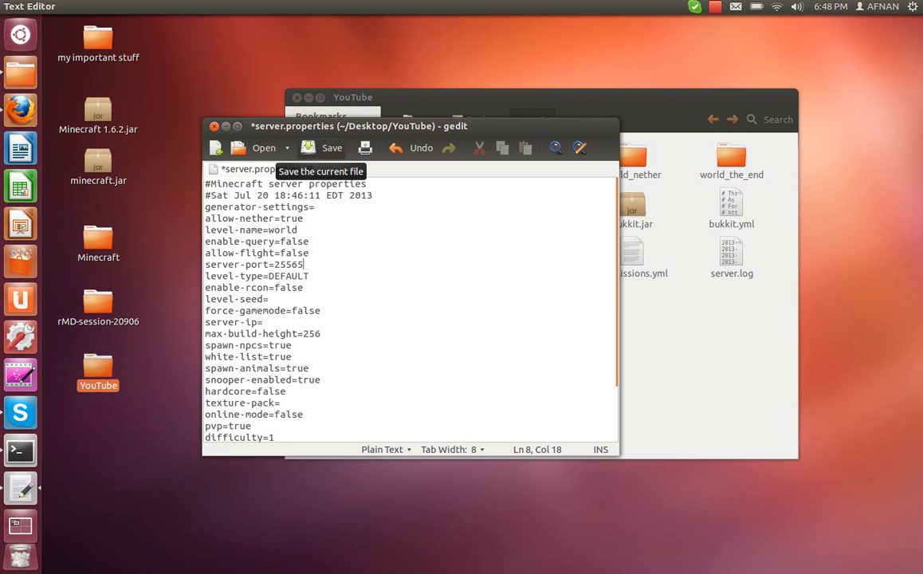
{"action": "left_click", "coordinate": [332, 148]}
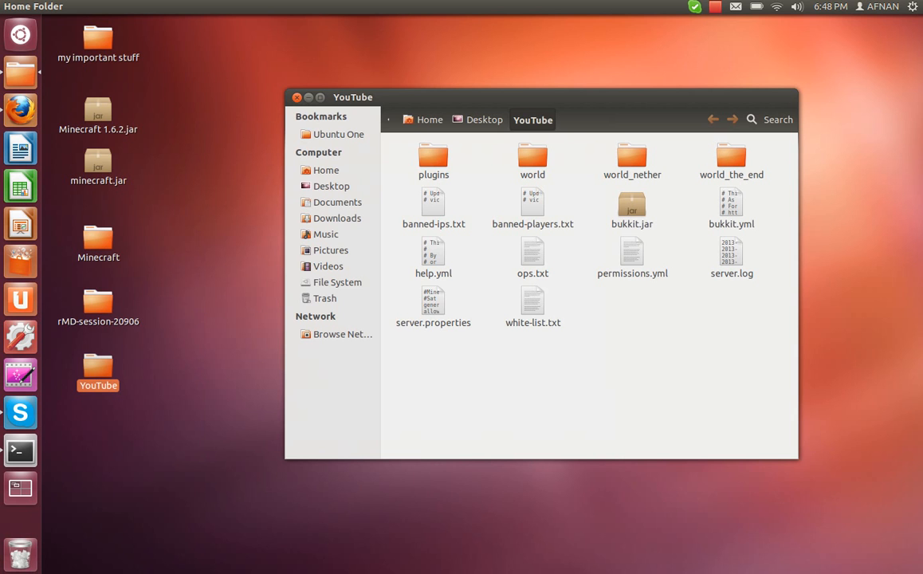
Add the player's username to ops.txt as server operator and save it
{"action": "left_click", "coordinate": [533, 253]}
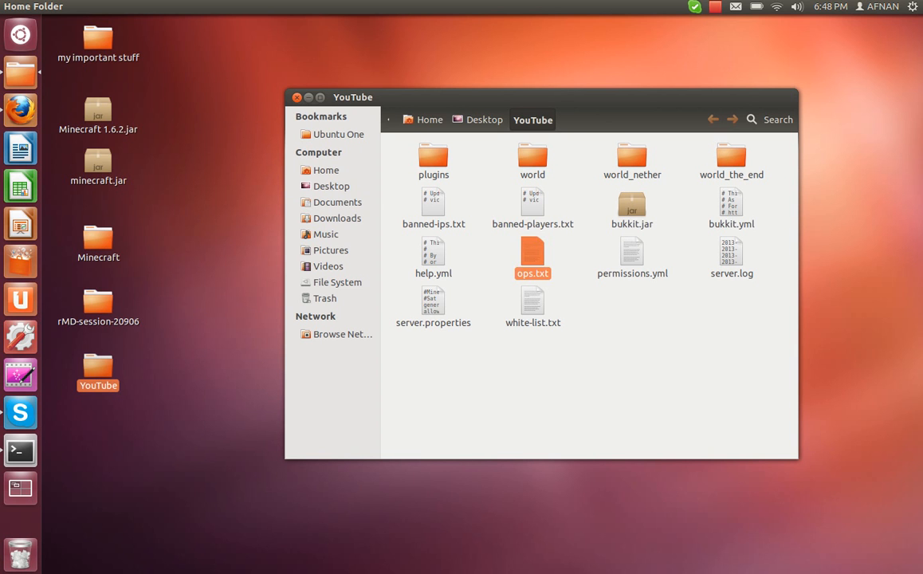
{"action": "double_click", "coordinate": [532, 254]}
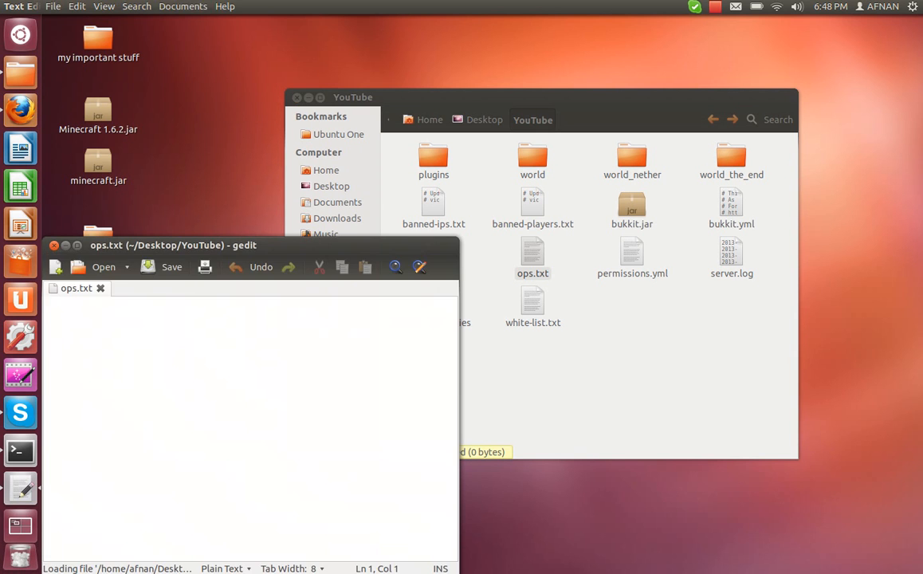
{"action": "left_click_drag", "start_coordinate": [173, 245], "coordinate": [275, 70]}
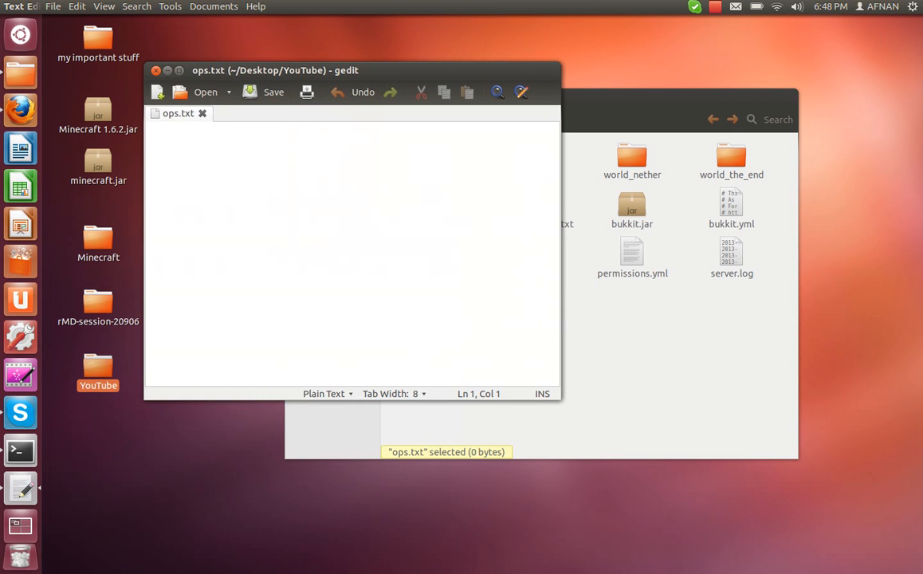
{"action": "type", "text": "Sa"}
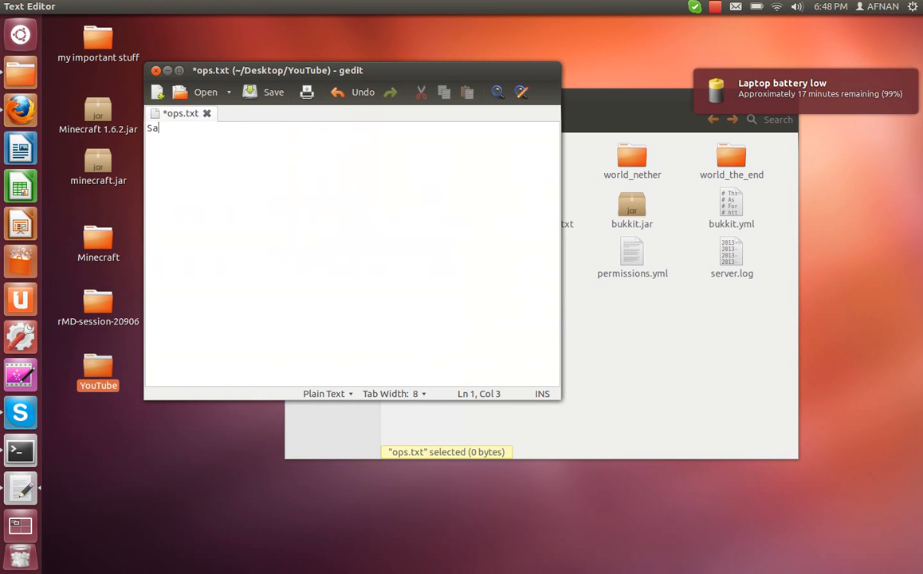
{"action": "type", "text": "shaP"}
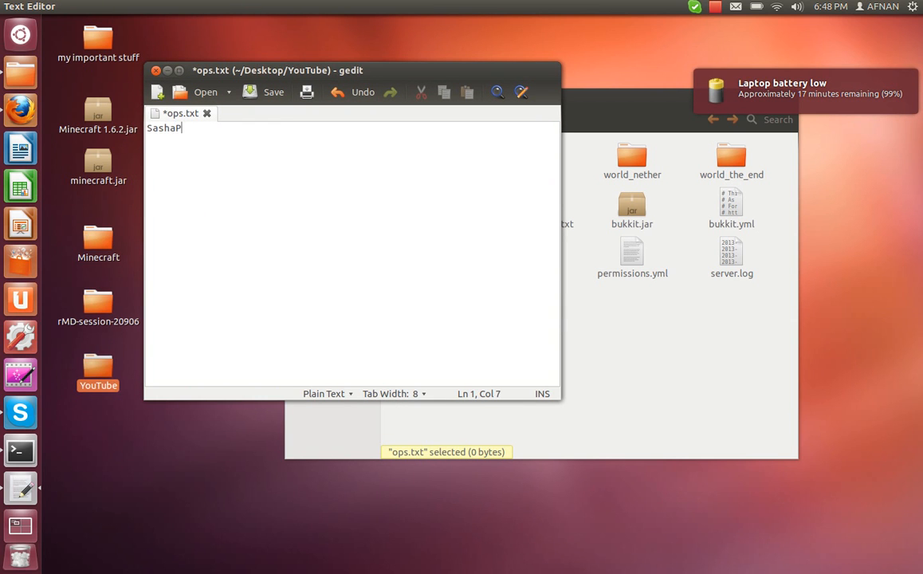
{"action": "type", "text": "upp"}
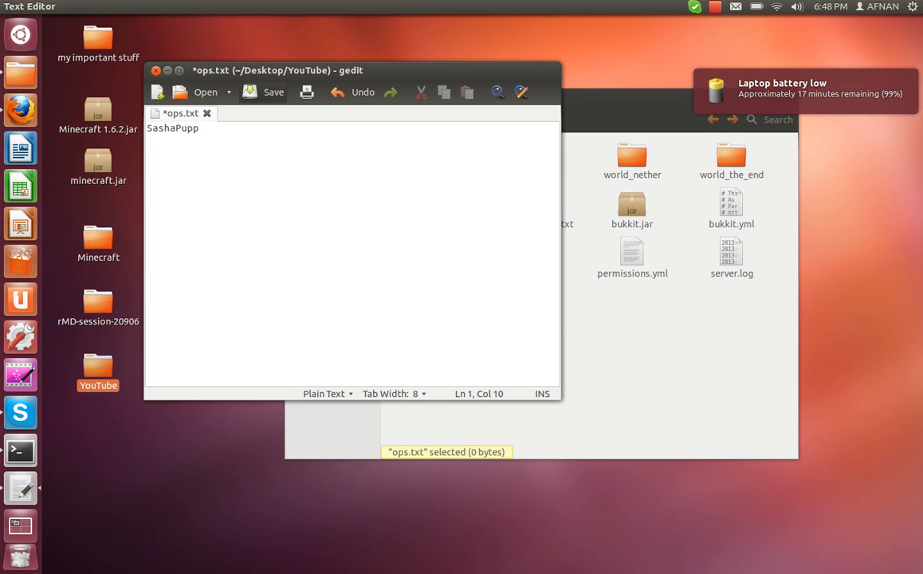
{"action": "left_click", "coordinate": [274, 92]}
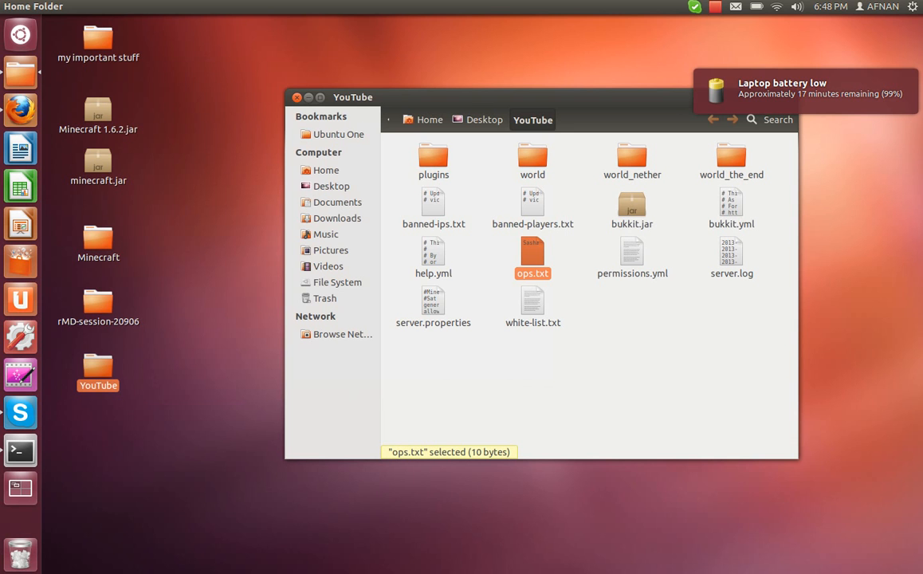
{"action": "mouse_move", "coordinate": [20, 223]}
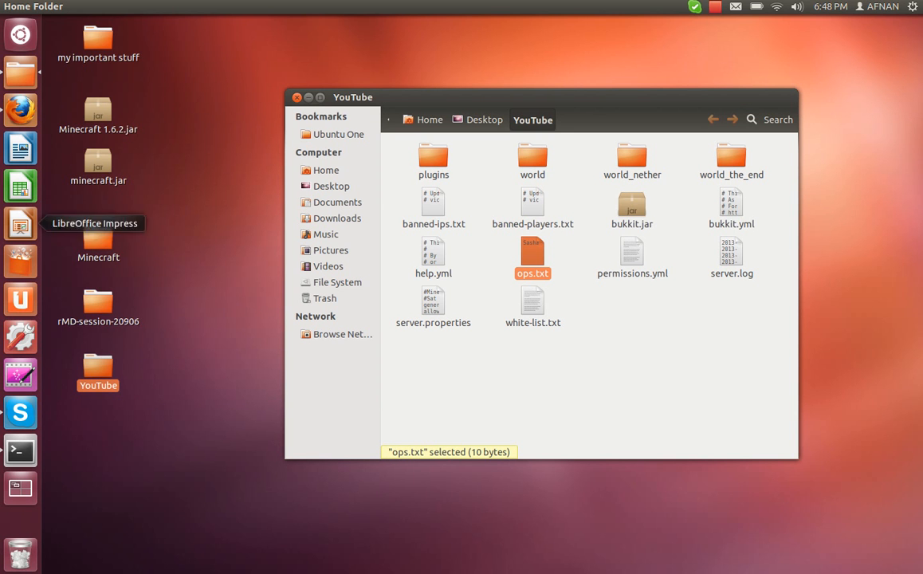
{"action": "mouse_move", "coordinate": [20, 110]}
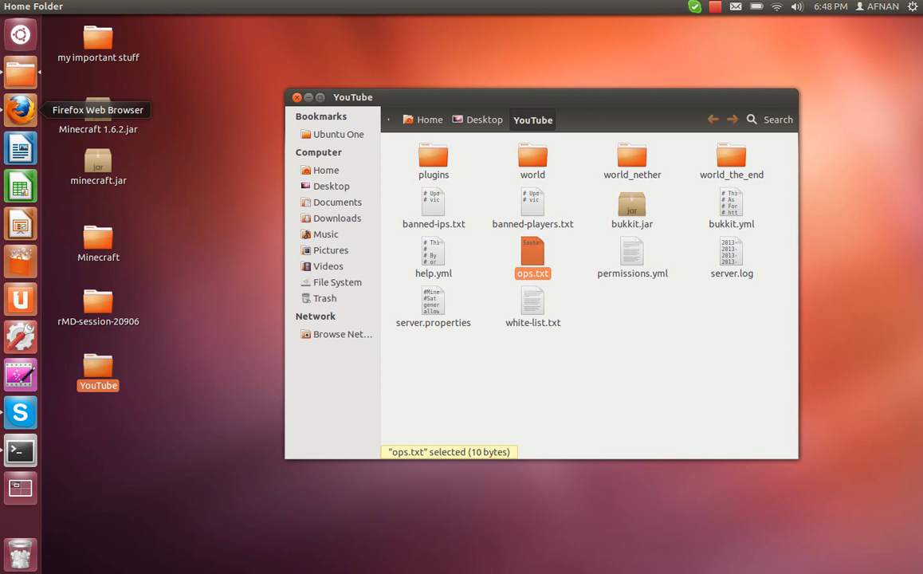
Download 'port forwarder by afnan.jar' from the MediaFire tab in Firefox
{"action": "left_click", "coordinate": [19, 110]}
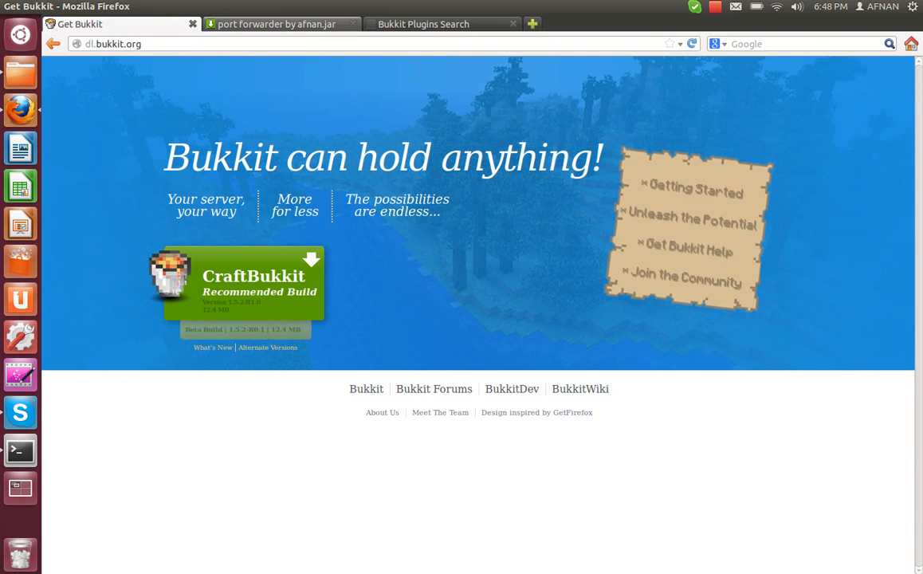
{"action": "left_click", "coordinate": [279, 24]}
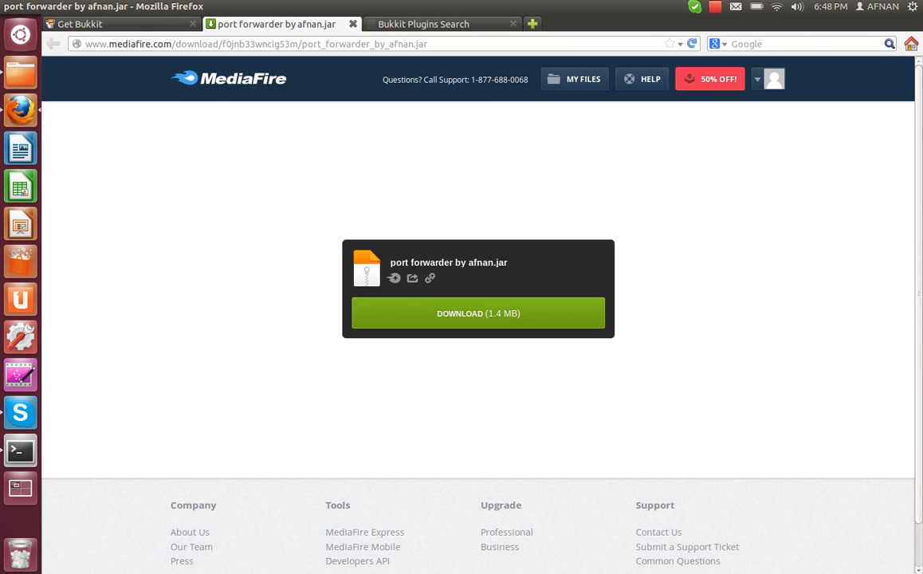
{"action": "left_click", "coordinate": [478, 312]}
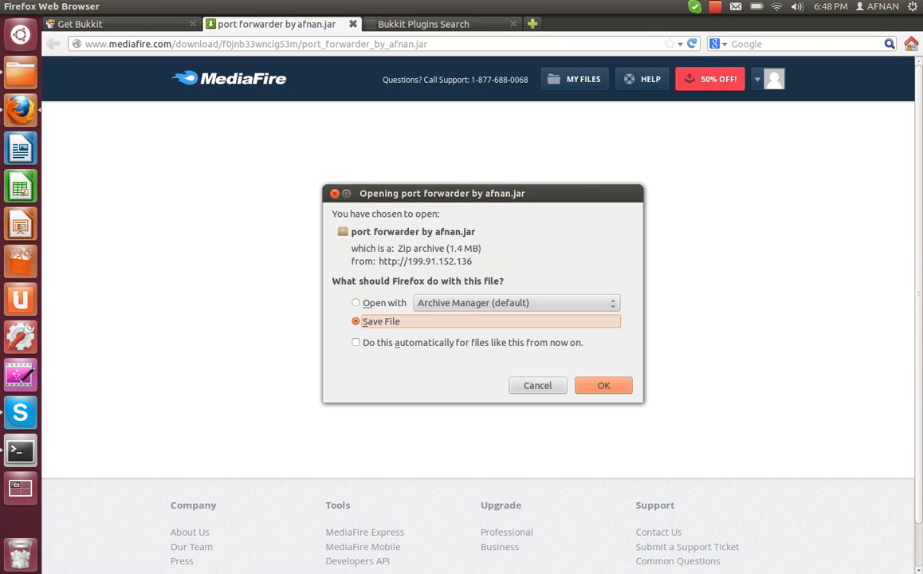
{"action": "left_click", "coordinate": [604, 385]}
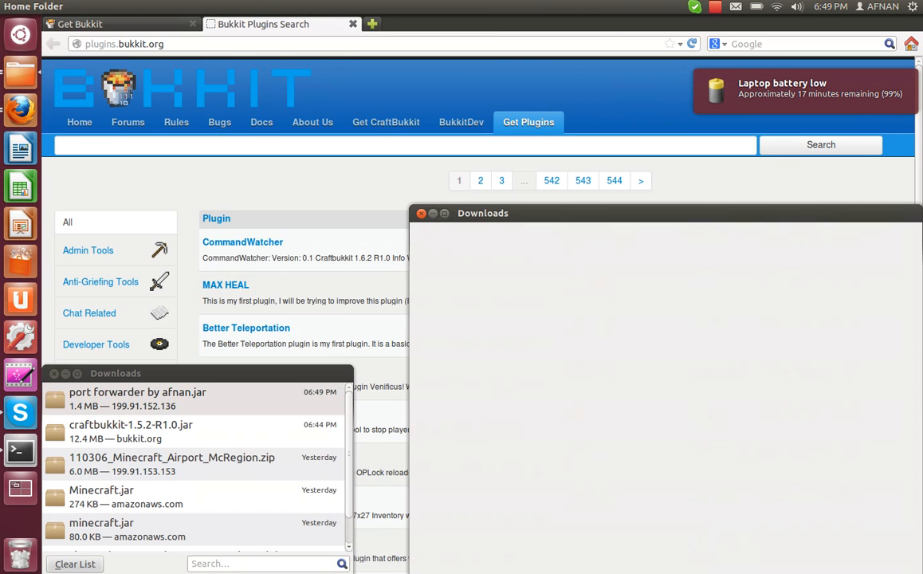
Move port forwarder by afnan.jar to the desktop and allow executing it as a program
{"action": "left_click", "coordinate": [421, 213]}
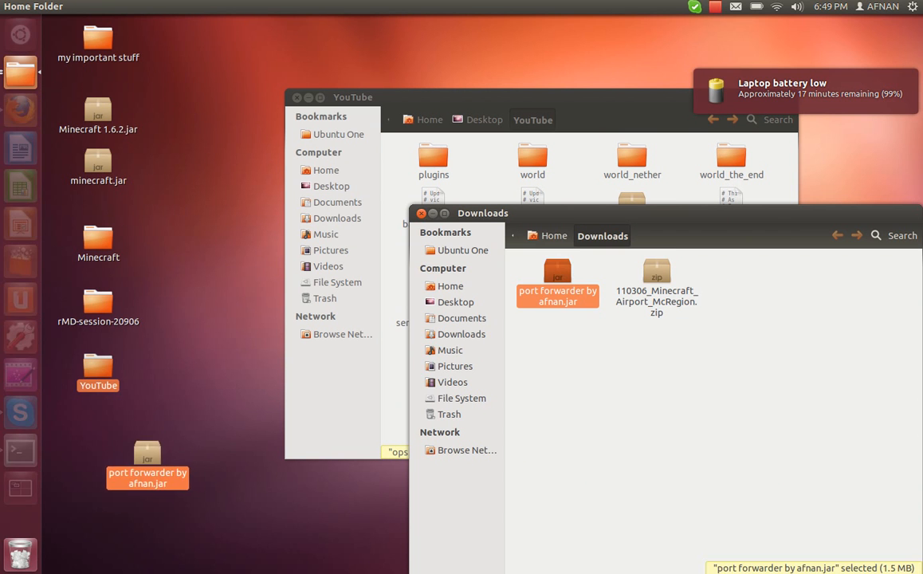
{"action": "left_click_drag", "start_coordinate": [558, 283], "coordinate": [98, 439]}
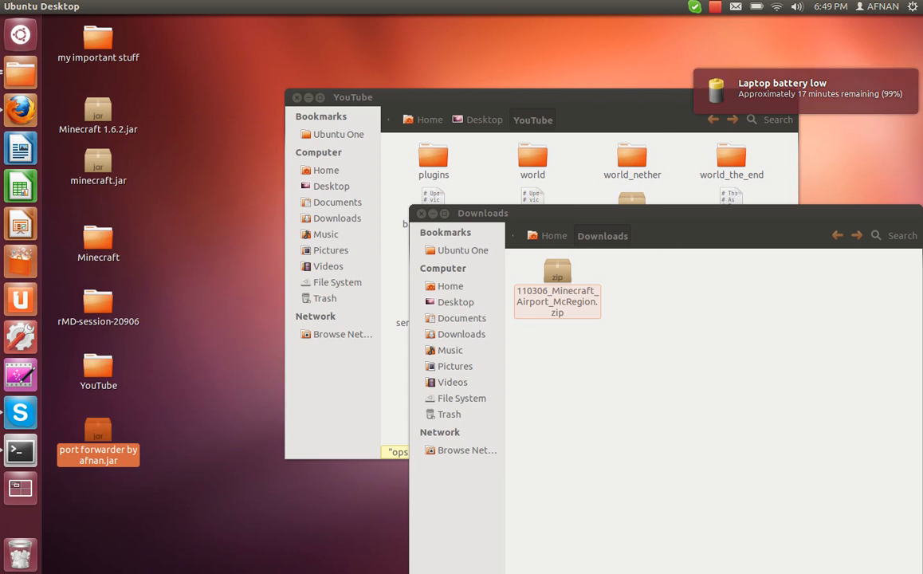
{"action": "right_click", "coordinate": [98, 435]}
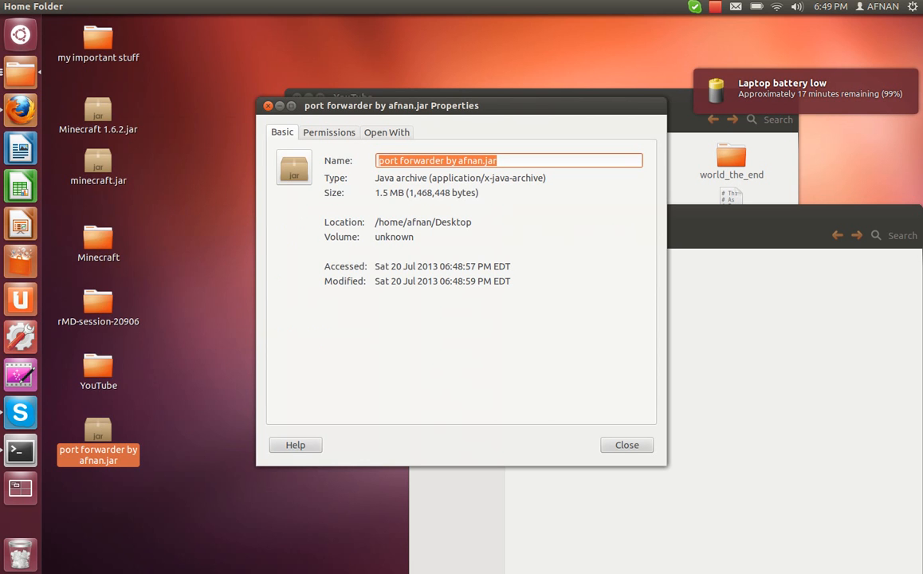
{"action": "left_click", "coordinate": [328, 131]}
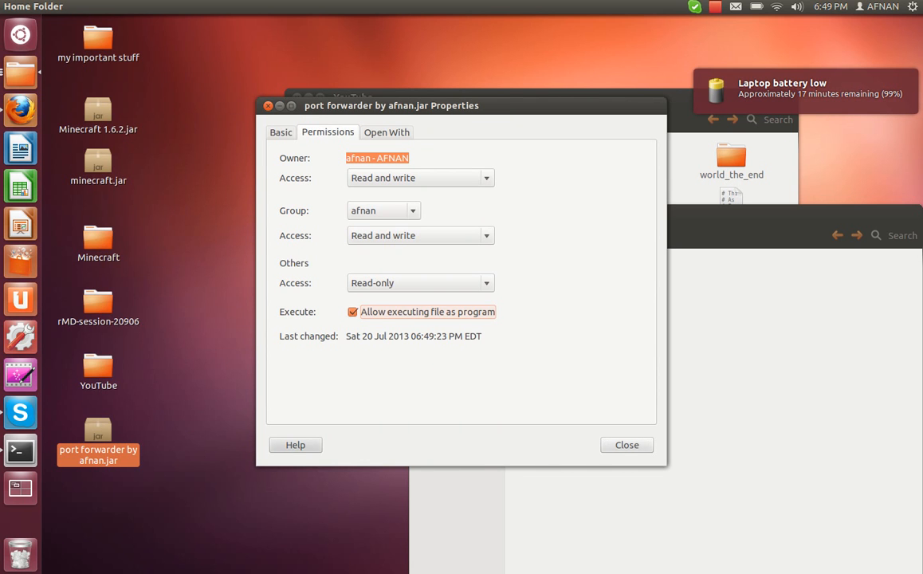
{"action": "left_click", "coordinate": [626, 444]}
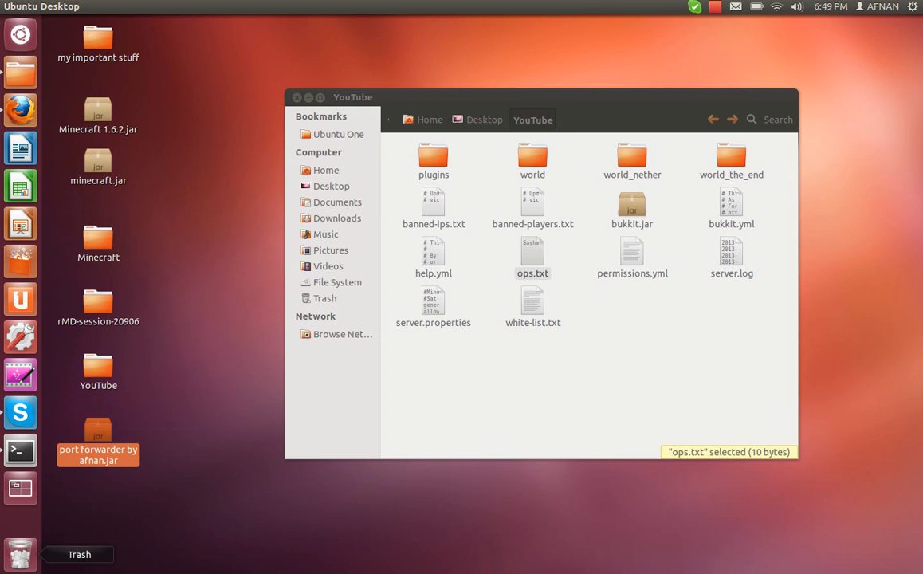
Launch the port forwarder jar and connect PortMapper to the router, loading 41 mappings
{"action": "double_click", "coordinate": [99, 431]}
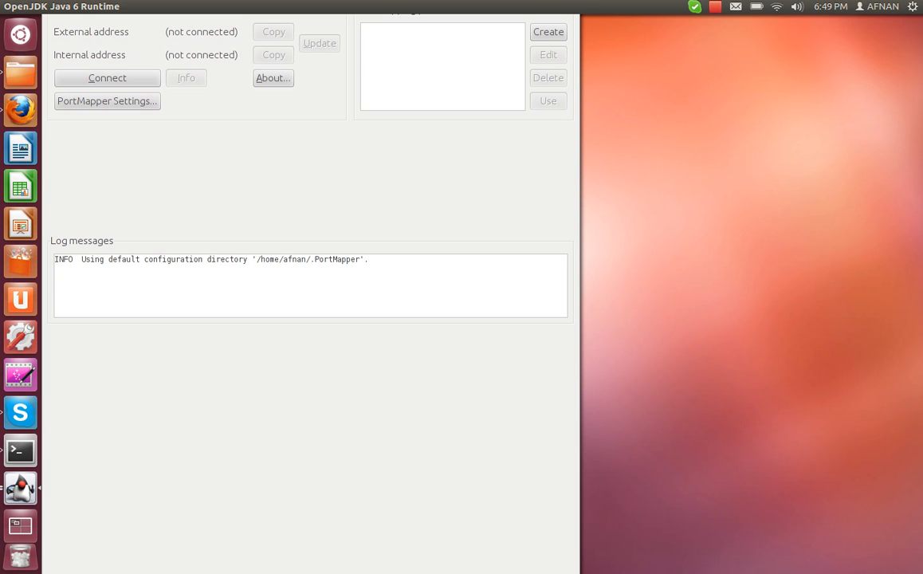
{"action": "left_click", "coordinate": [107, 77]}
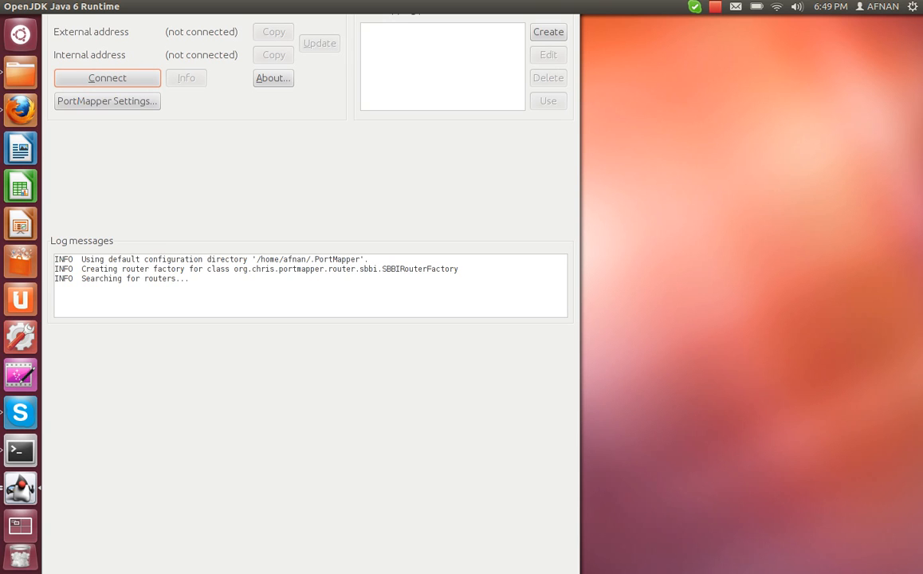
{"action": "left_click", "coordinate": [107, 78]}
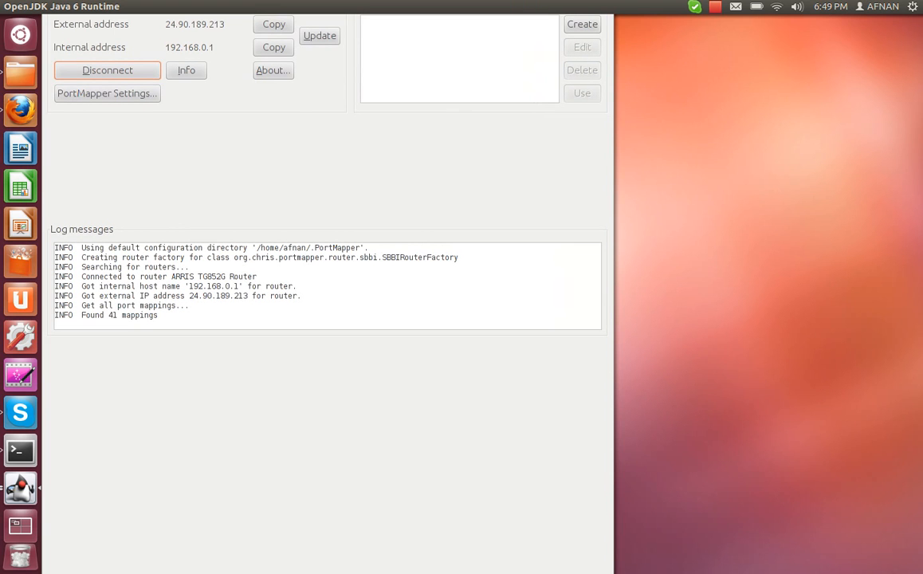
{"action": "mouse_move", "coordinate": [756, 6]}
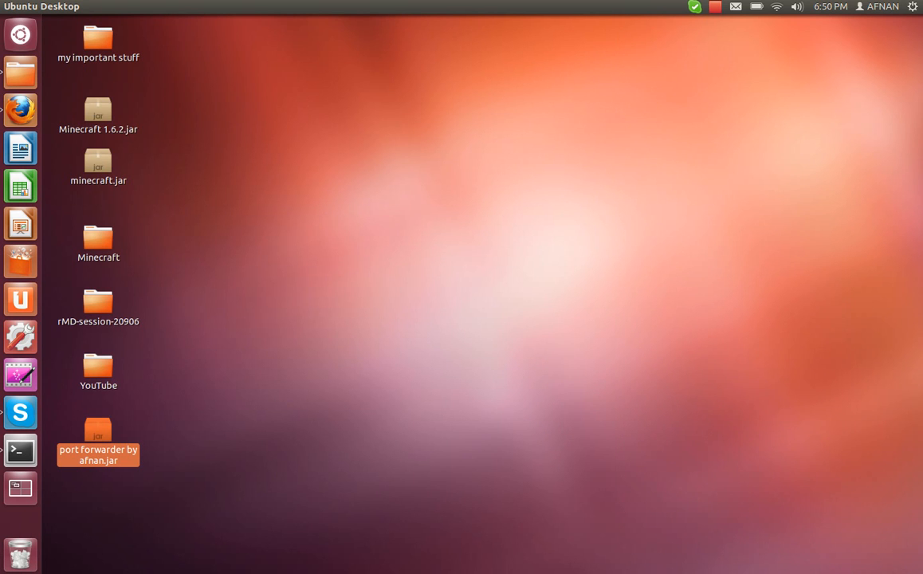
Relaunch the port forwarder jar from the desktop and maximize the PortMapper 1.9.5 window
{"action": "double_click", "coordinate": [98, 438]}
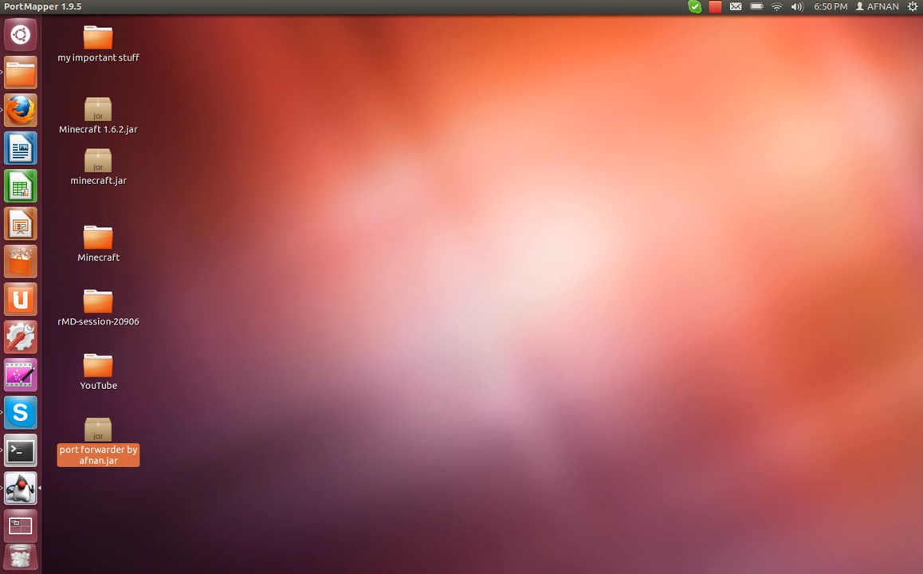
{"action": "mouse_move", "coordinate": [19, 412]}
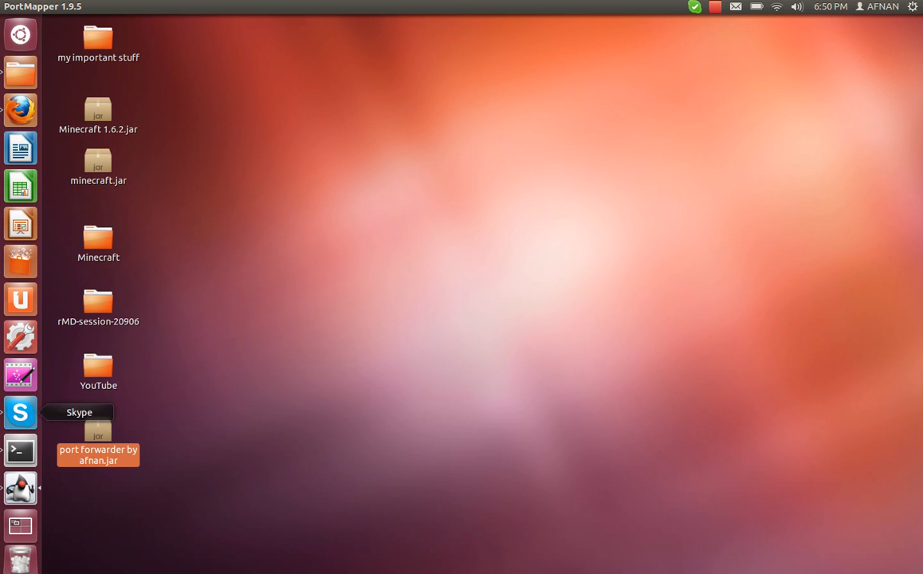
{"action": "right_click", "coordinate": [20, 487]}
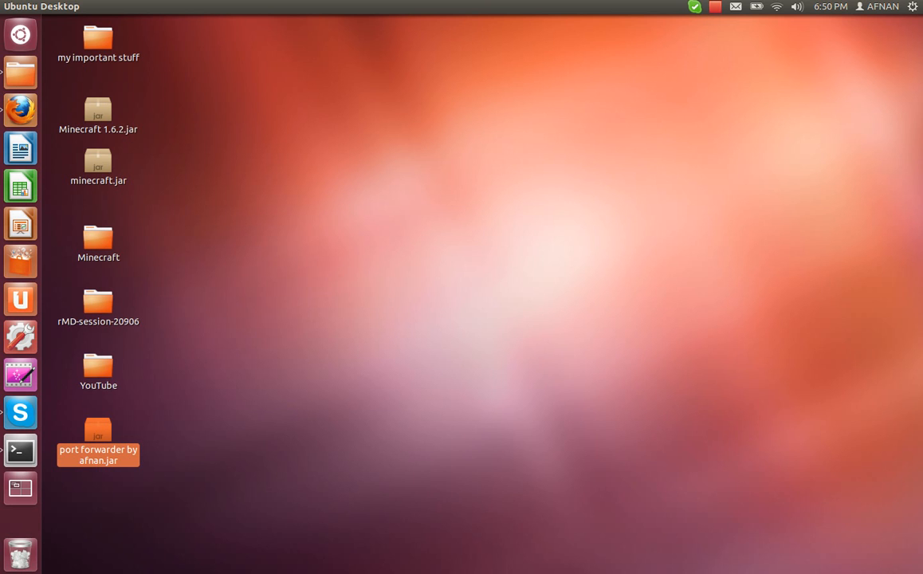
{"action": "double_click", "coordinate": [98, 439]}
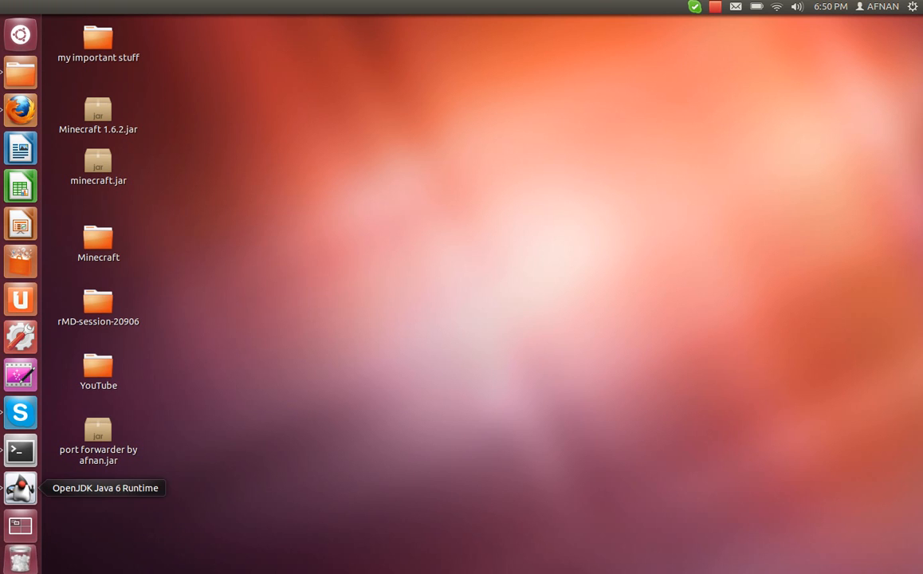
{"action": "left_click", "coordinate": [98, 435]}
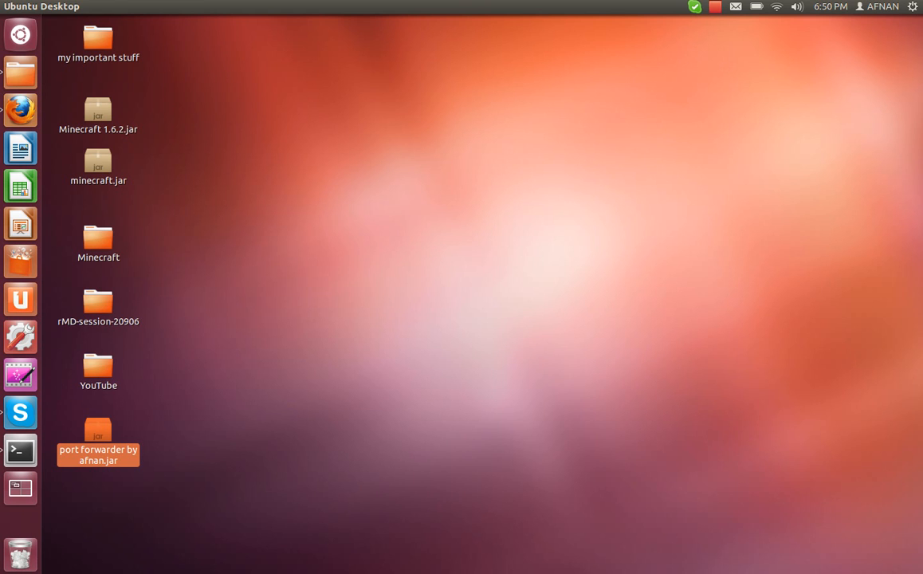
{"action": "double_click", "coordinate": [98, 438]}
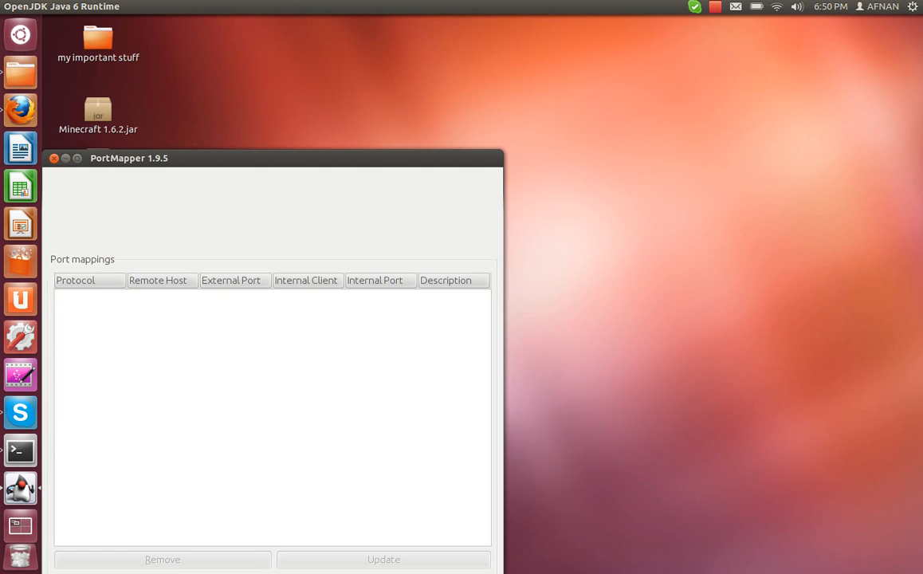
{"action": "left_click", "coordinate": [54, 158]}
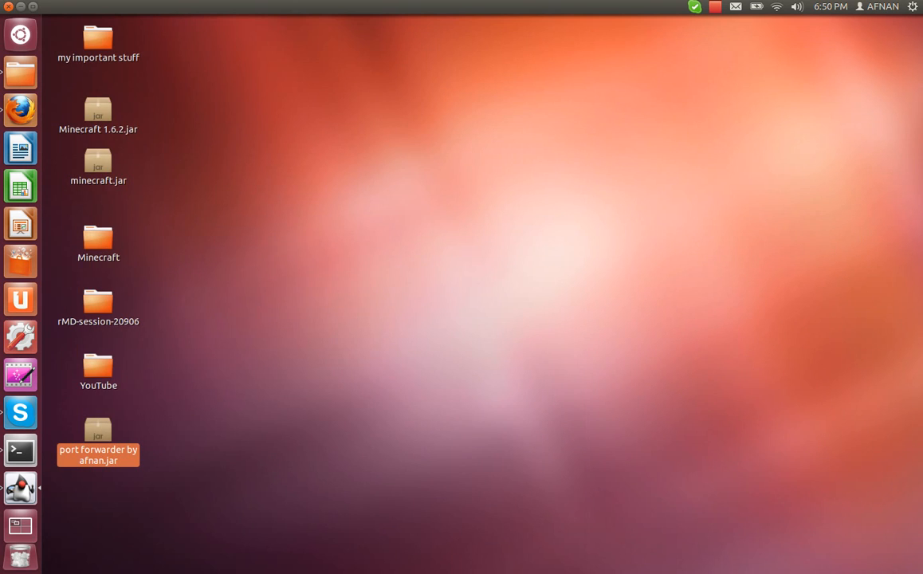
{"action": "double_click", "coordinate": [98, 439]}
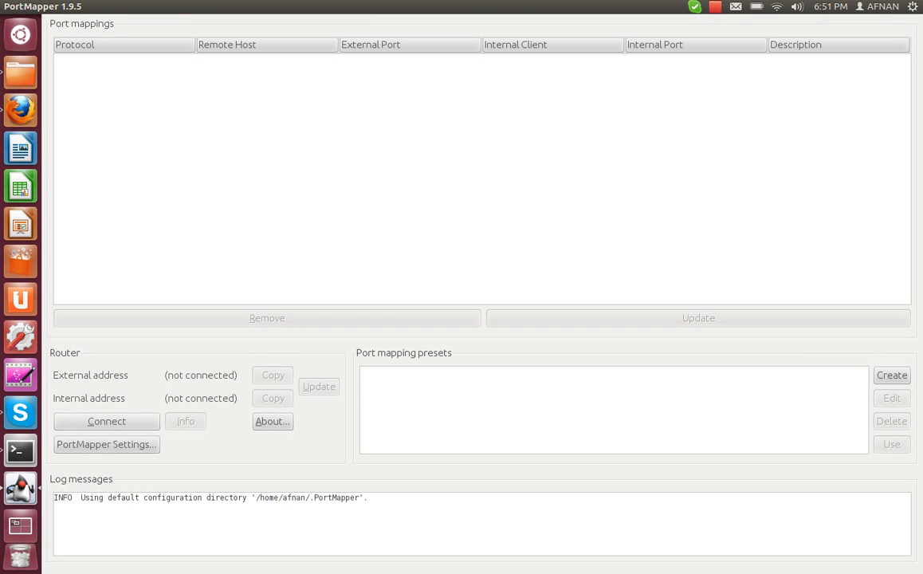
Connect to the ARRIS TG852G router and scroll the 41 mappings to the minecraft 25565 entries
{"action": "left_click", "coordinate": [106, 421]}
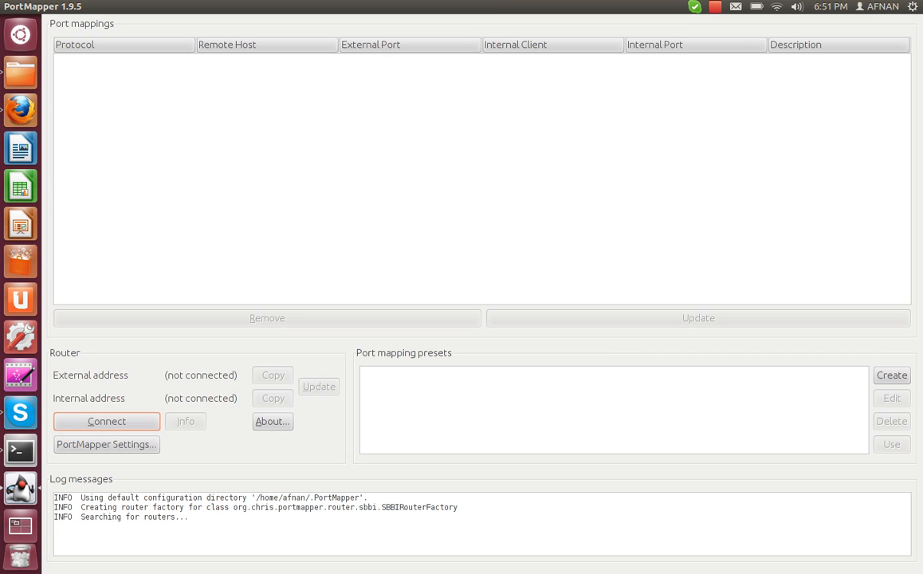
{"action": "left_click", "coordinate": [106, 421]}
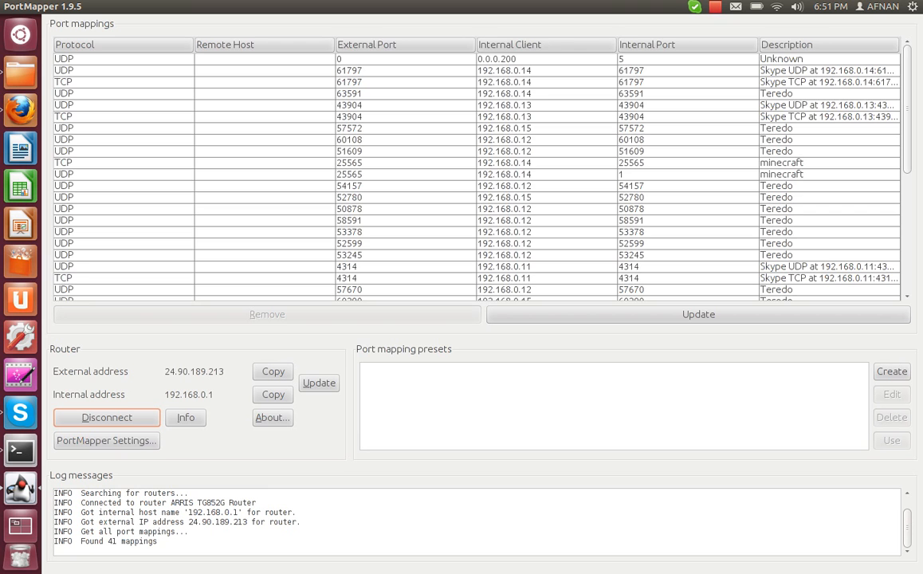
{"action": "scroll", "scroll_direction": "down", "scroll_amount": 3}
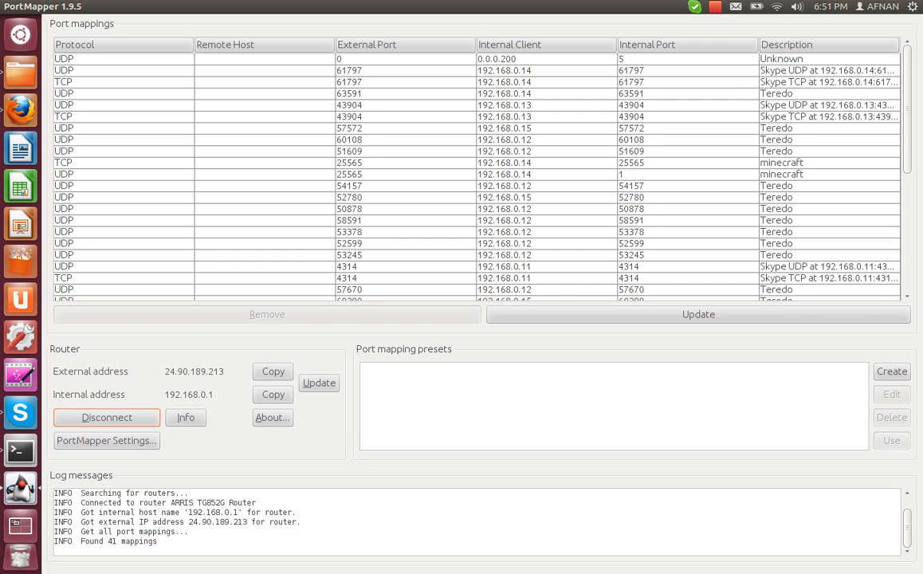
{"action": "scroll", "scroll_direction": "down", "scroll_amount": 3}
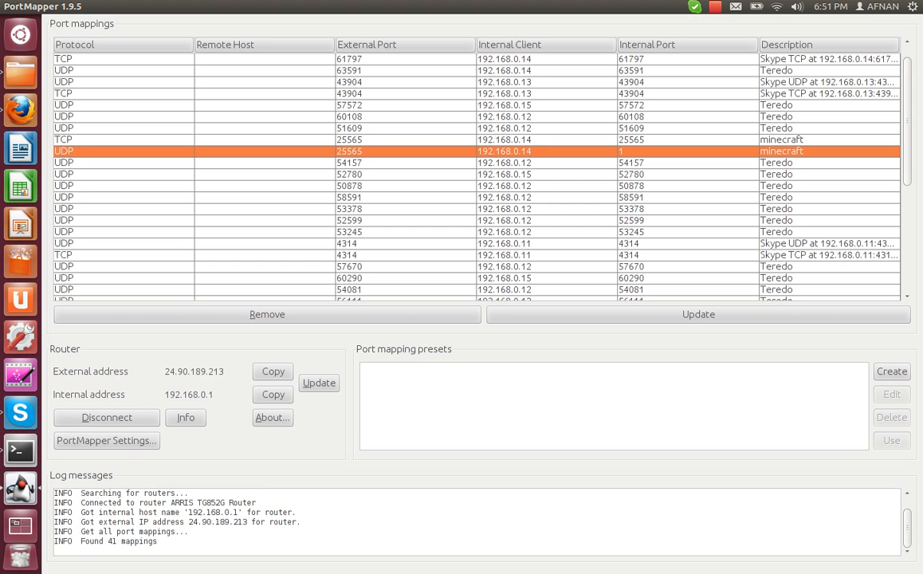
Create a new preset named Youtube with client 192.168.0.14 instead of the local host
{"action": "left_click", "coordinate": [892, 370]}
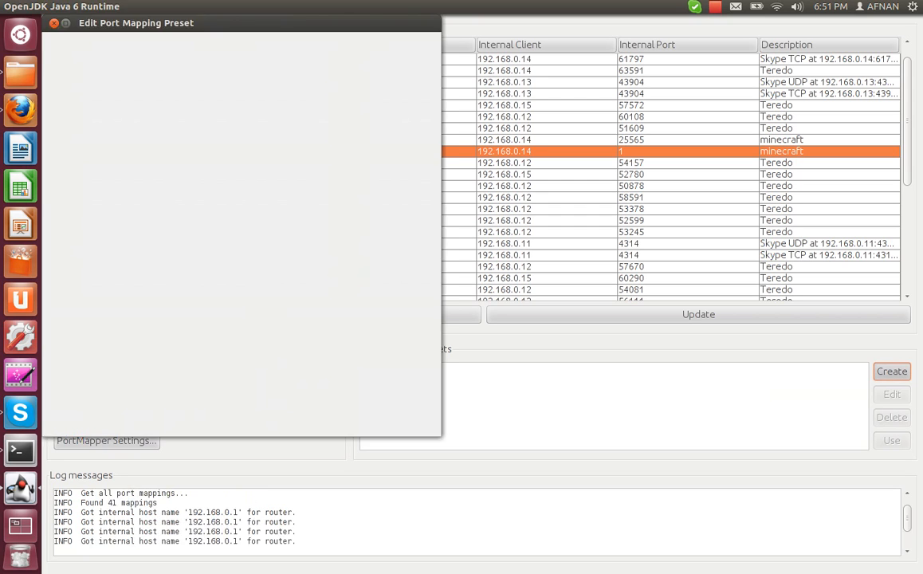
{"action": "left_click", "coordinate": [892, 371]}
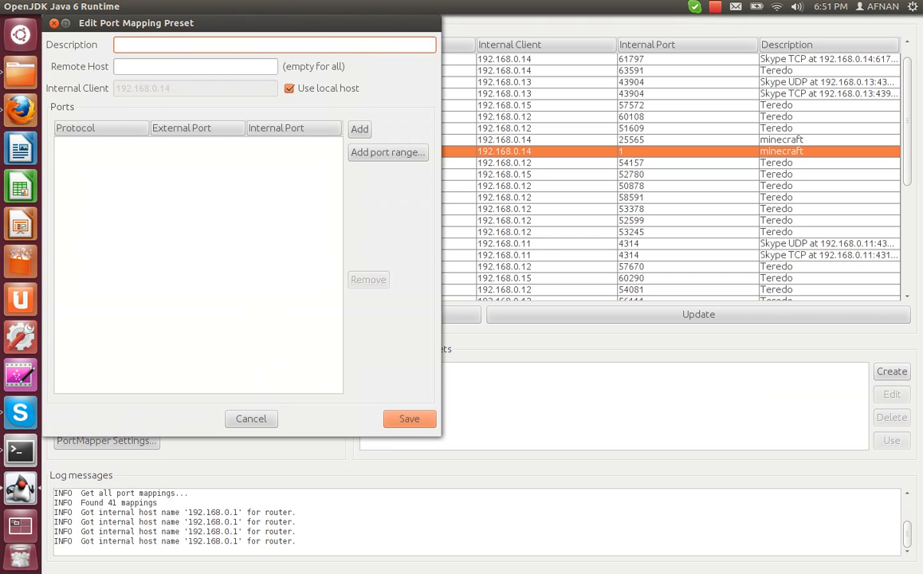
{"action": "type", "text": "Yoy"}
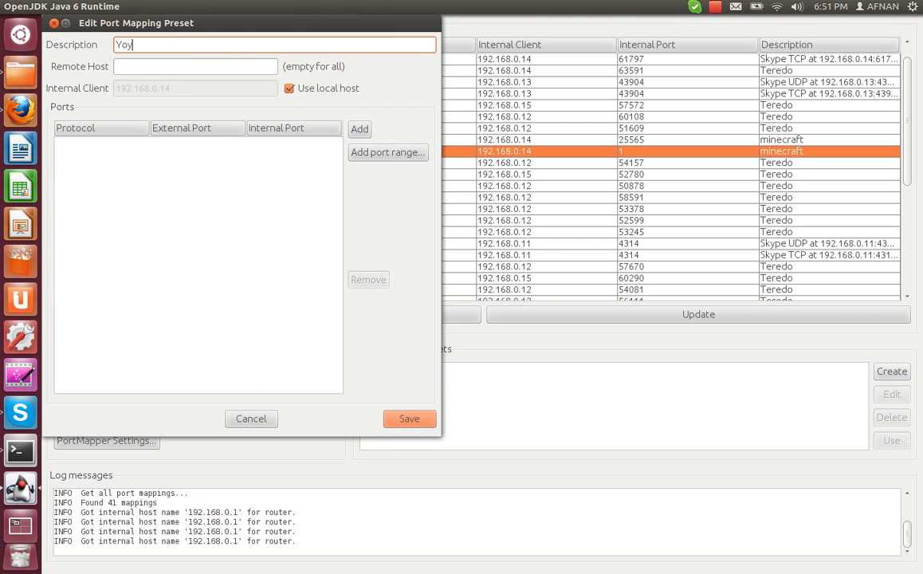
{"action": "key", "text": "BackSpace"}
{"action": "type", "text": "utube"}
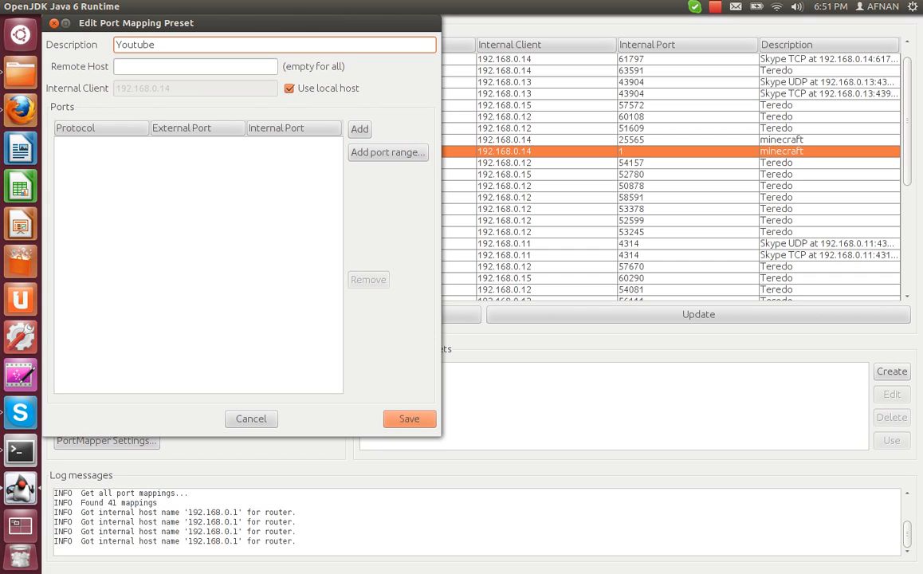
{"action": "left_click", "coordinate": [289, 88]}
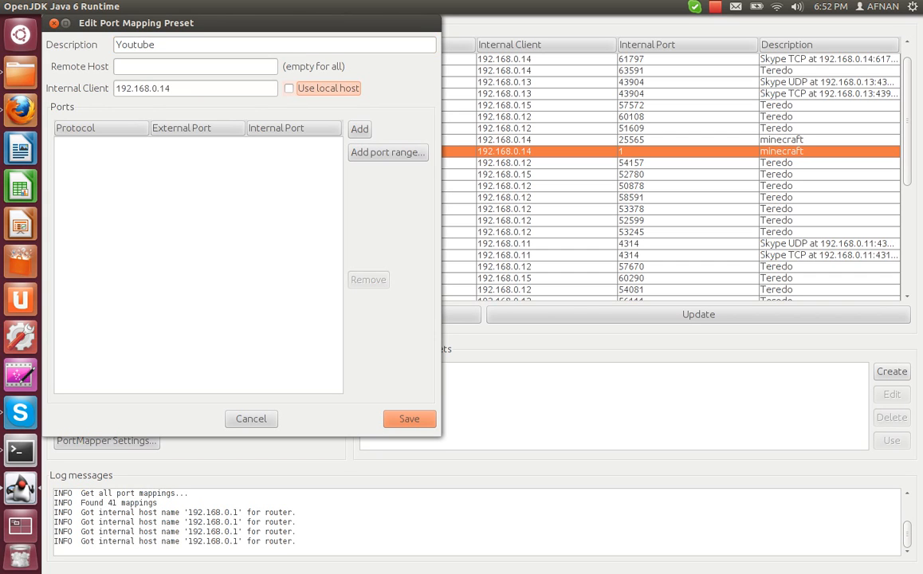
Add TCP and UDP port 25565 entries to the preset and save it
{"action": "left_click", "coordinate": [359, 128]}
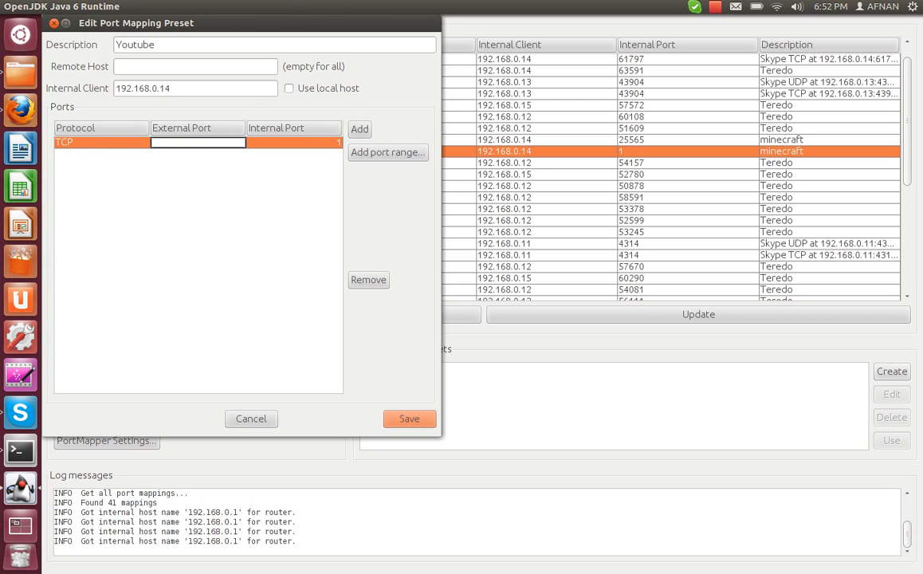
{"action": "type", "text": "2556"}
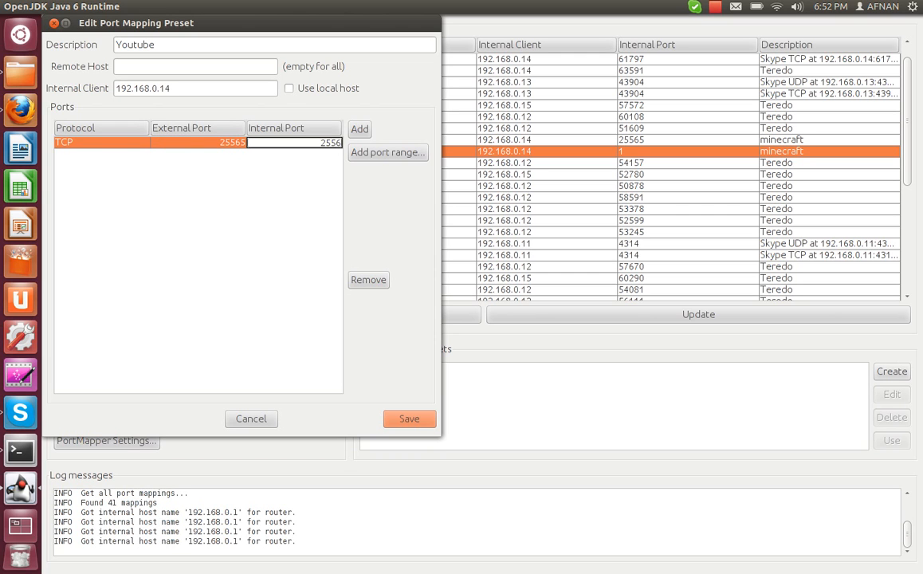
{"action": "left_click", "coordinate": [359, 128]}
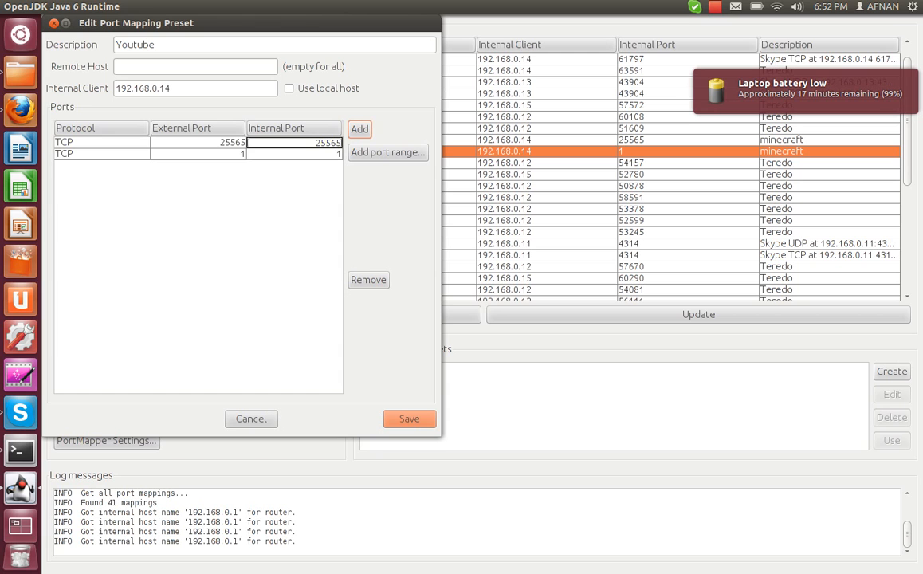
{"action": "left_click", "coordinate": [102, 153]}
{"action": "type", "text": "2"}
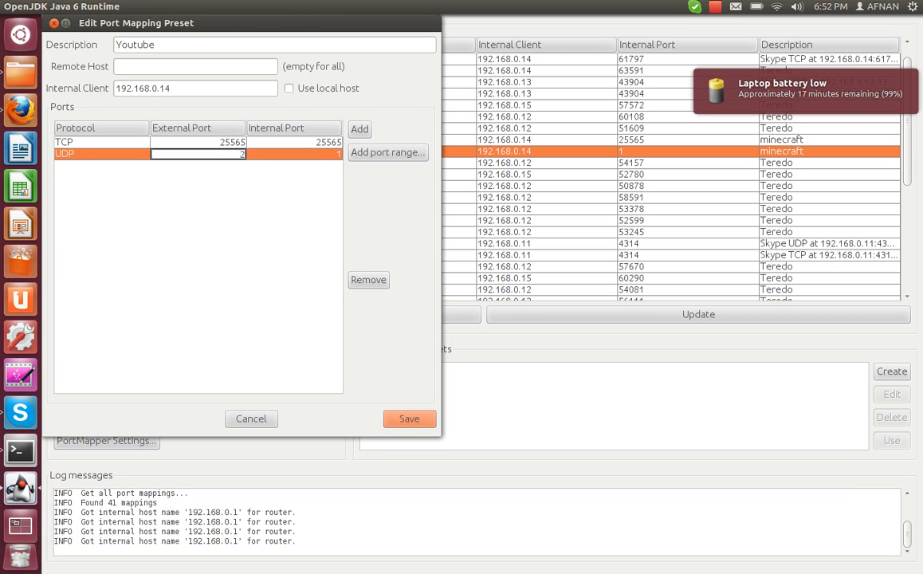
{"action": "type", "text": "55"}
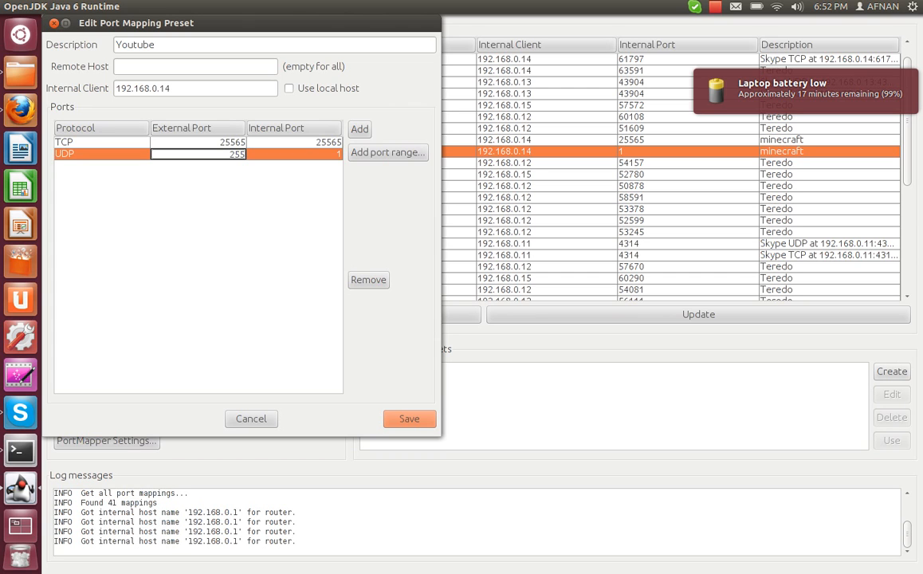
{"action": "type", "text": "25565"}
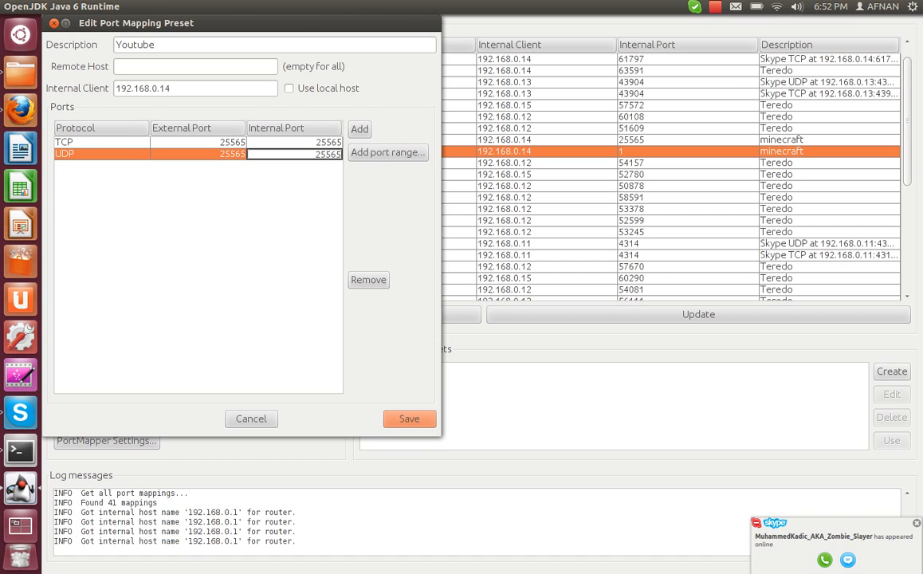
{"action": "left_click", "coordinate": [917, 523]}
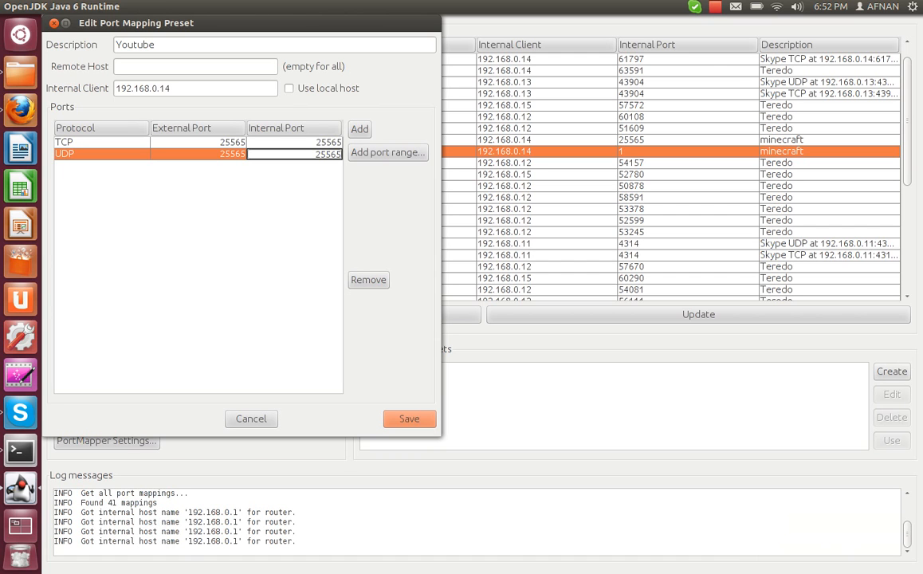
{"action": "left_click", "coordinate": [409, 419]}
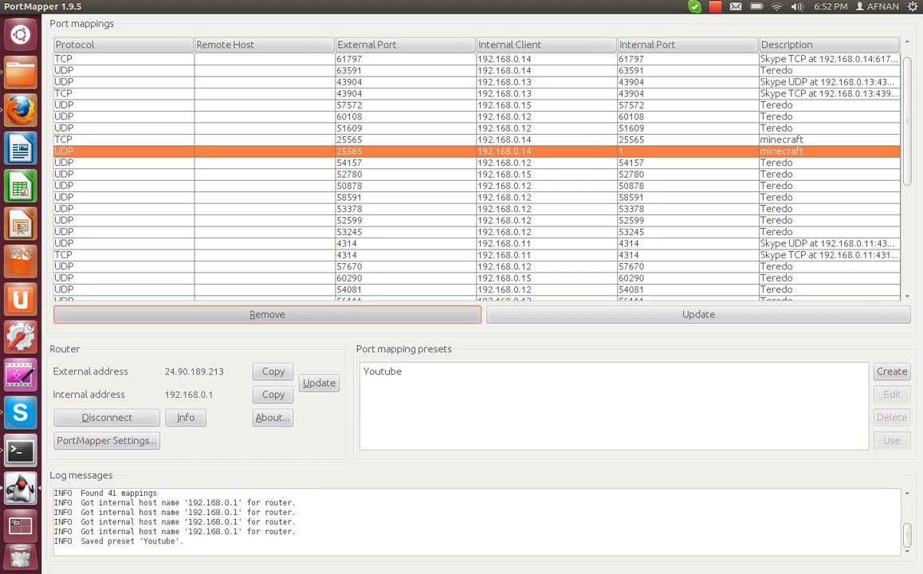
Remove both old minecraft mappings, apply the Youtube preset, close PortMapper and return to Firefox
{"action": "left_click", "coordinate": [267, 314]}
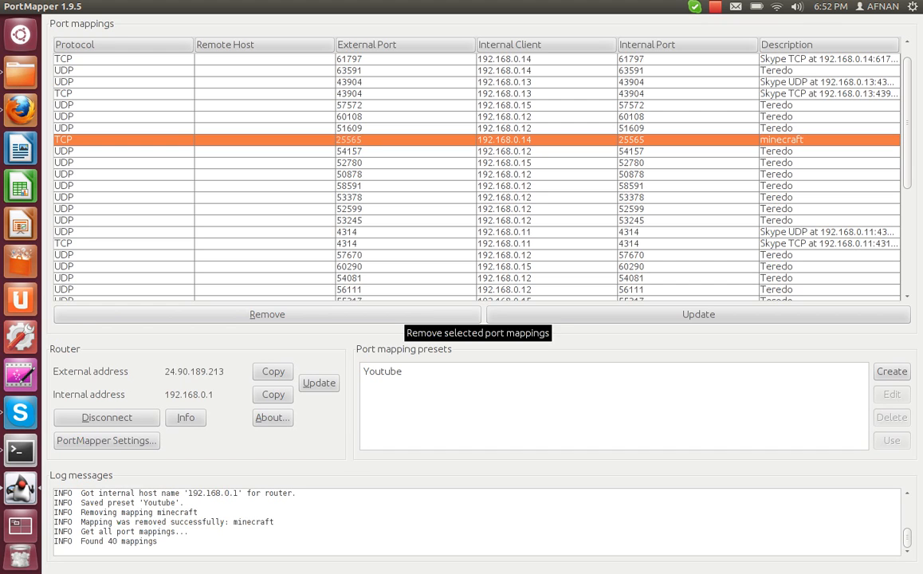
{"action": "left_click", "coordinate": [267, 313]}
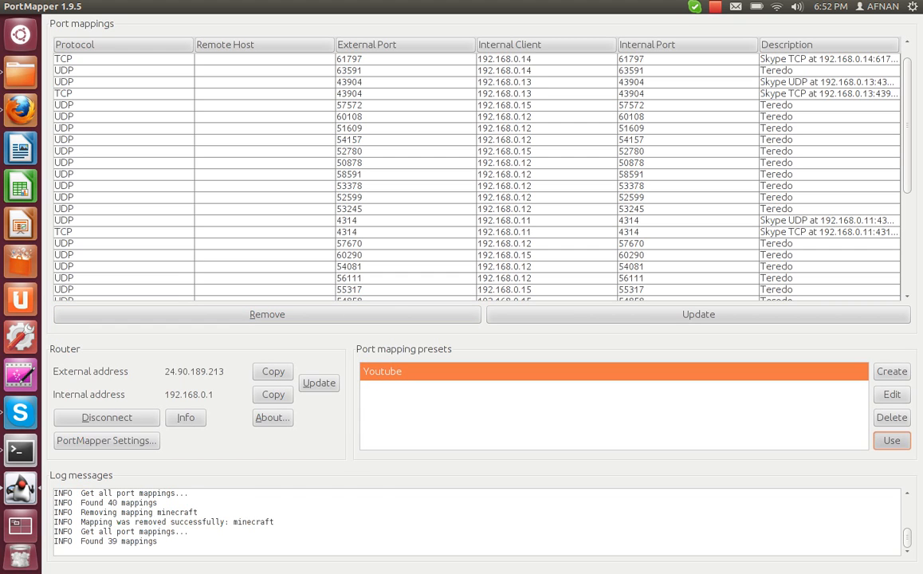
{"action": "left_click", "coordinate": [891, 440]}
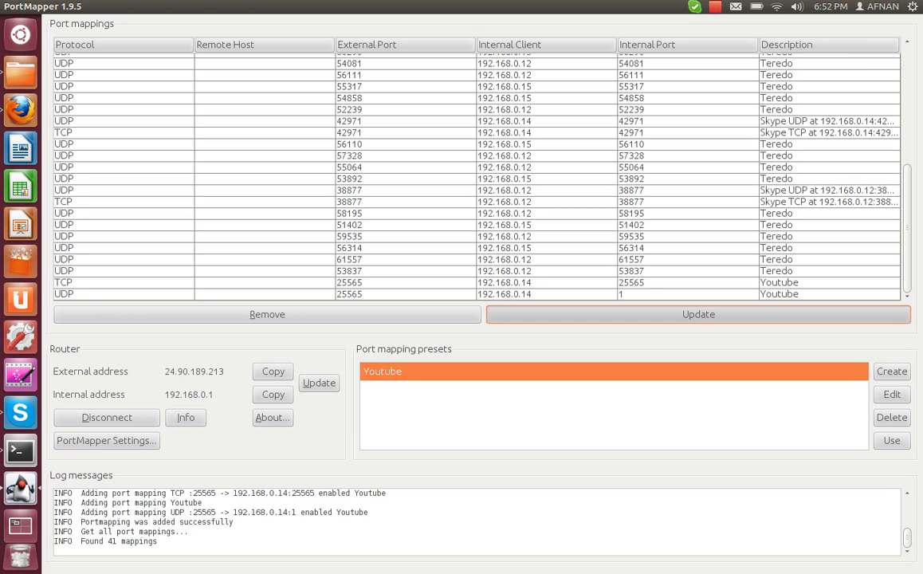
{"action": "left_click", "coordinate": [699, 314]}
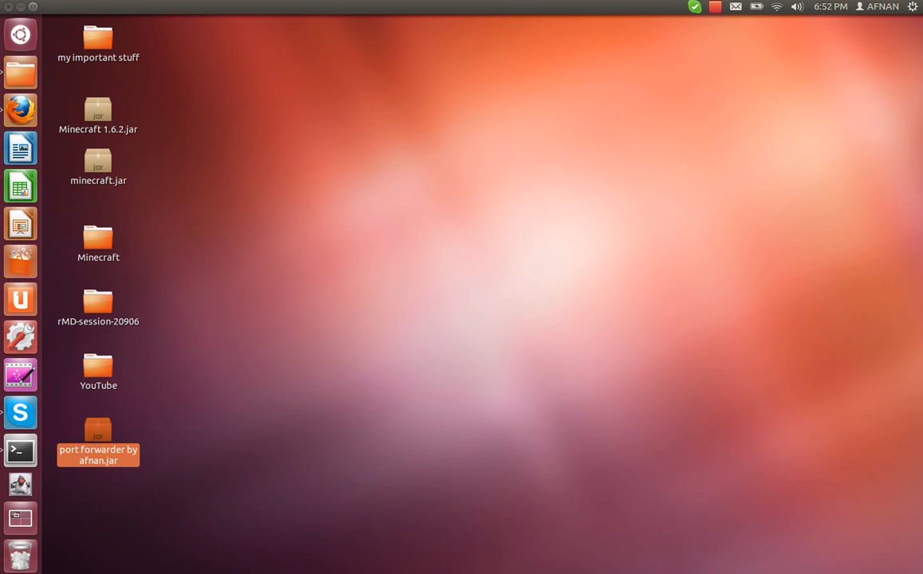
{"action": "left_click", "coordinate": [478, 319]}
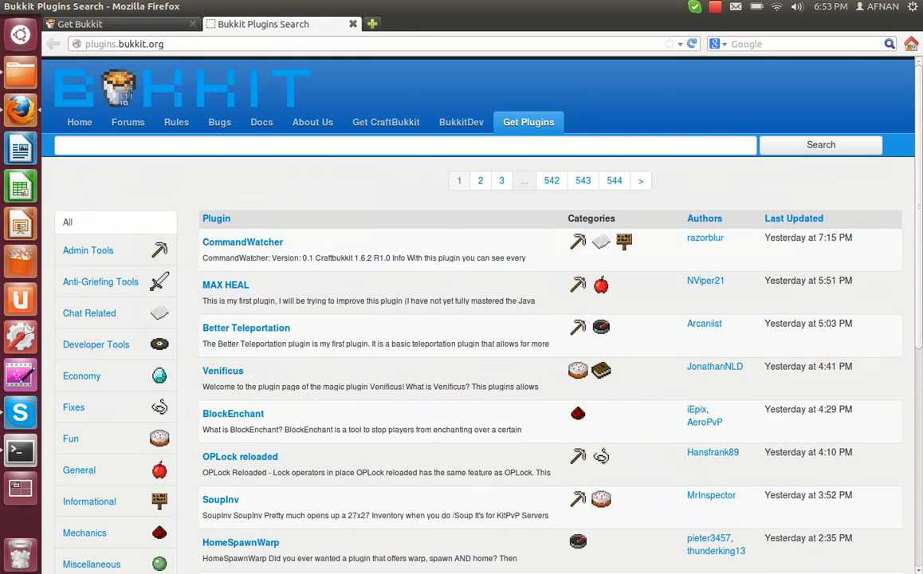
{"action": "left_click", "coordinate": [372, 23]}
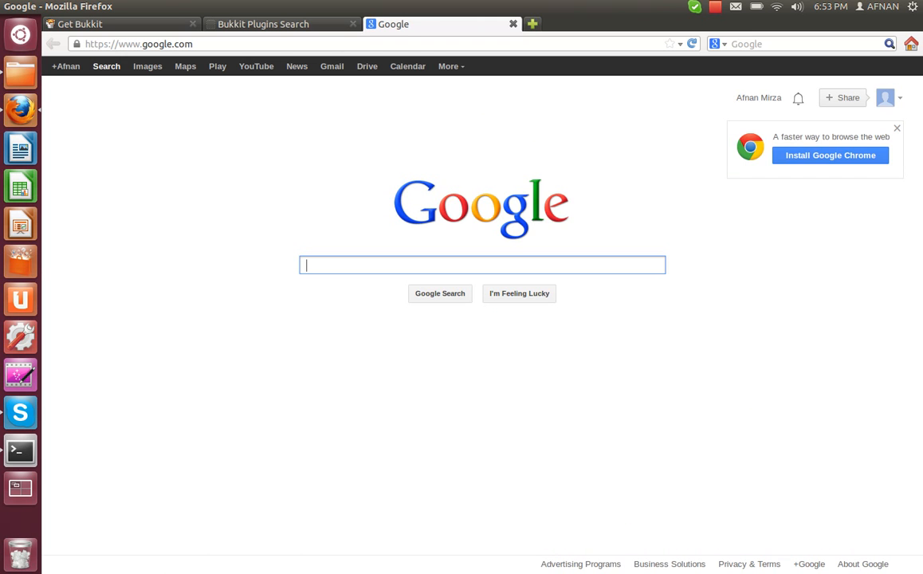
{"action": "type", "text": "my ip"}
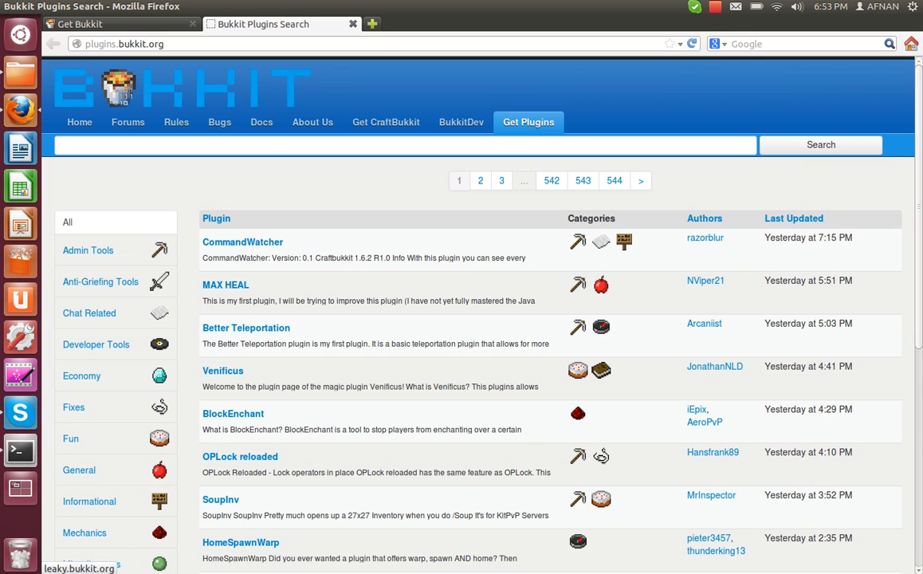
{"action": "left_click", "coordinate": [403, 145]}
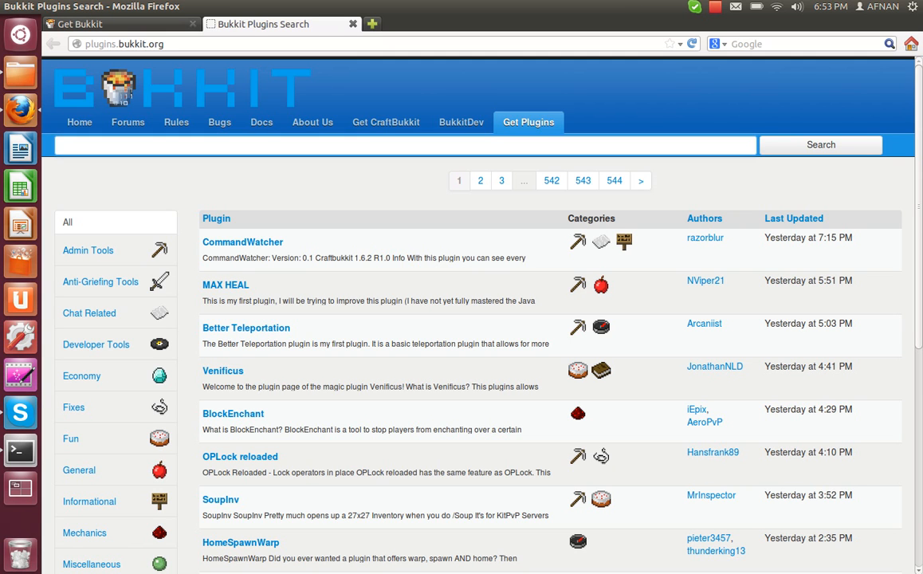
{"action": "left_click", "coordinate": [319, 145]}
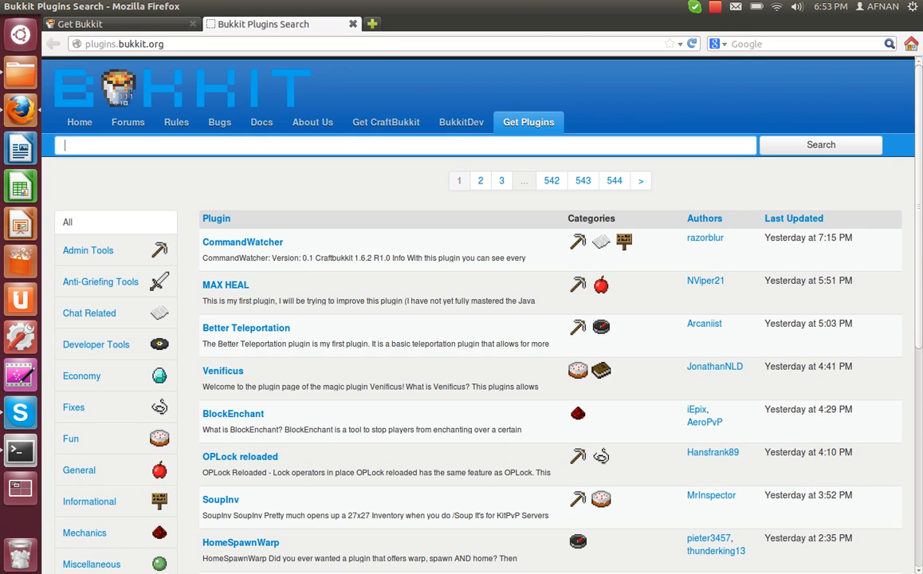
Search Bukkit Plugins for essentials and scroll through the results
{"action": "type", "text": "essentials"}
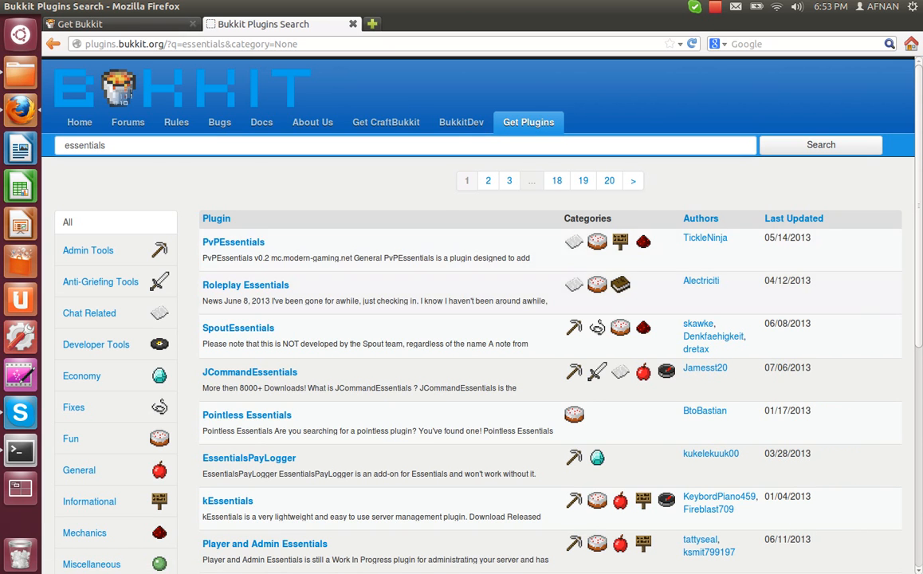
{"action": "scroll", "scroll_direction": "down", "scroll_amount": 3}
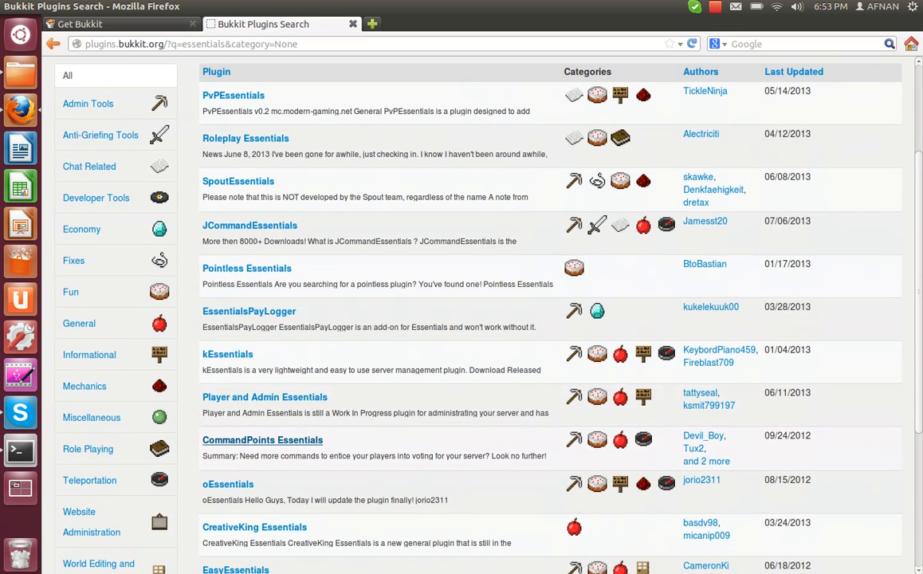
{"action": "scroll", "scroll_direction": "down", "scroll_amount": 3}
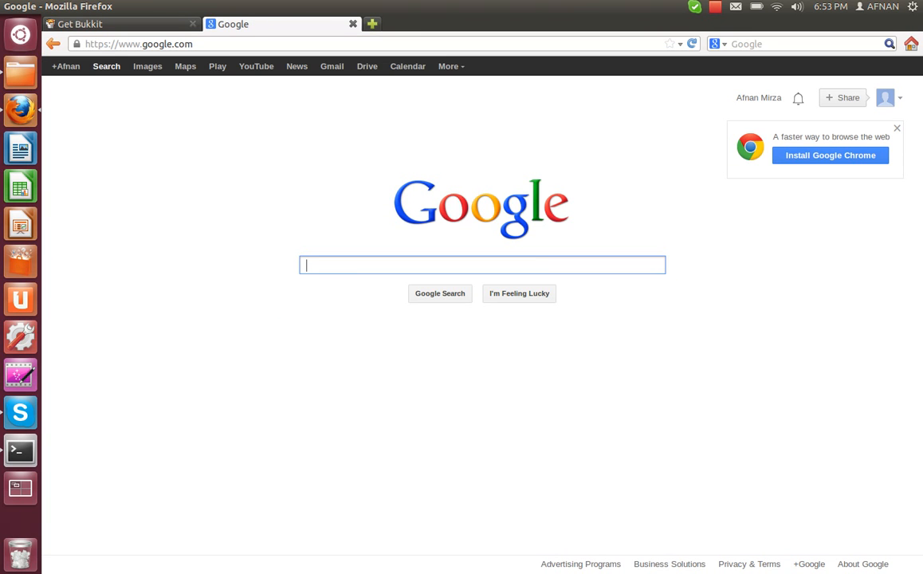
Search Google for essential and reach the Essentials-2.11.1 download on BukkitDev
{"action": "type", "text": "essential"}
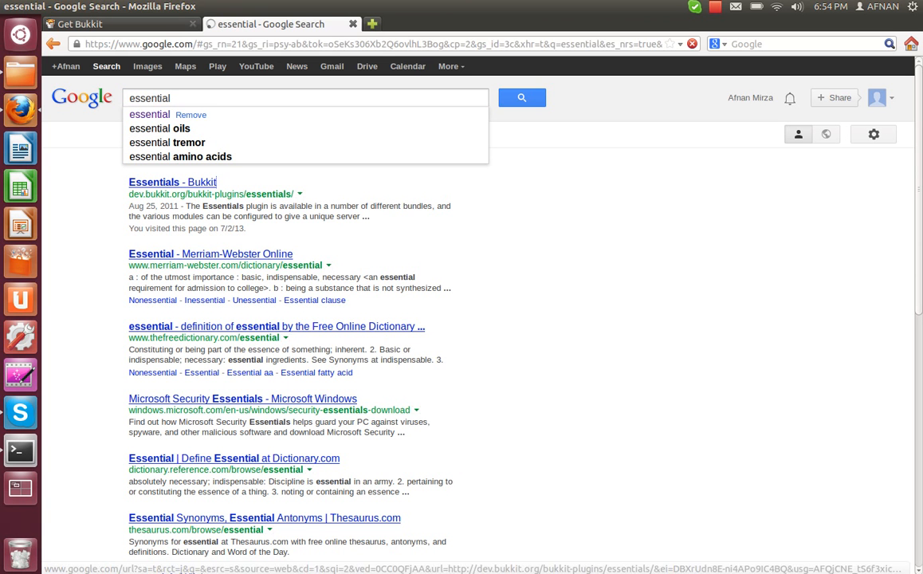
{"action": "left_click", "coordinate": [173, 181]}
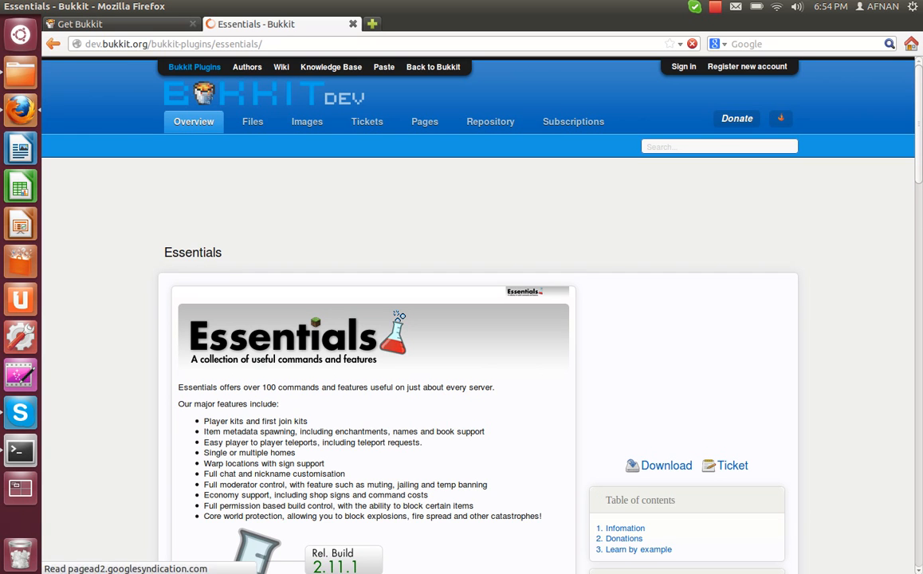
{"action": "scroll", "scroll_direction": "down", "scroll_amount": 3}
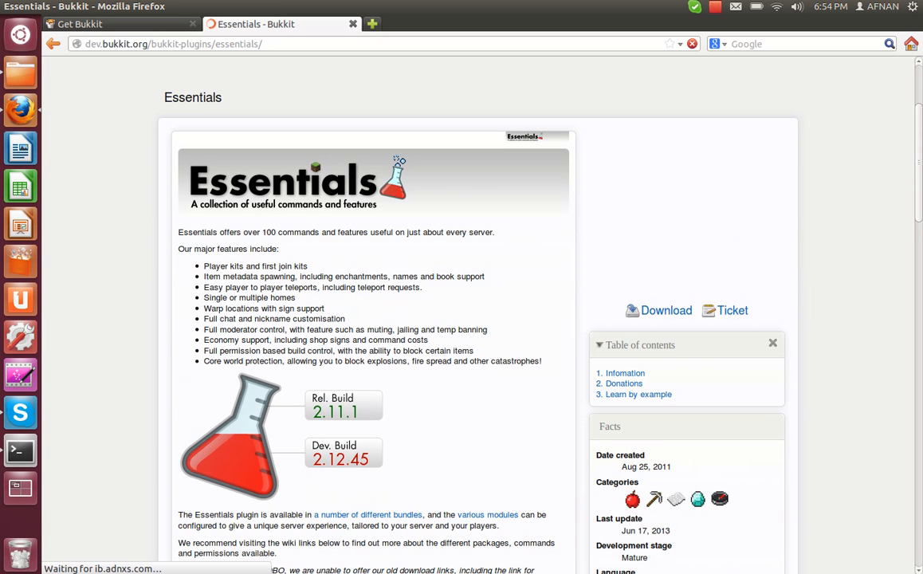
{"action": "scroll", "scroll_direction": "down", "scroll_amount": 3}
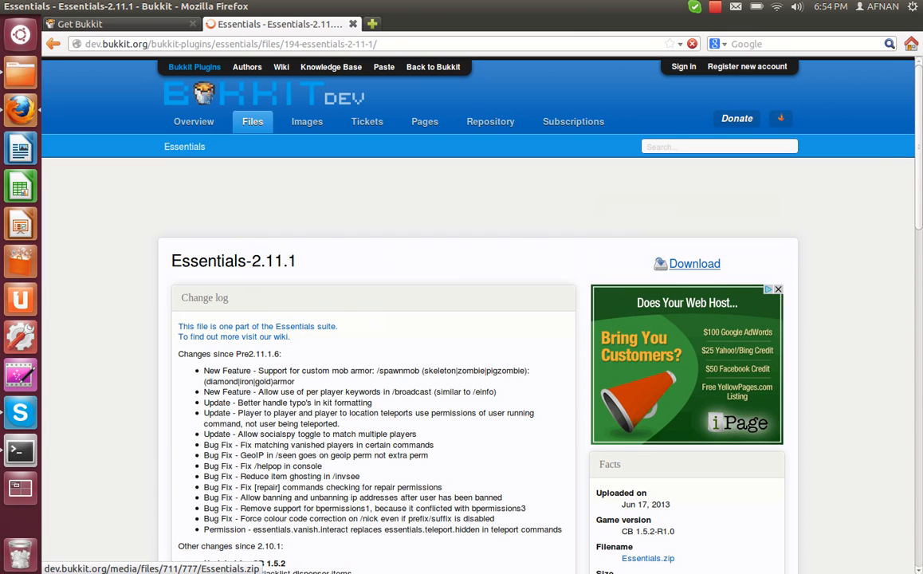
Download Essentials.zip (836 KB) from BukkitDev, saving it to disk
{"action": "left_click", "coordinate": [695, 263]}
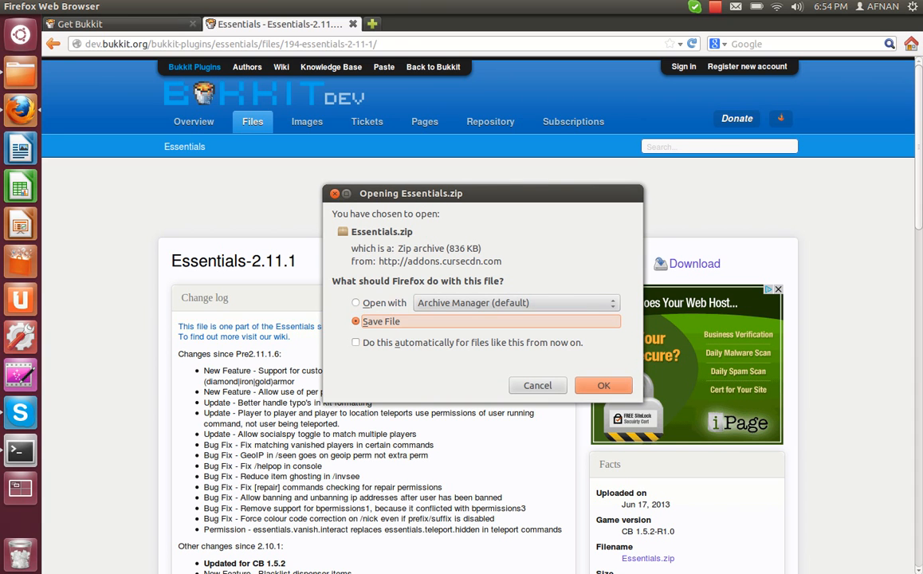
{"action": "left_click", "coordinate": [603, 385]}
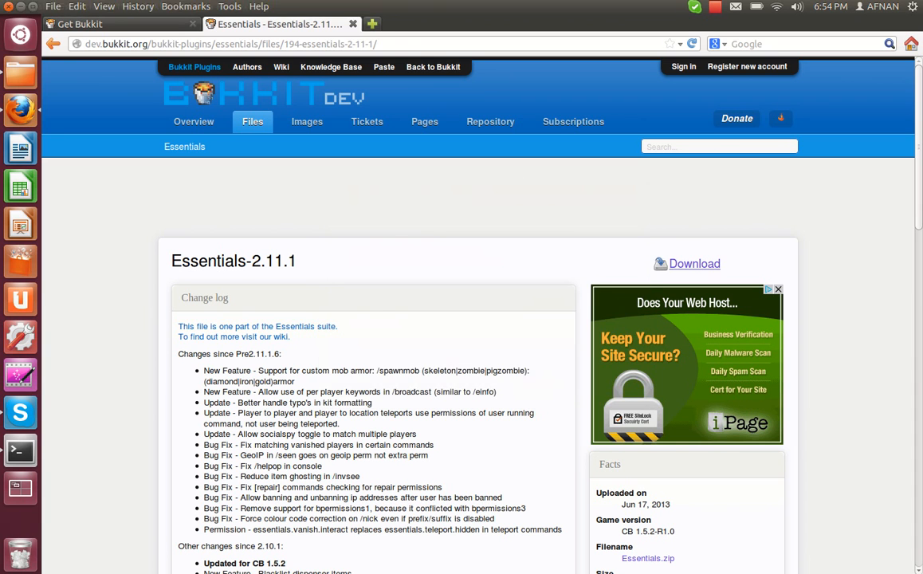
{"action": "left_click", "coordinate": [694, 263]}
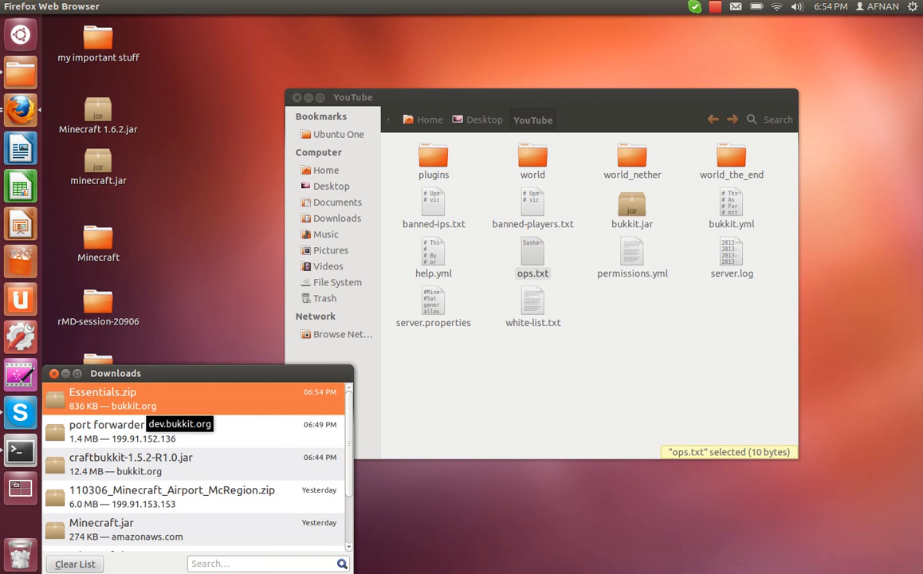
Open Essentials.zip in Archive Manager and select all five Essentials jars
{"action": "double_click", "coordinate": [102, 392]}
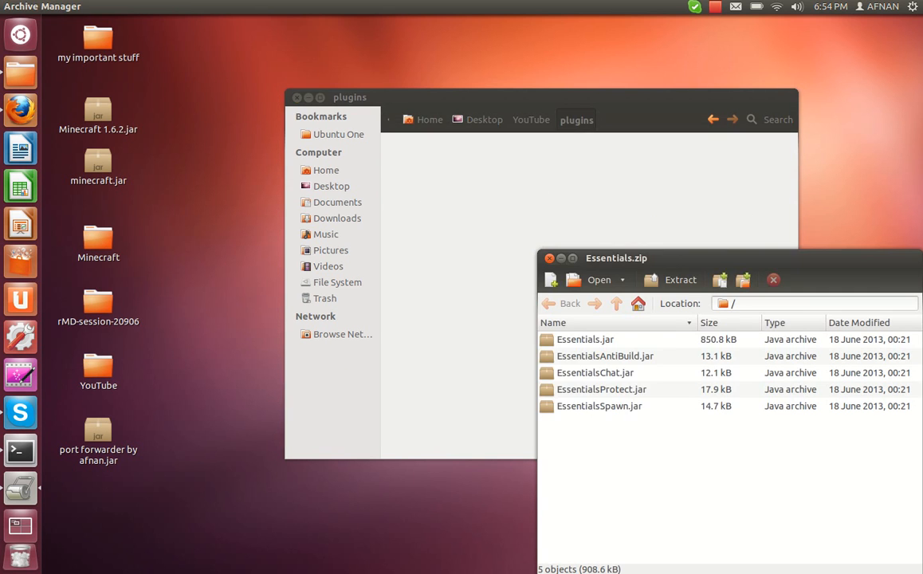
{"action": "left_click", "coordinate": [585, 339]}
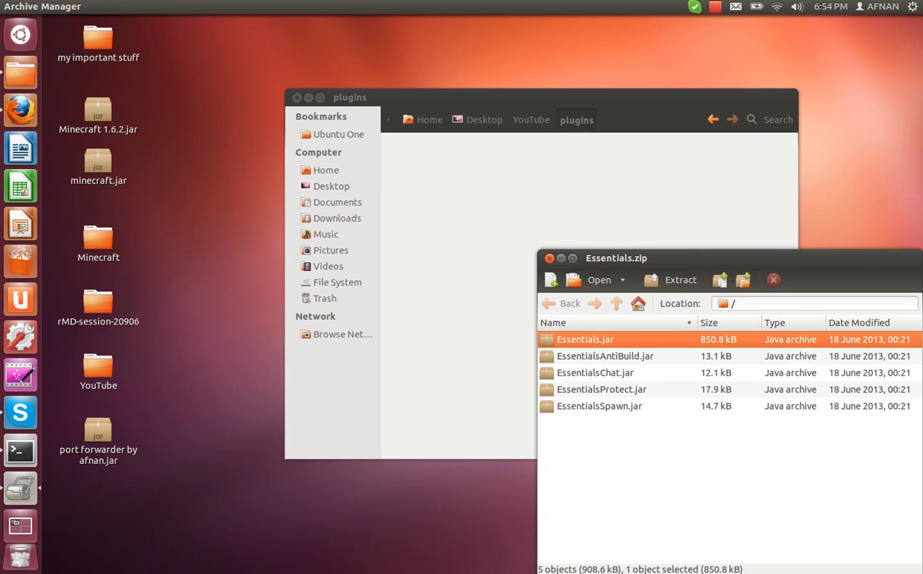
{"action": "key", "text": "ctrl+a"}
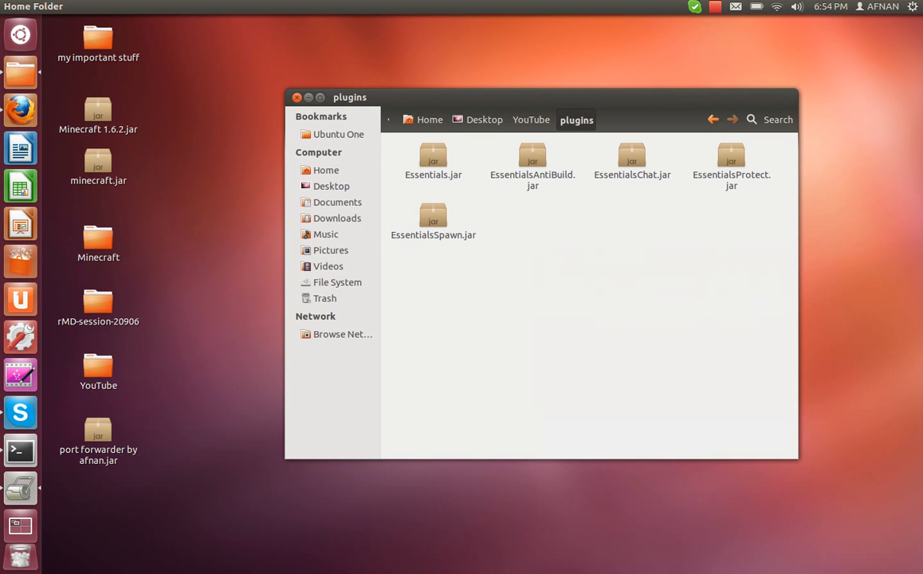
{"action": "mouse_move", "coordinate": [20, 451]}
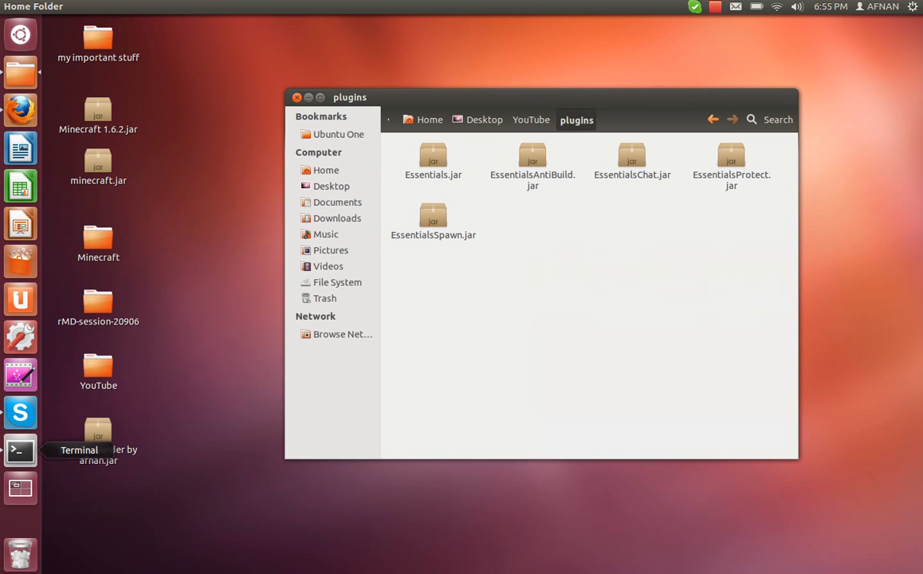
{"action": "mouse_move", "coordinate": [755, 6]}
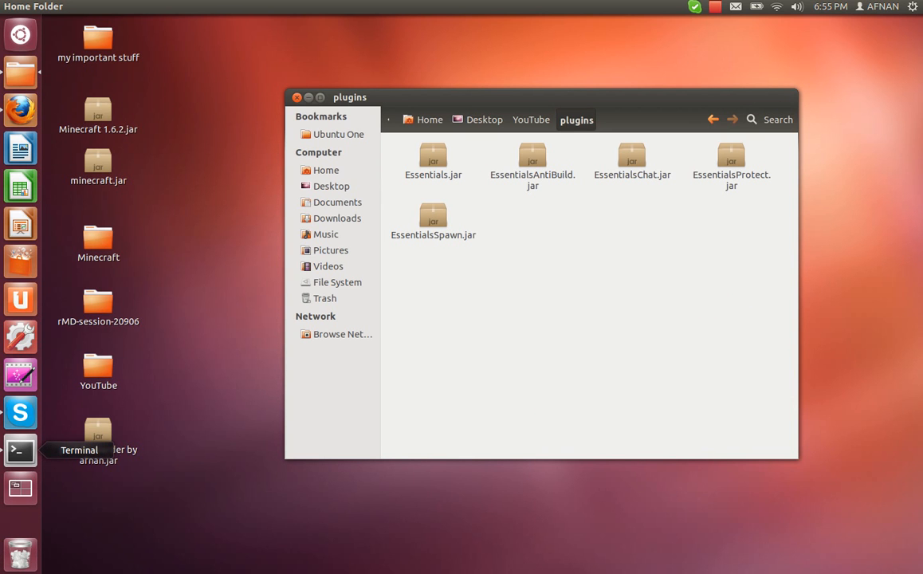
Enter the java -jar bukkit command in the server console to start the server again
{"action": "left_click", "coordinate": [20, 450]}
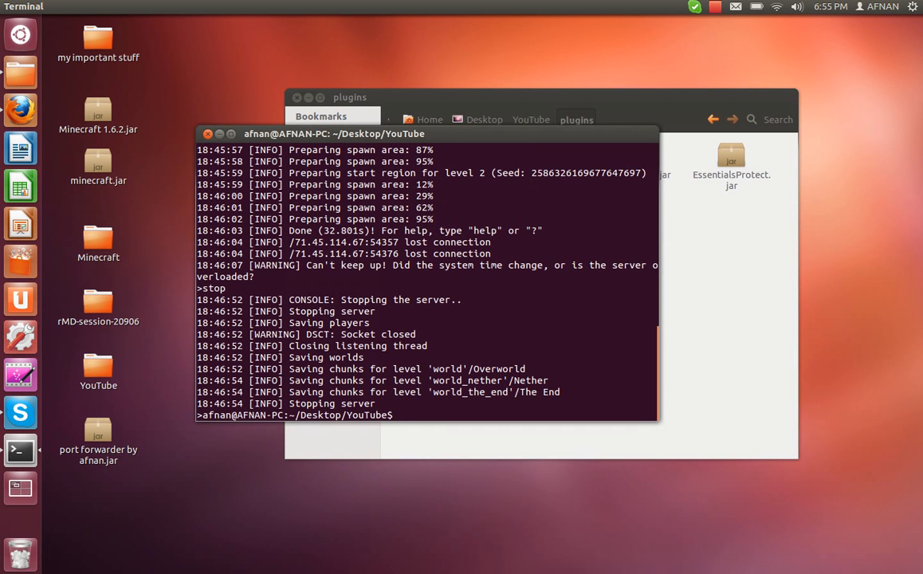
{"action": "type", "text": "jav"}
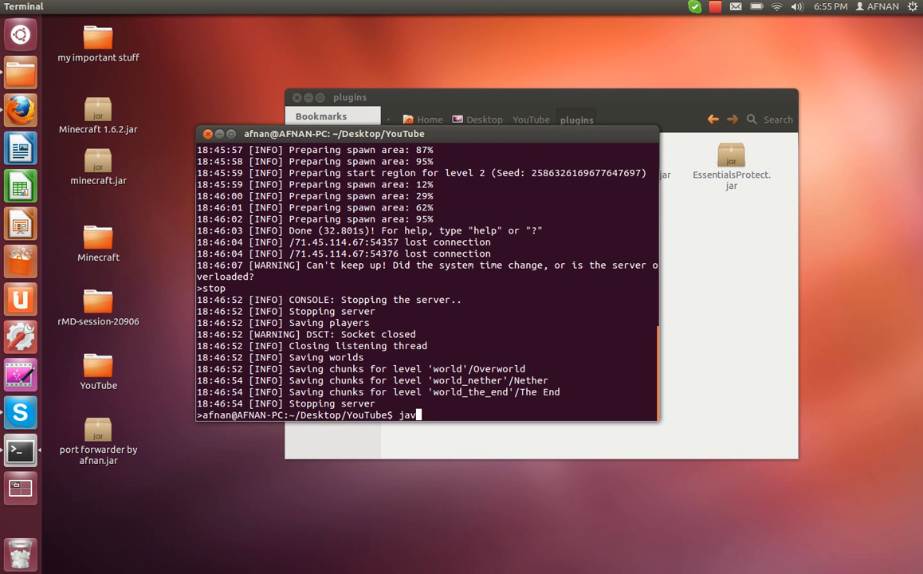
{"action": "type", "text": "a -jar"}
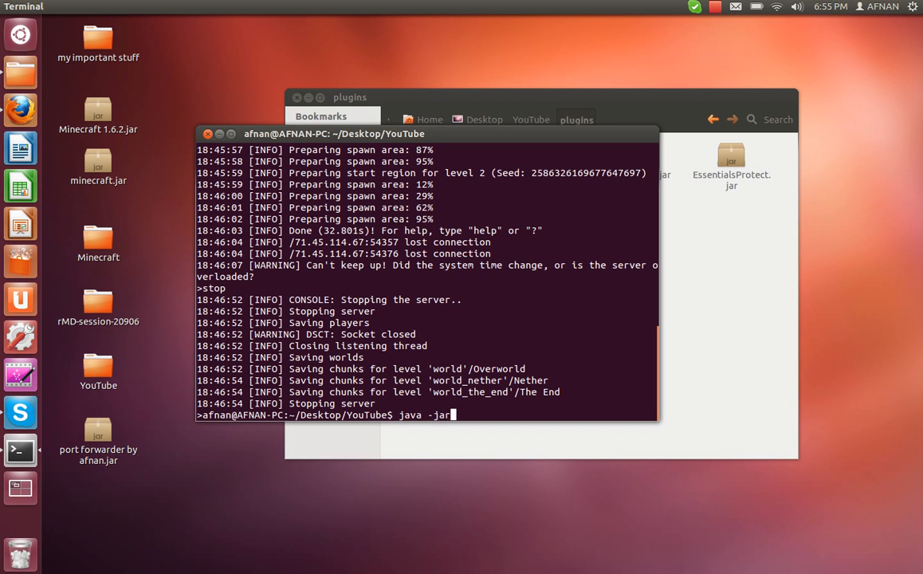
{"action": "type", "text": "bukkit"}
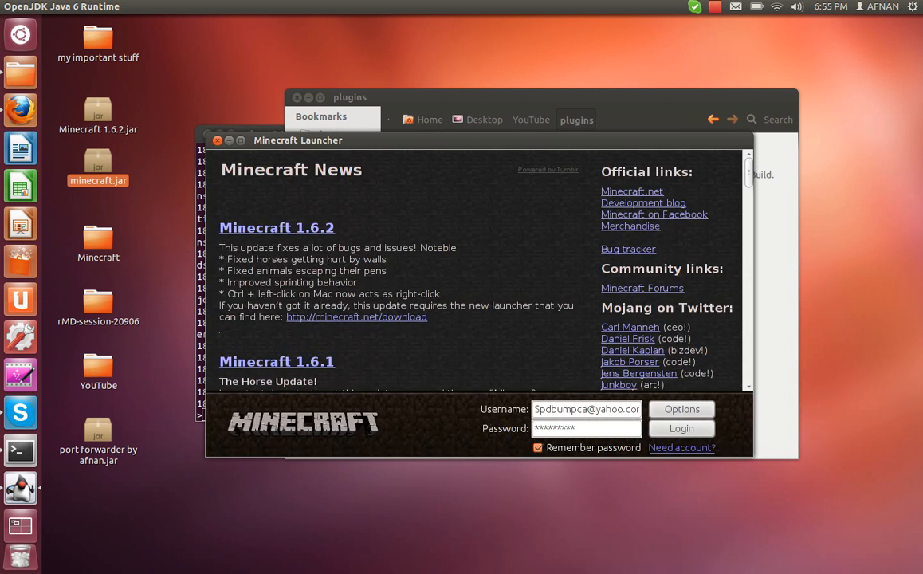
Log in from the Minecraft Launcher and reach the 1.5.2 title screen
{"action": "left_click", "coordinate": [681, 428]}
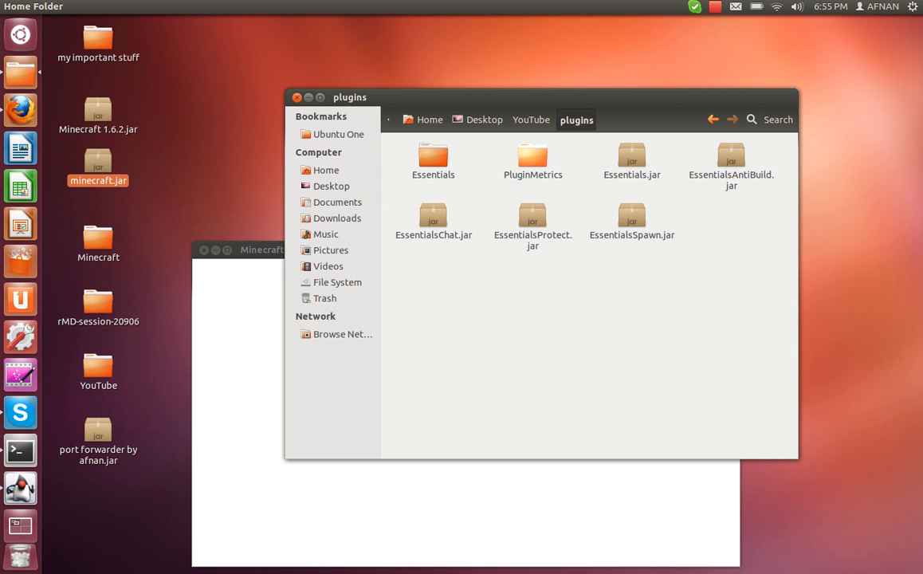
{"action": "mouse_move", "coordinate": [20, 72]}
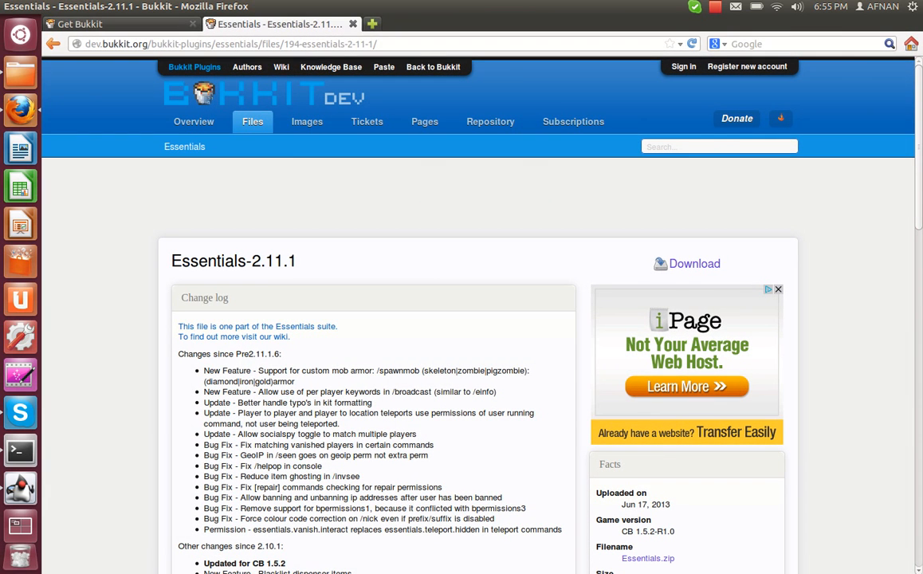
{"action": "mouse_move", "coordinate": [490, 121]}
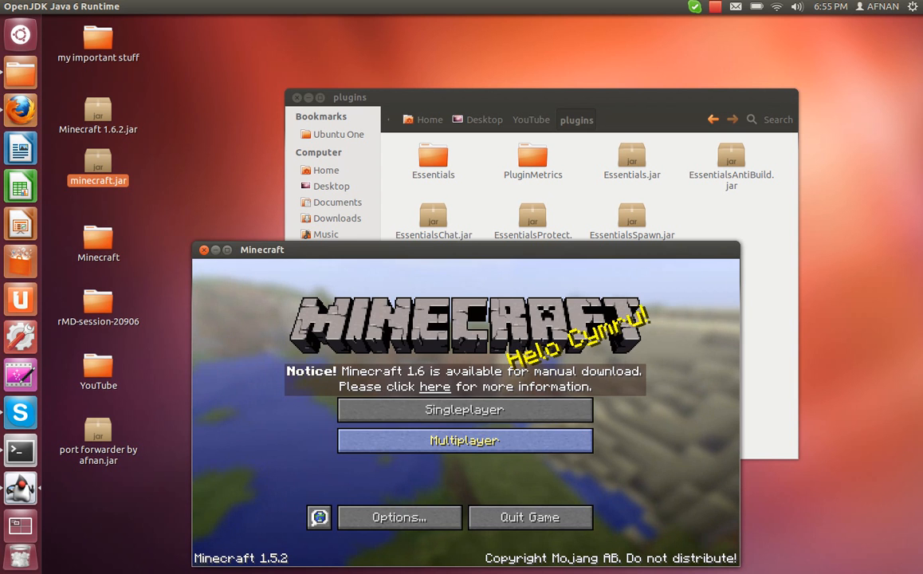
Add a multiplayer server entry with the address localhost
{"action": "left_click", "coordinate": [464, 440]}
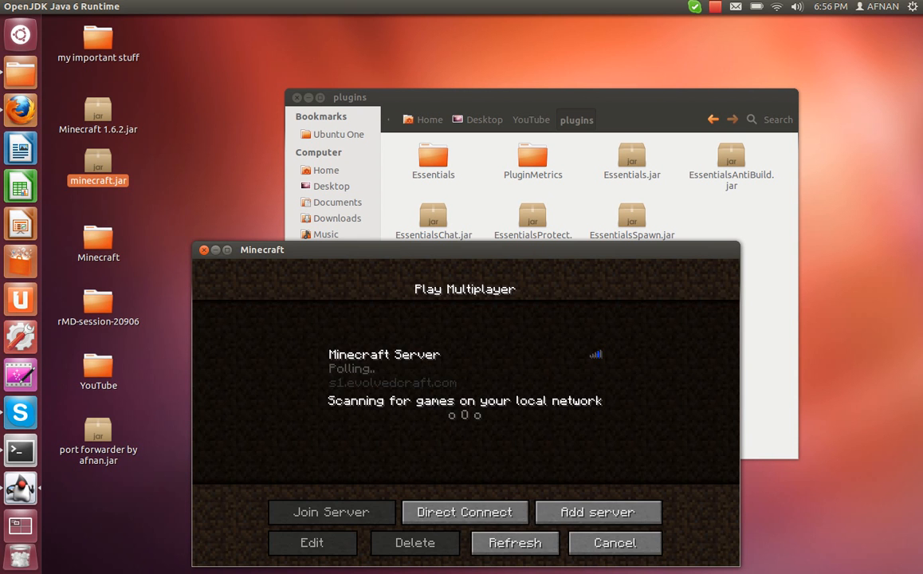
{"action": "left_click", "coordinate": [312, 542]}
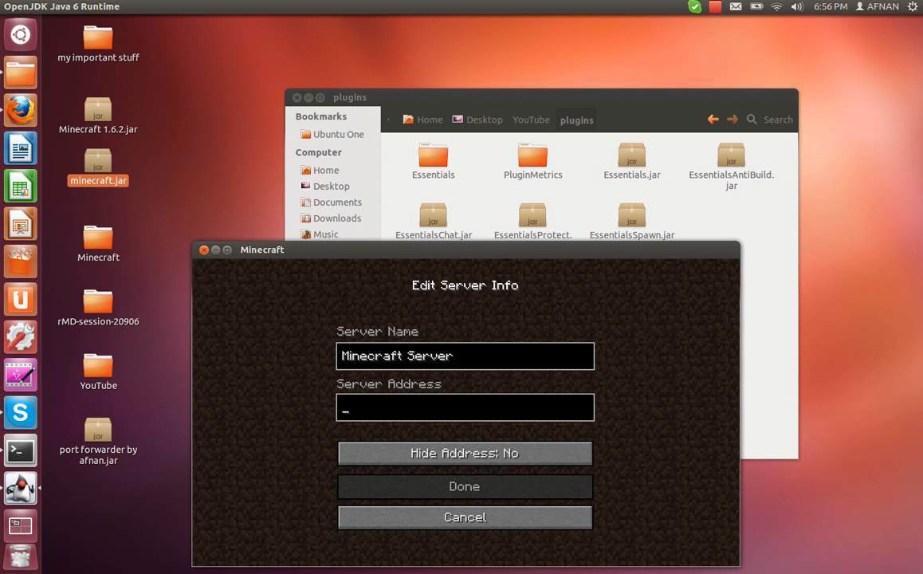
{"action": "type", "text": "local"}
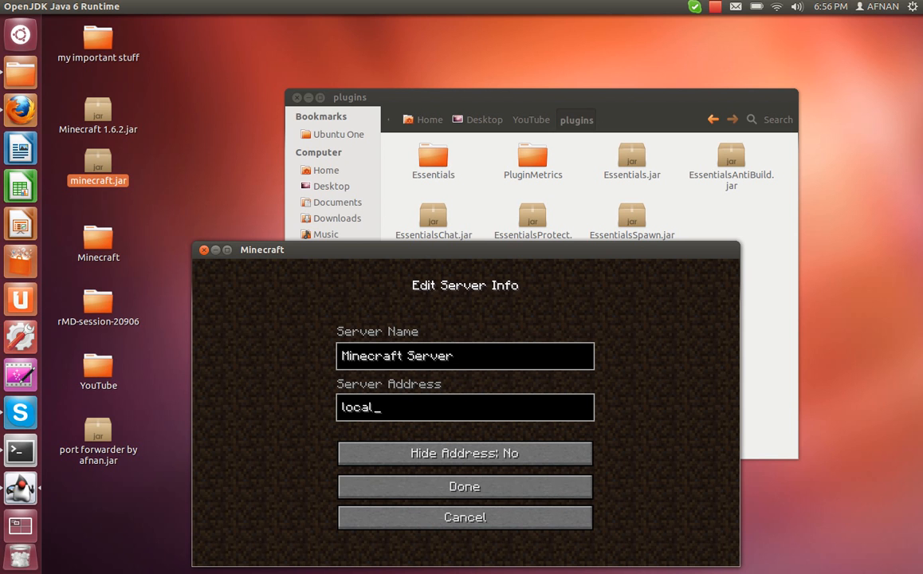
{"action": "left_click", "coordinate": [464, 486]}
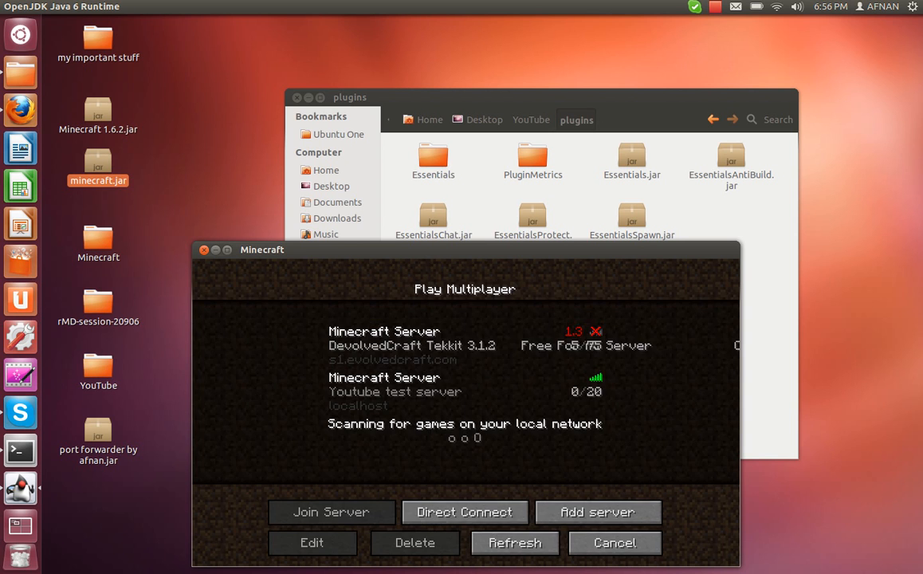
Join the localhost Youtube test server from the server list
{"action": "left_click", "coordinate": [465, 391]}
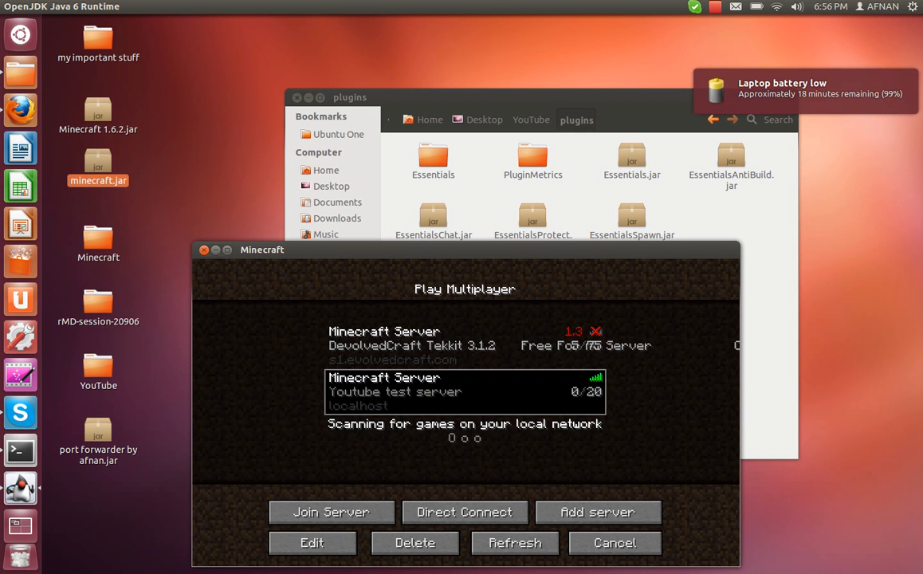
{"action": "left_click", "coordinate": [331, 512]}
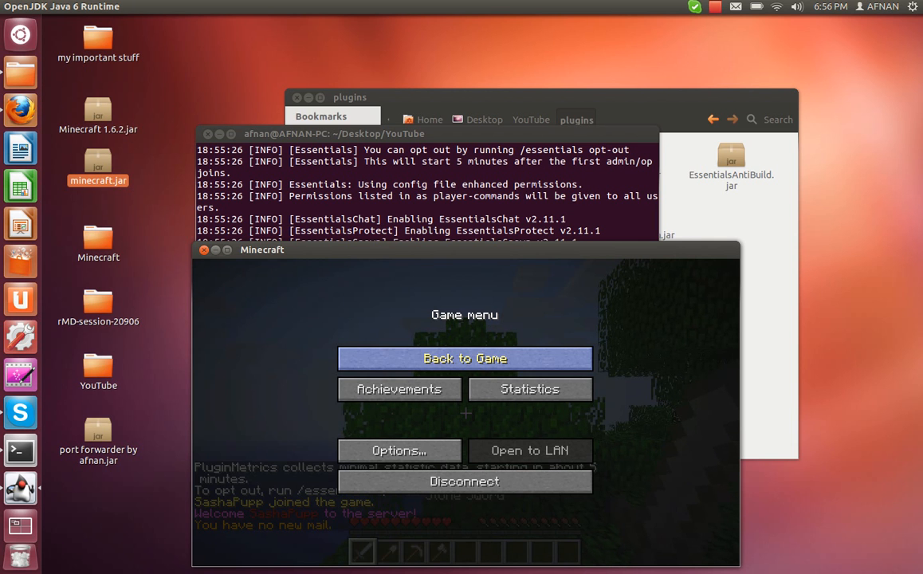
Say hi in the server chat, then bring up the game menu to leave the server
{"action": "left_click", "coordinate": [465, 358]}
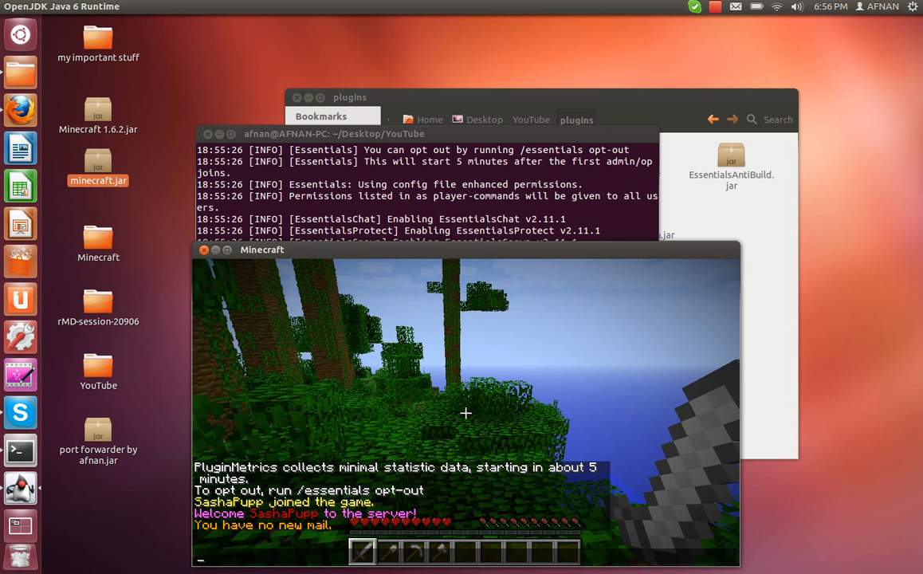
{"action": "type", "text": "hi"}
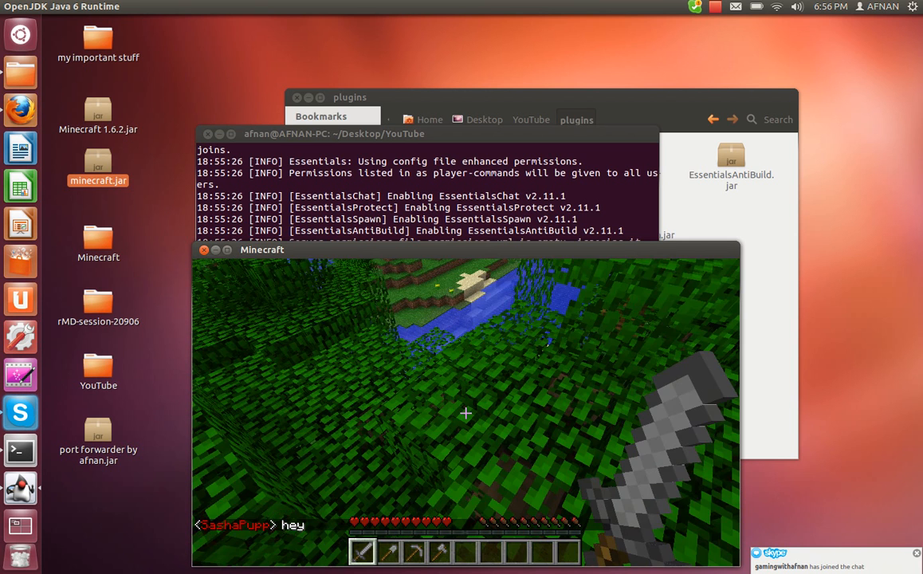
{"action": "key", "text": "Escape"}
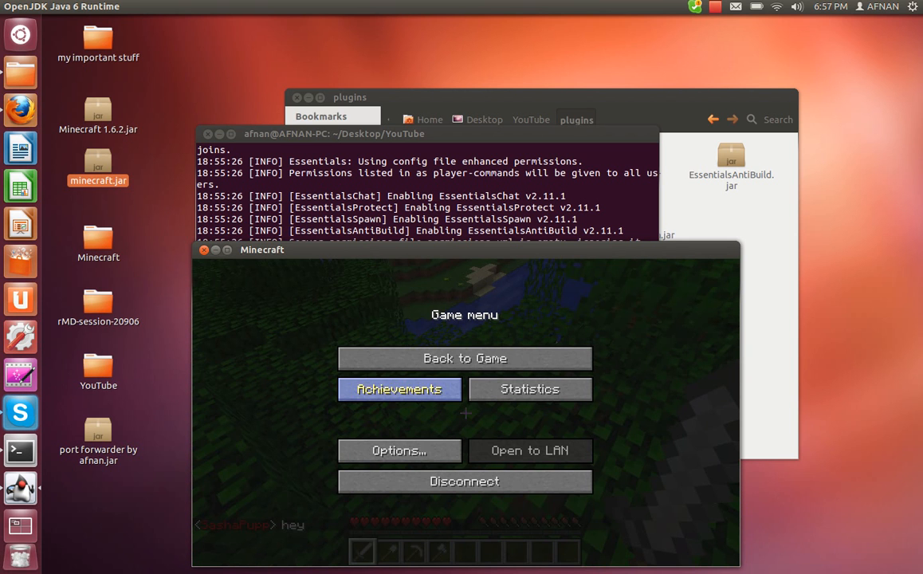
{"action": "left_click", "coordinate": [465, 358]}
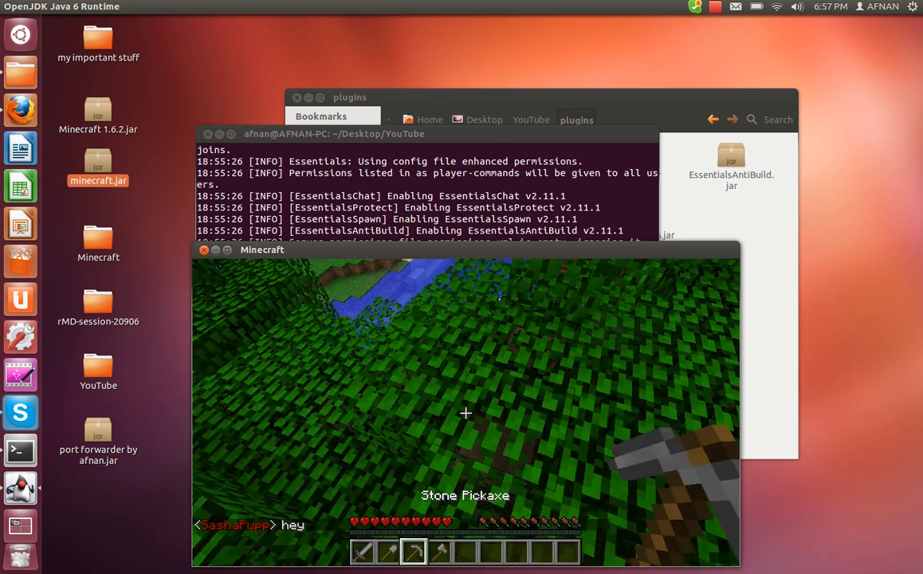
{"action": "key", "text": "Escape"}
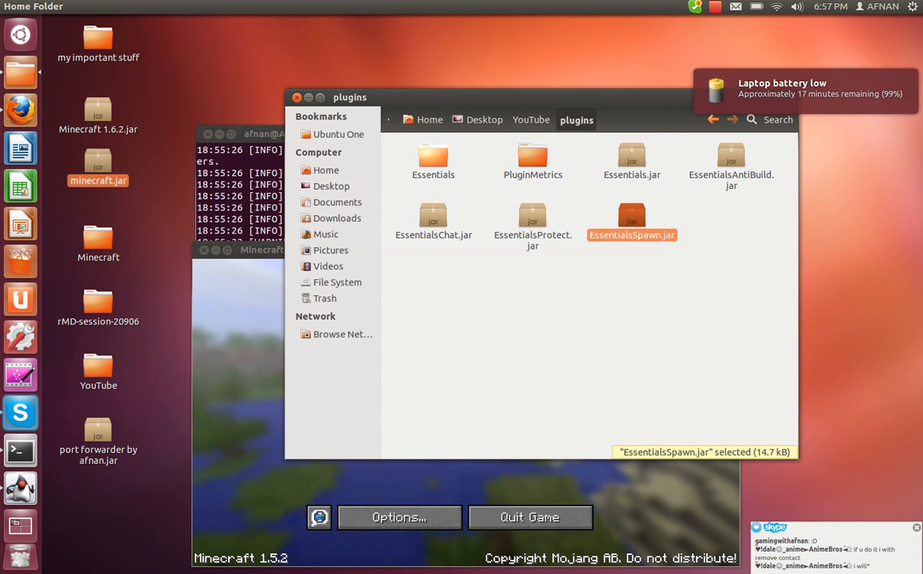
Browse into the Essentials plugin folder and open its config.yml
{"action": "double_click", "coordinate": [433, 156]}
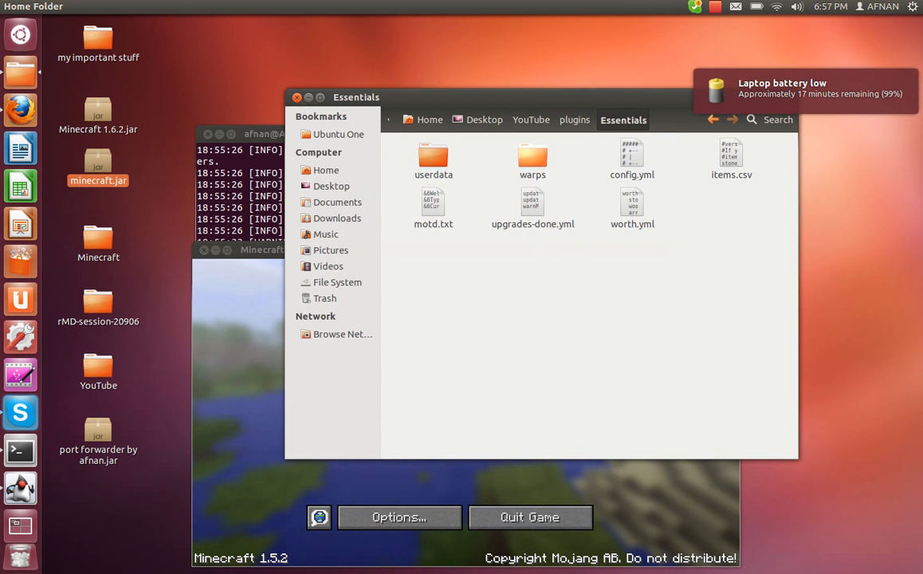
{"action": "left_click", "coordinate": [633, 155]}
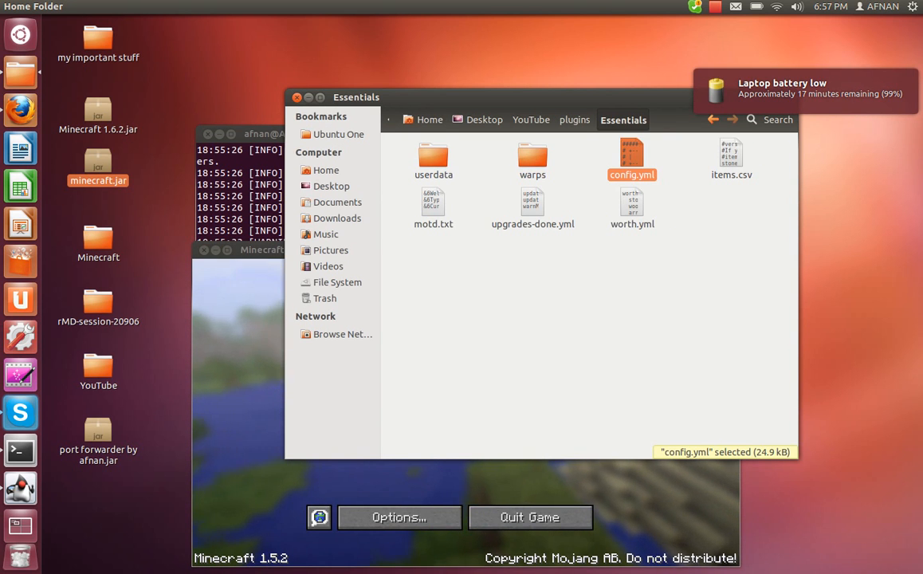
{"action": "double_click", "coordinate": [633, 155]}
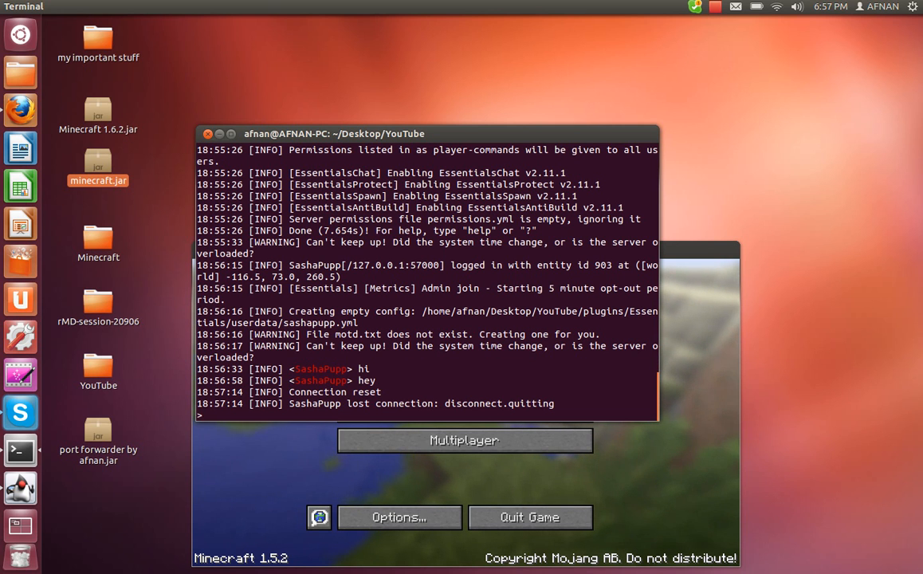
Reload the server from the console, then begin entering the stop command
{"action": "type", "text": "re"}
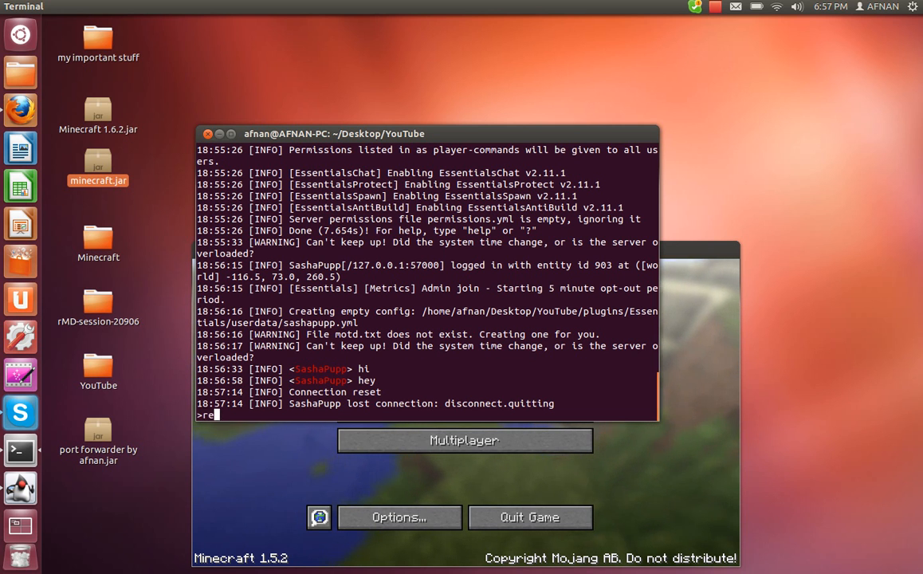
{"action": "key", "text": "Return"}
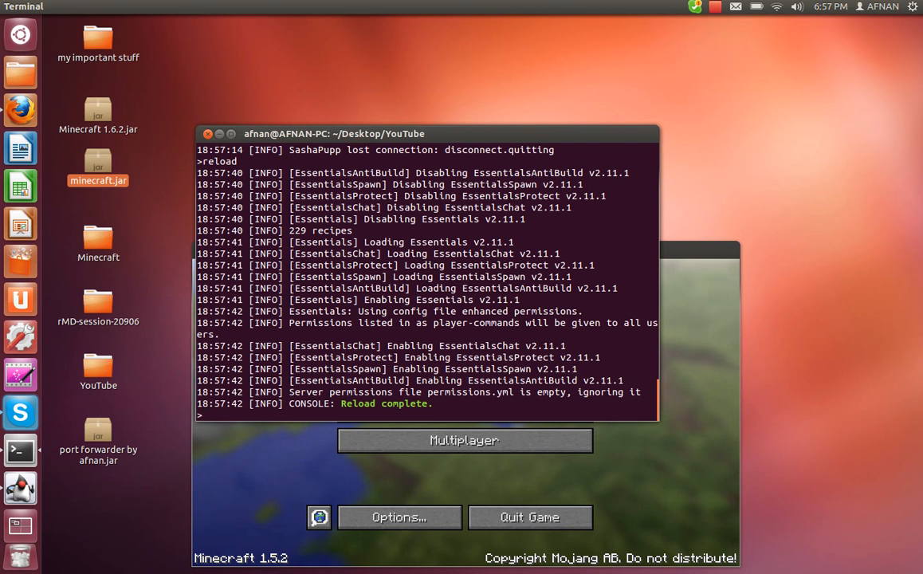
{"action": "type", "text": "sto"}
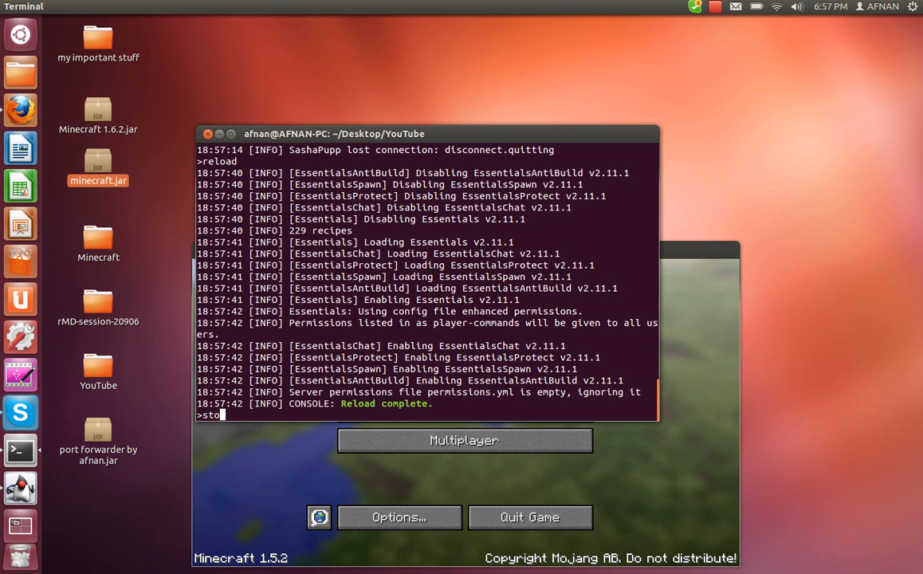